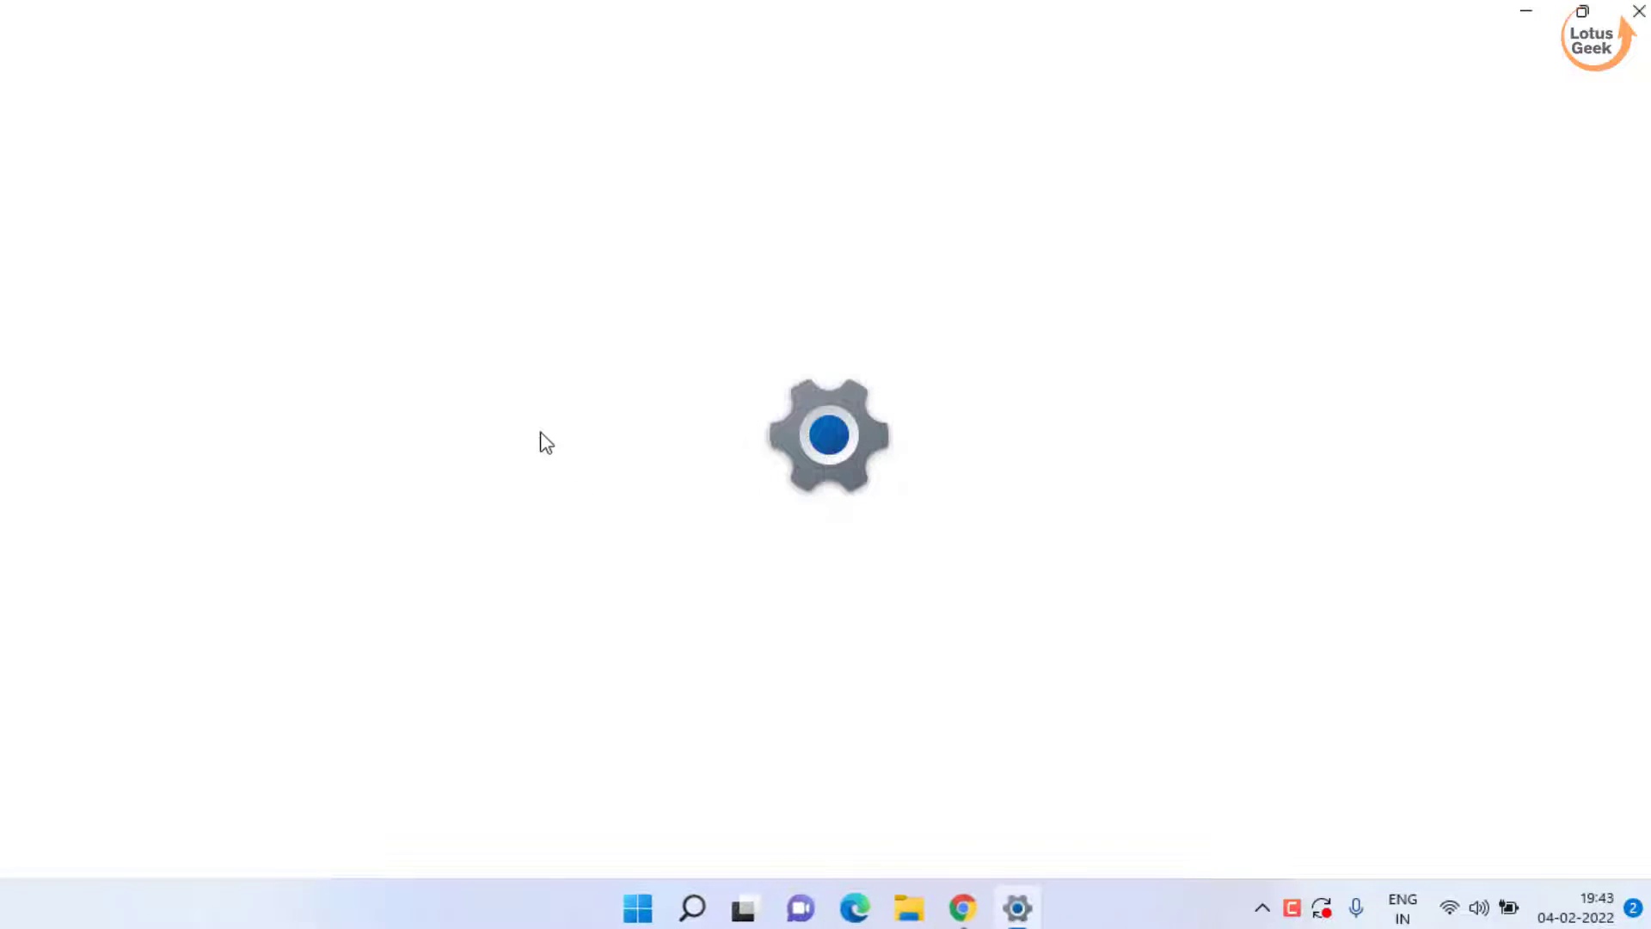
- Reach System > Troubleshoot > Other troubleshooters to find the Windows Store Apps troubleshooter
click(1015, 906)
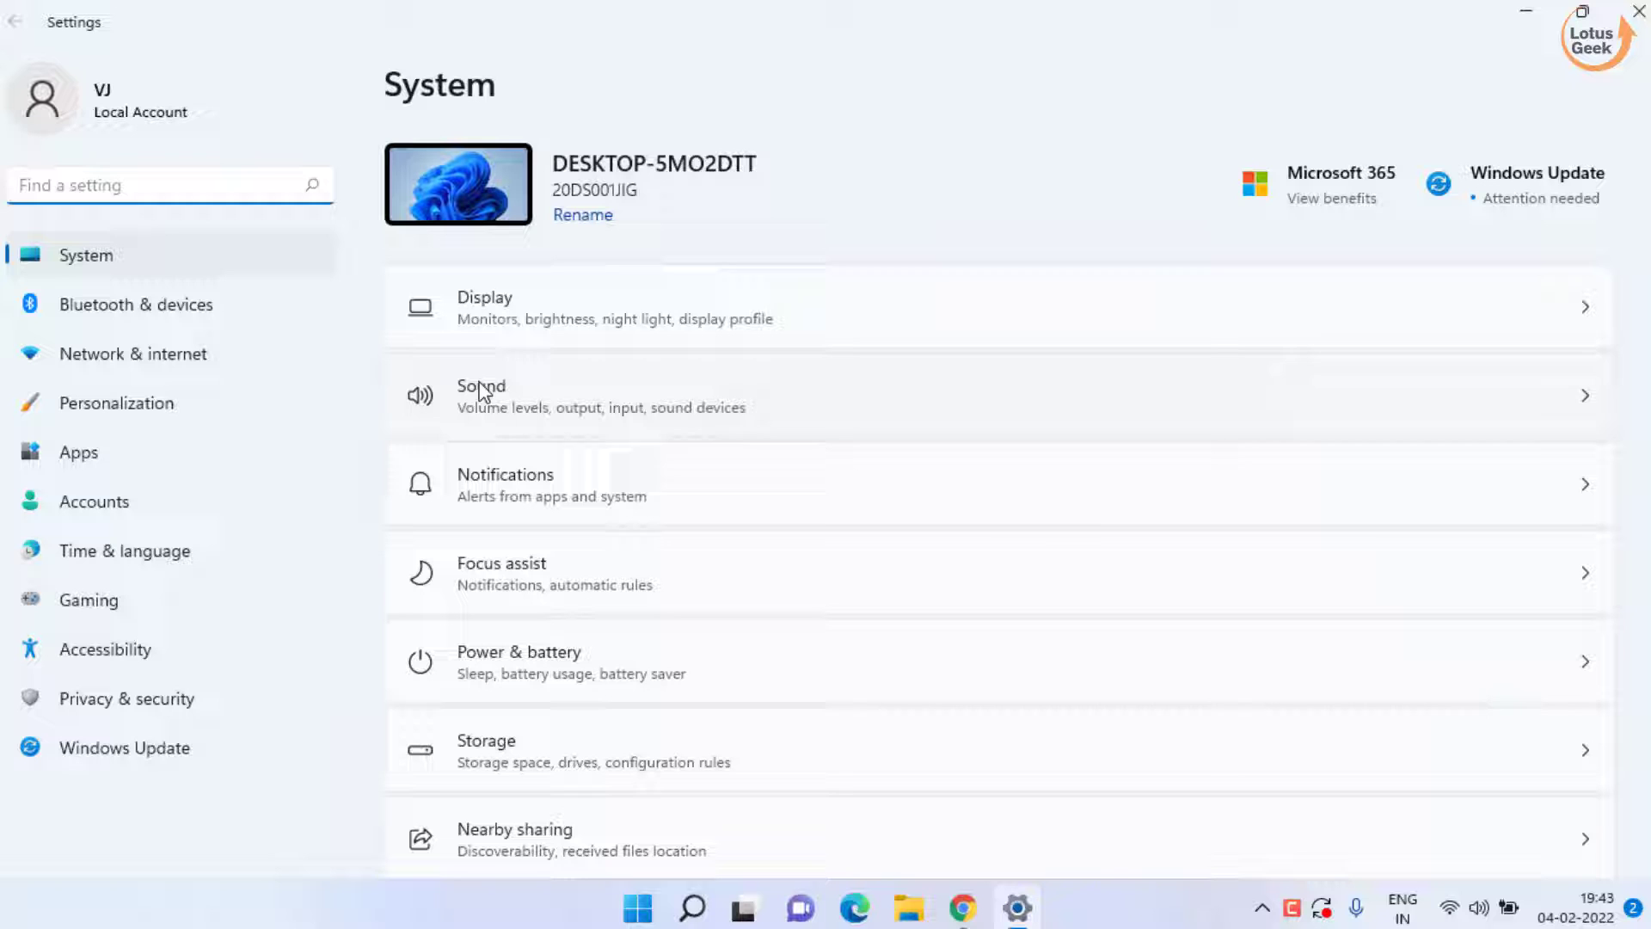
click(169, 186)
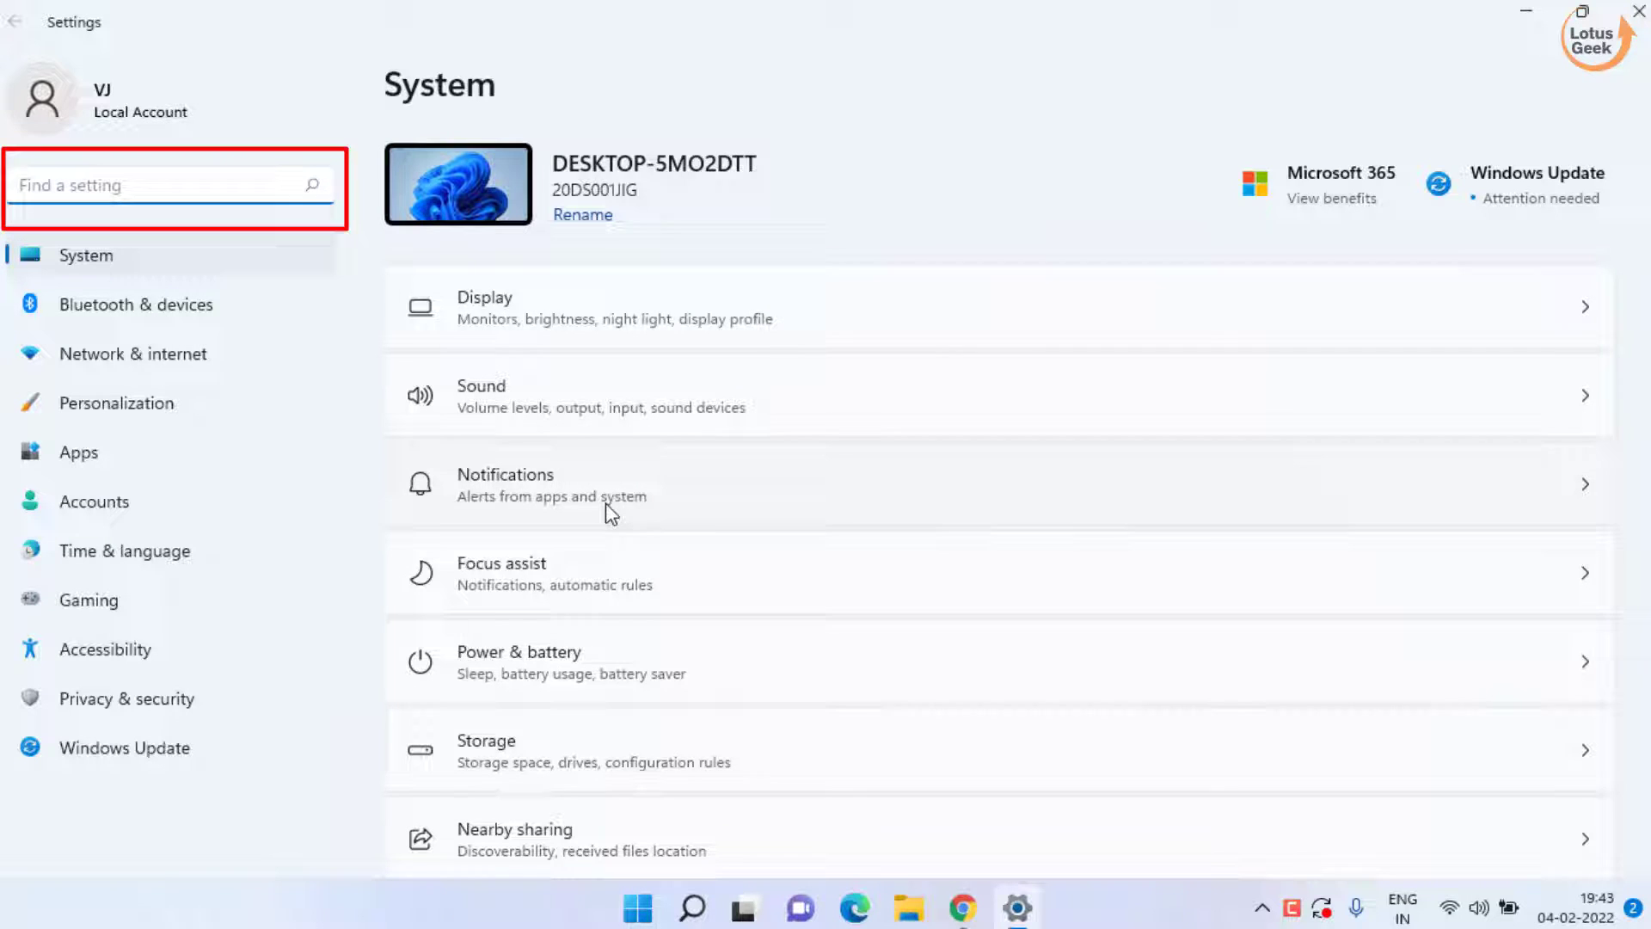
scroll(down, 3)
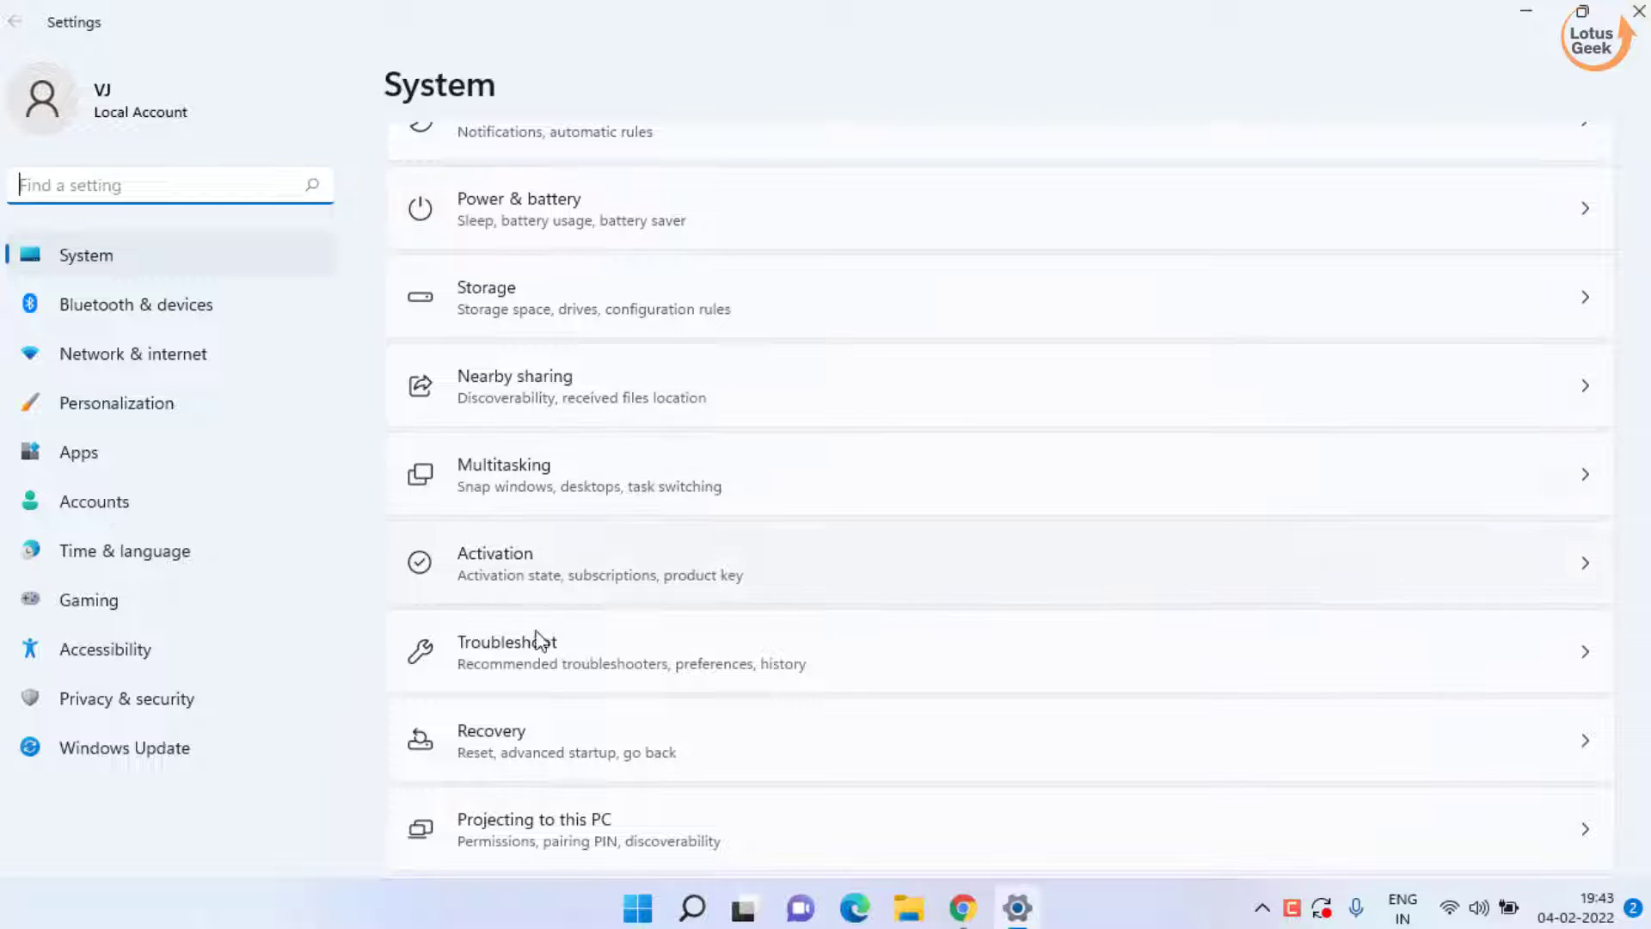
click(505, 641)
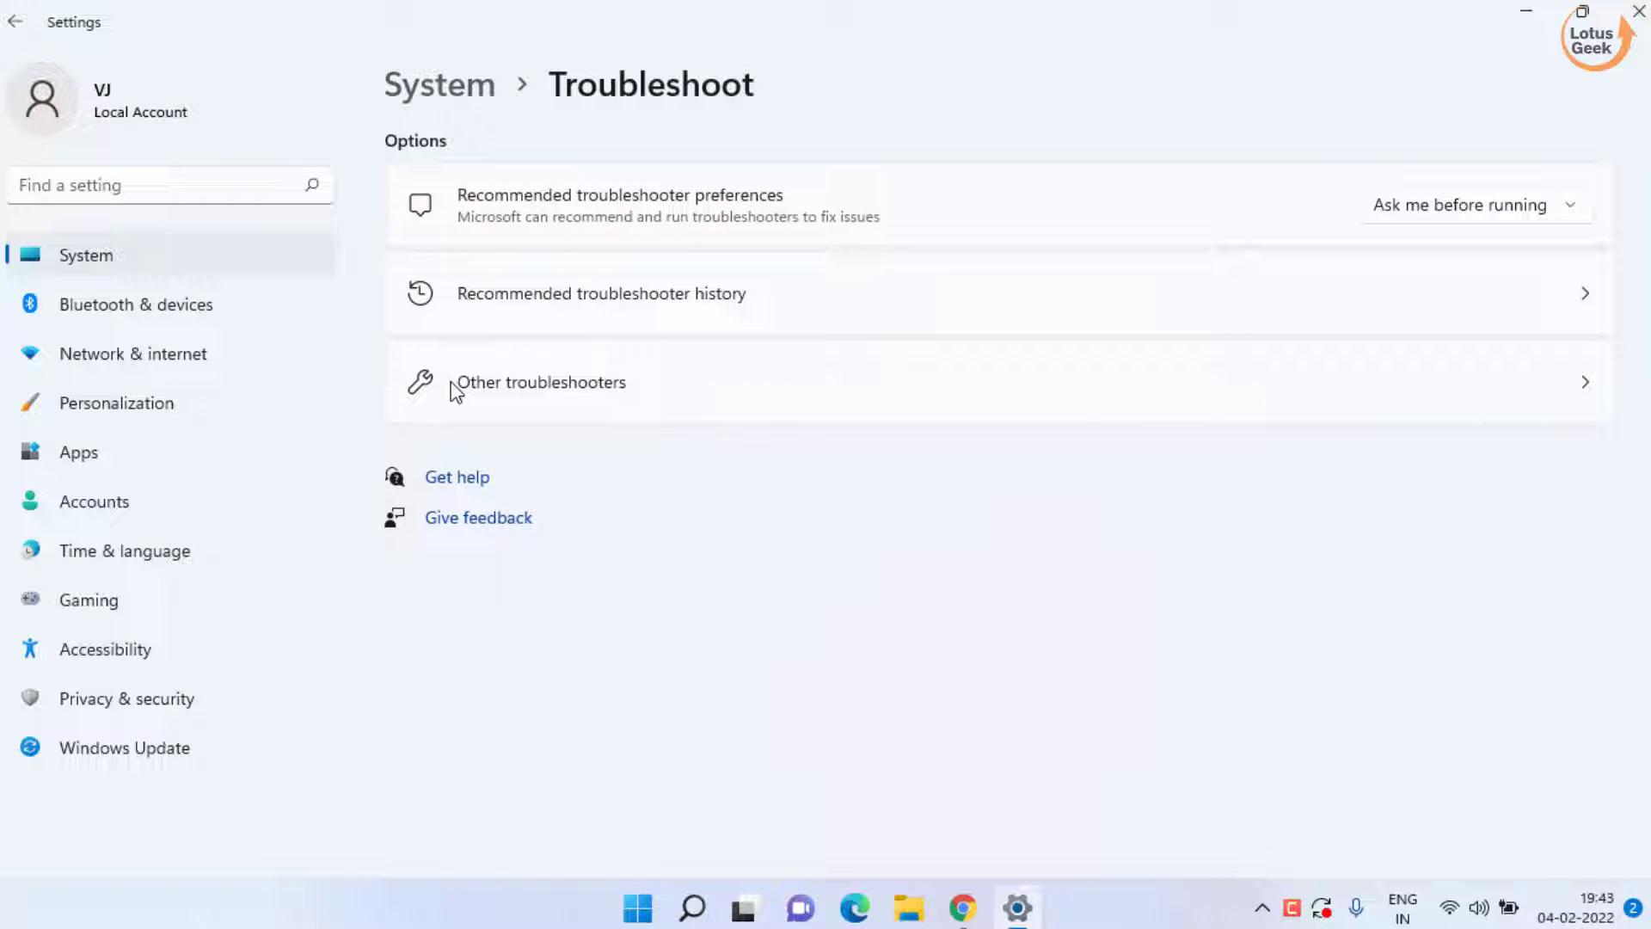
click(539, 382)
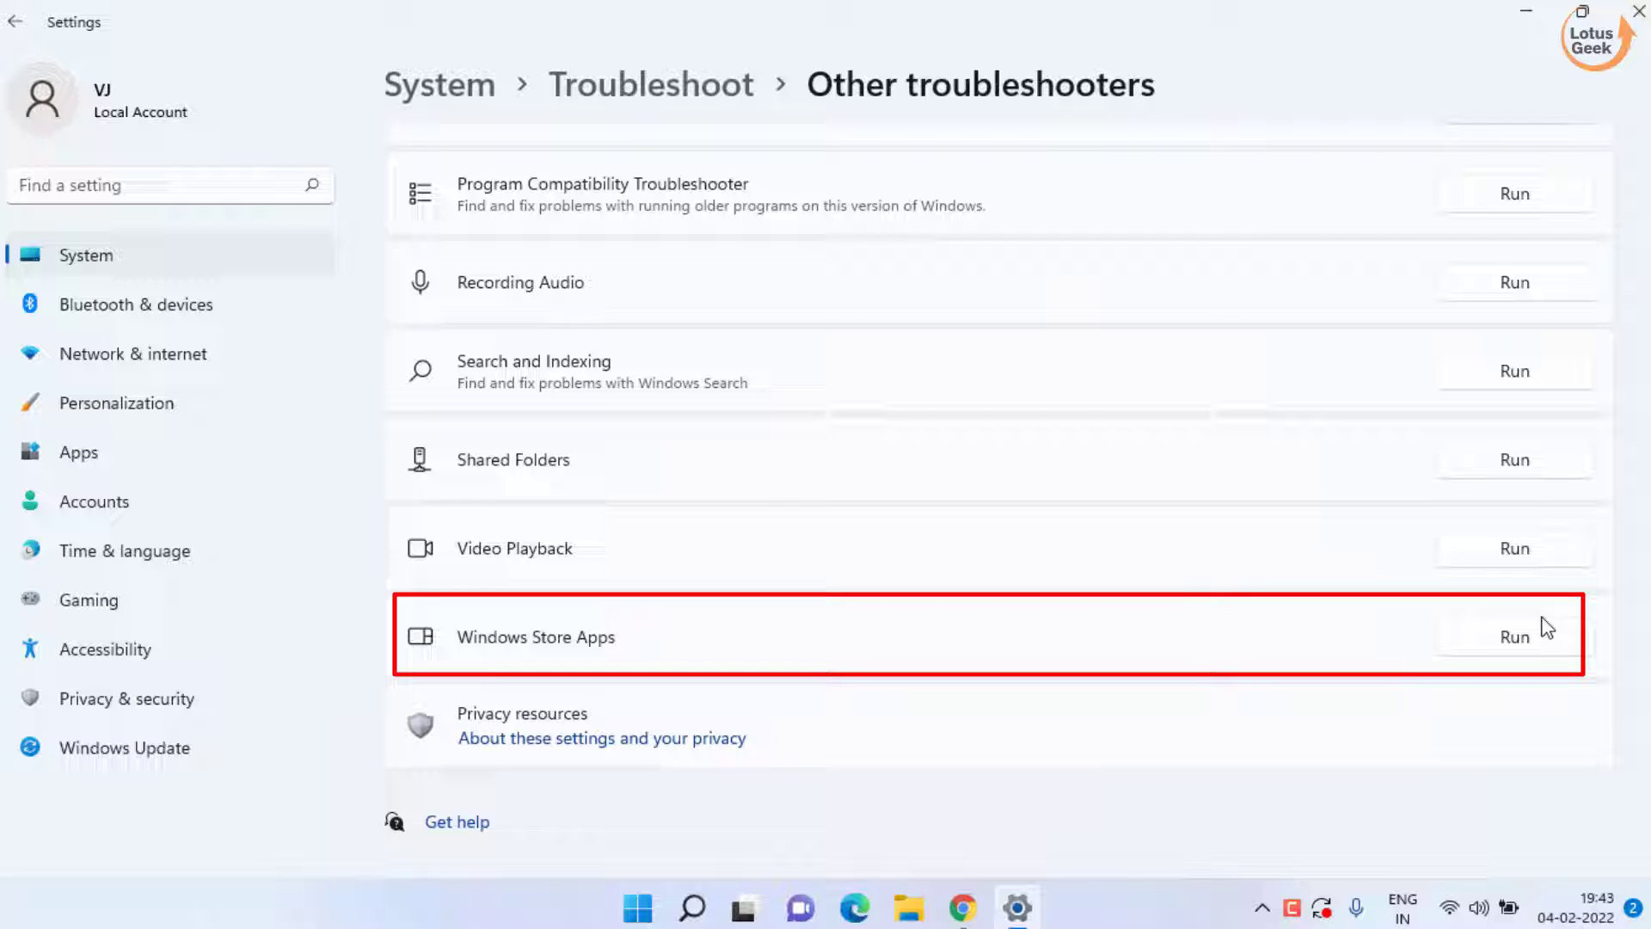
mouse_move(1500, 641)
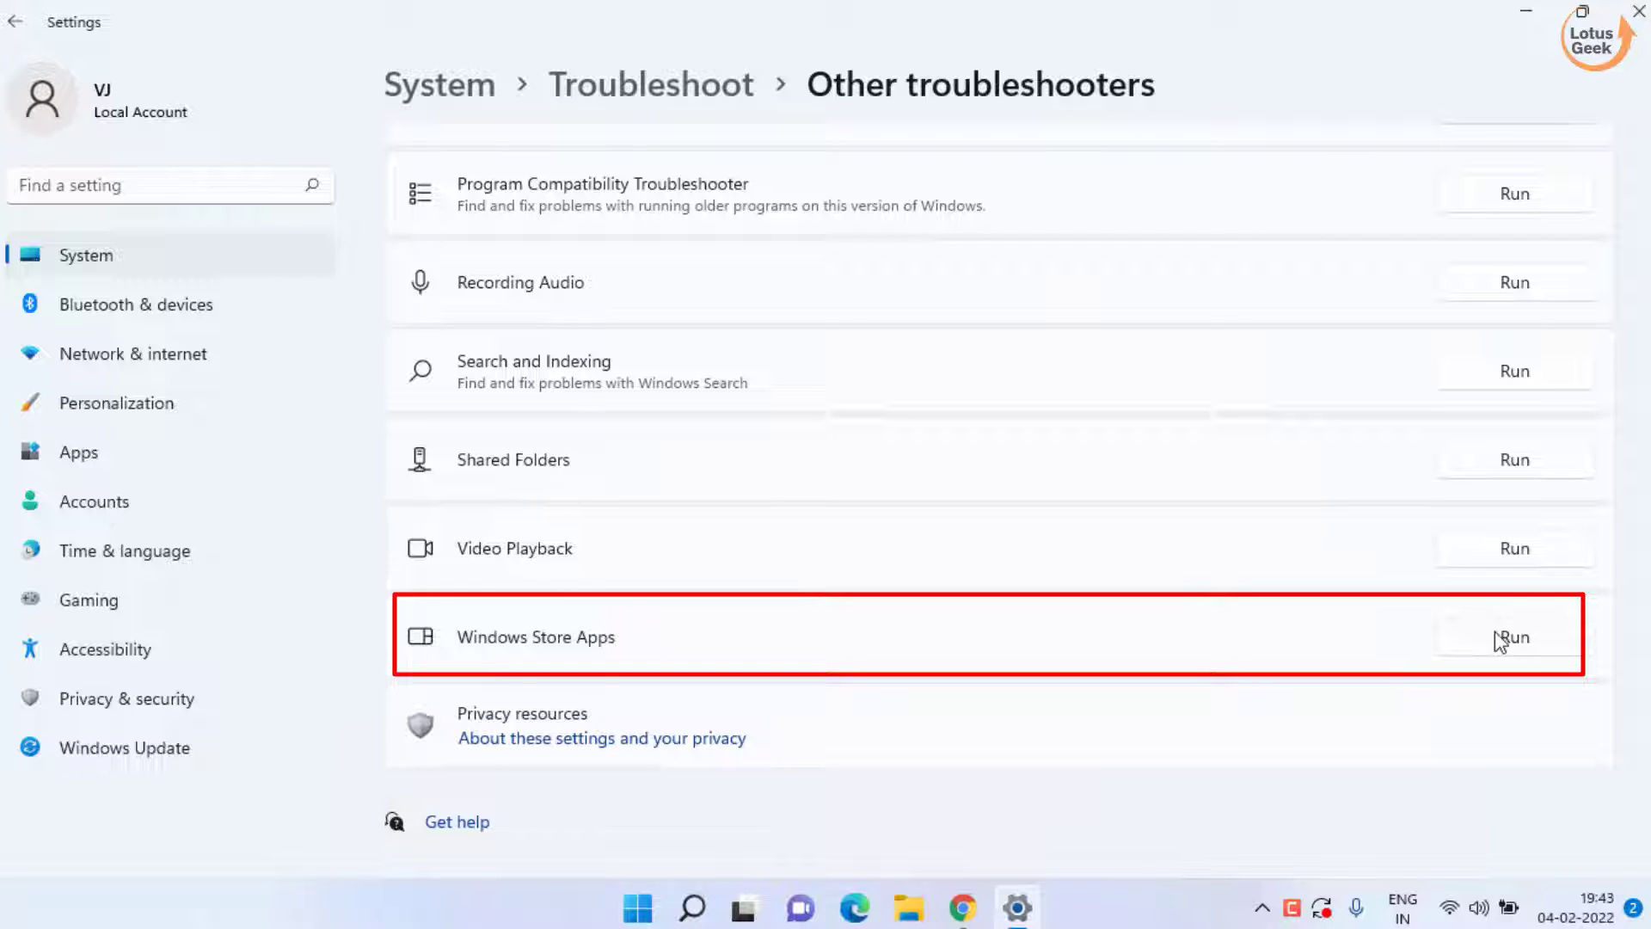
mouse_move(1429, 650)
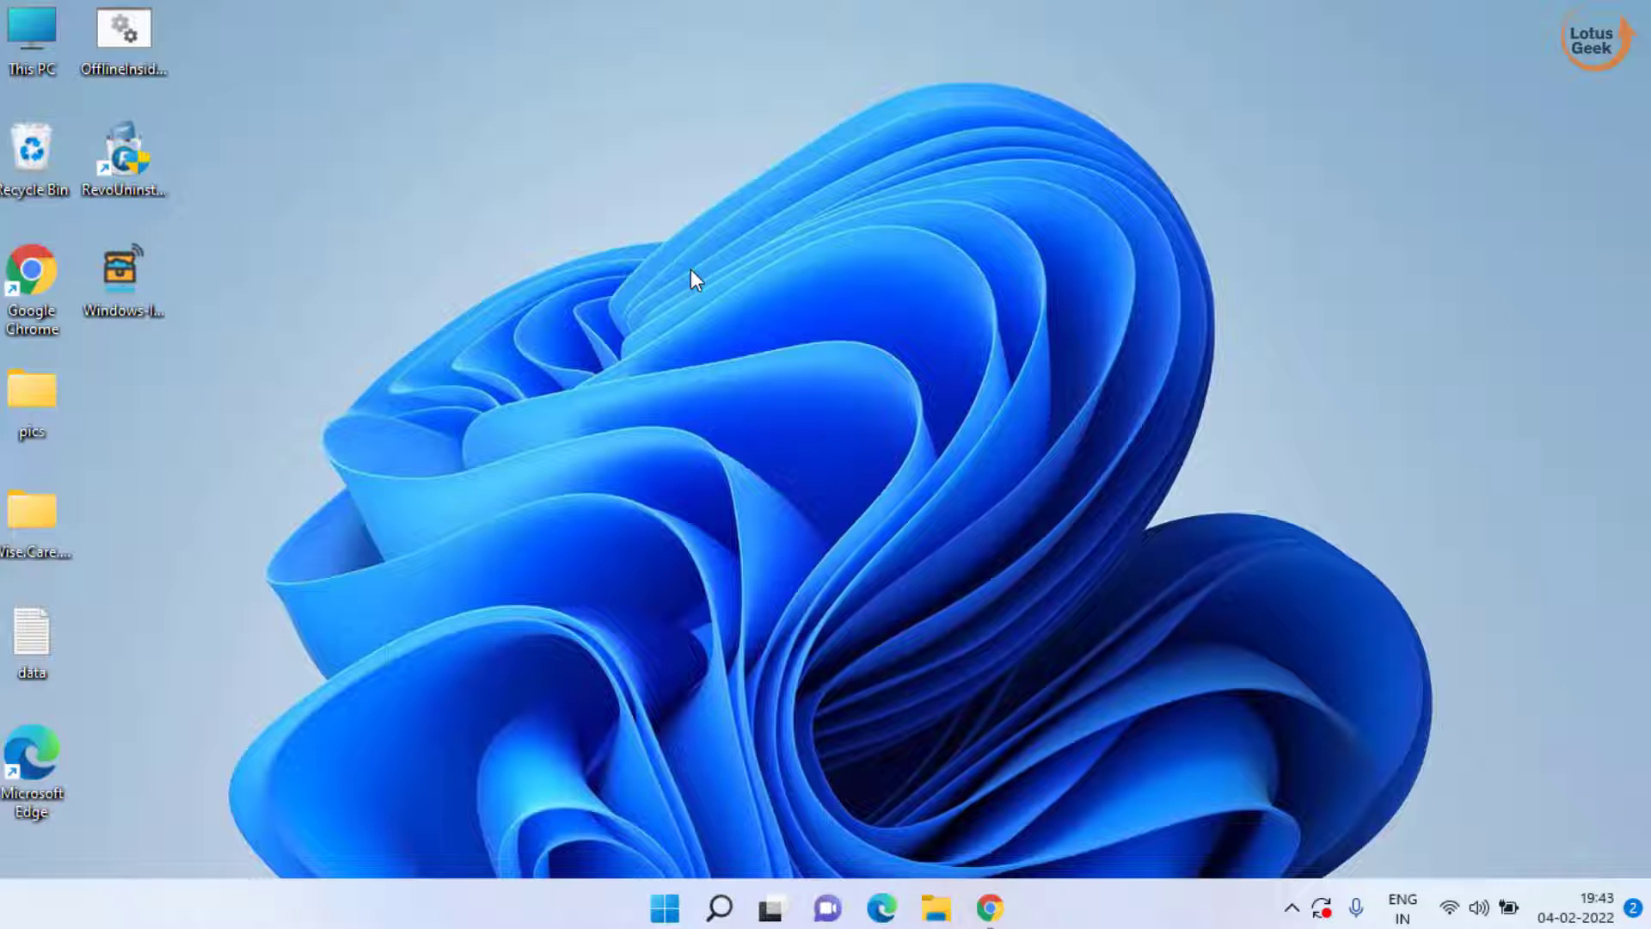
- Launch Microsoft Store, go to Library and start Update all for every app
text(store)
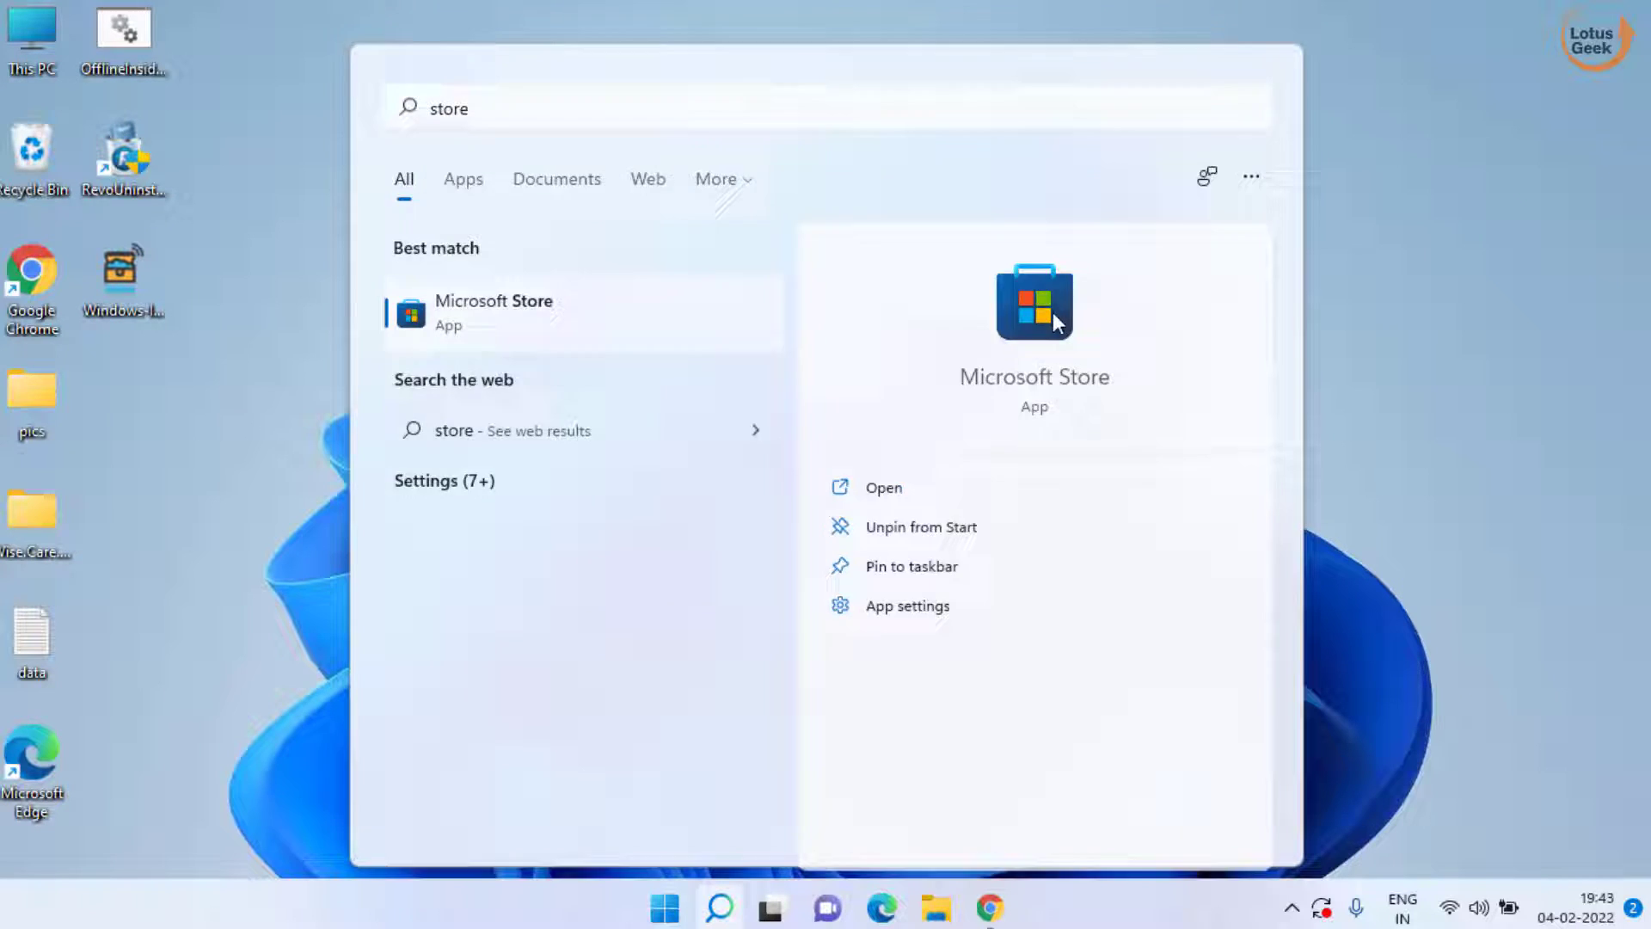
click(884, 487)
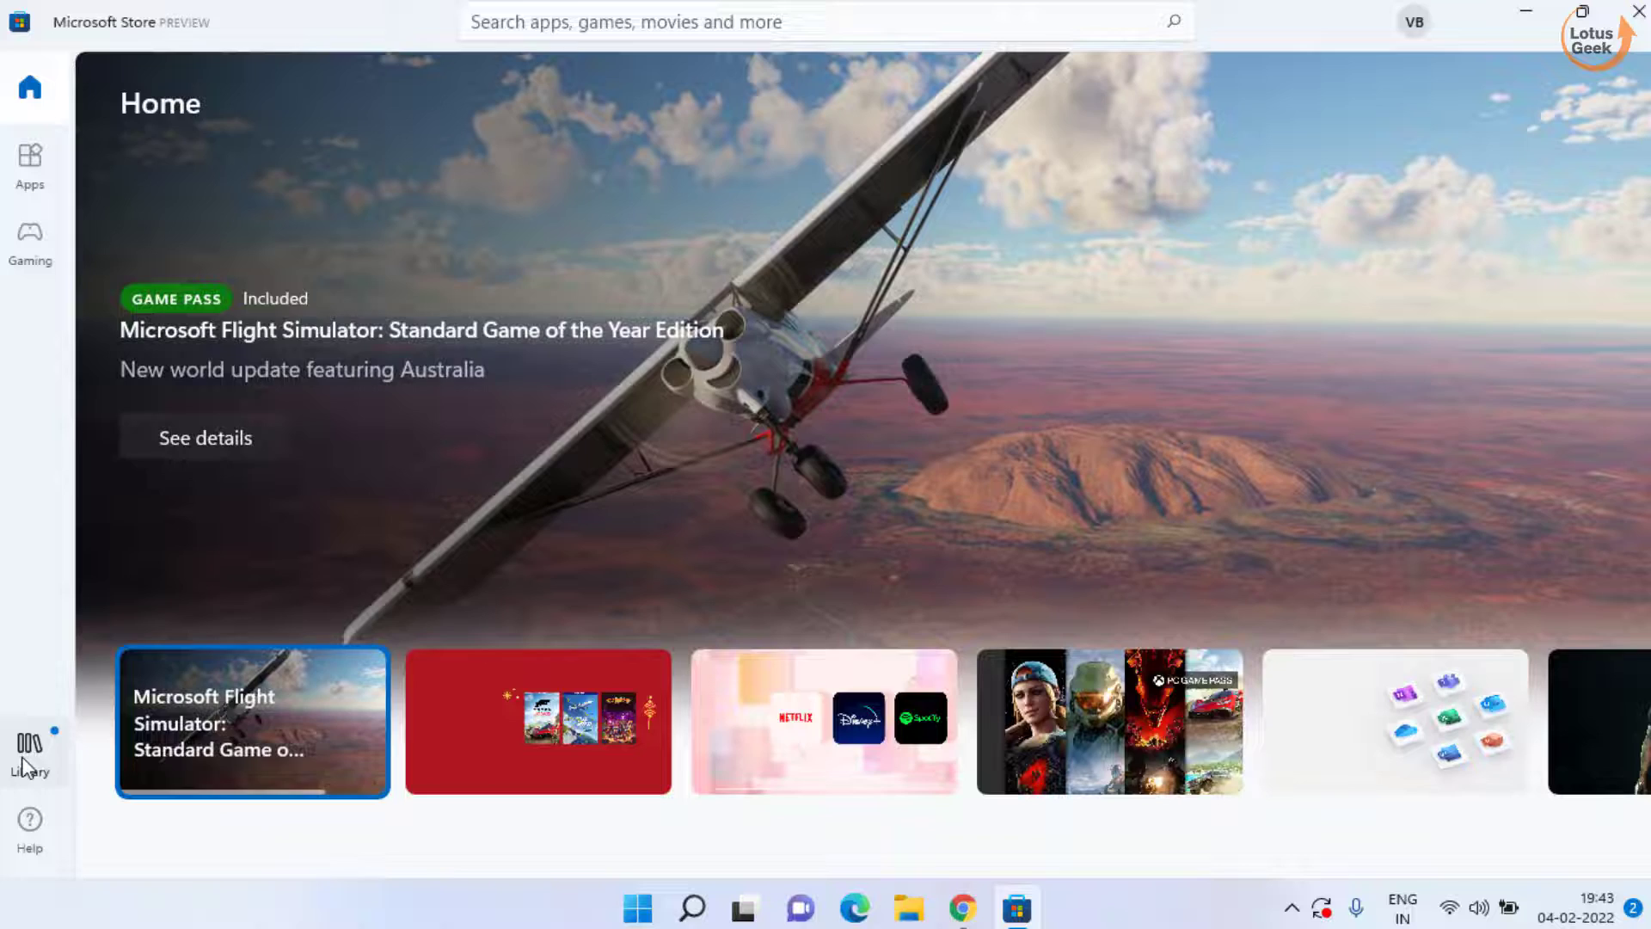
click(29, 748)
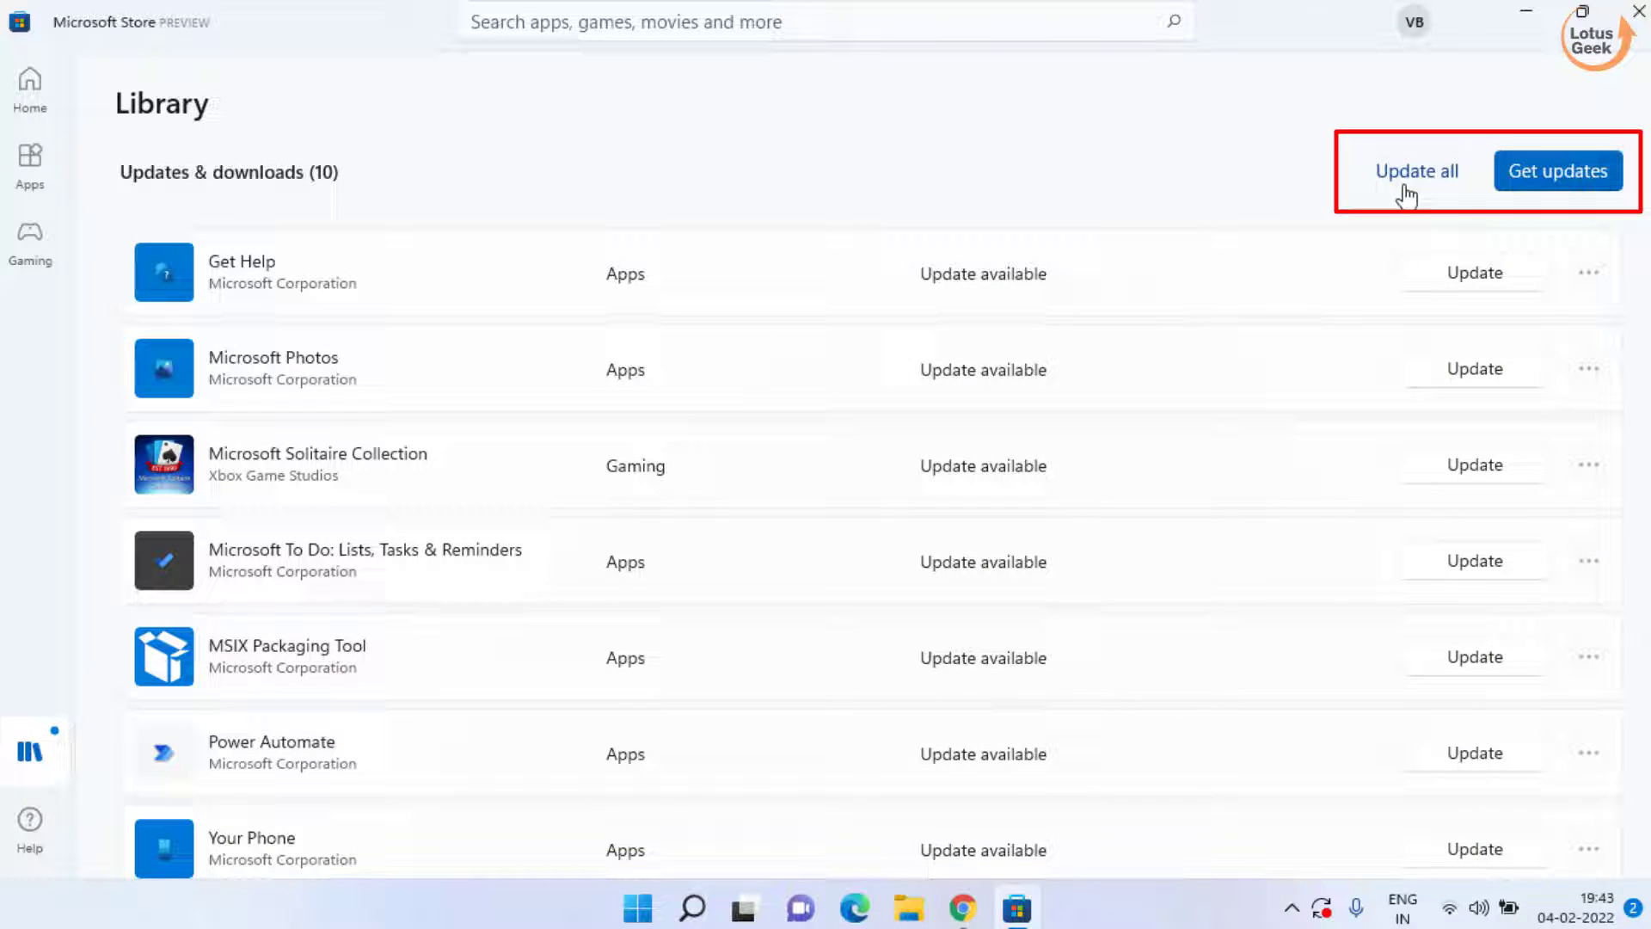
click(1414, 170)
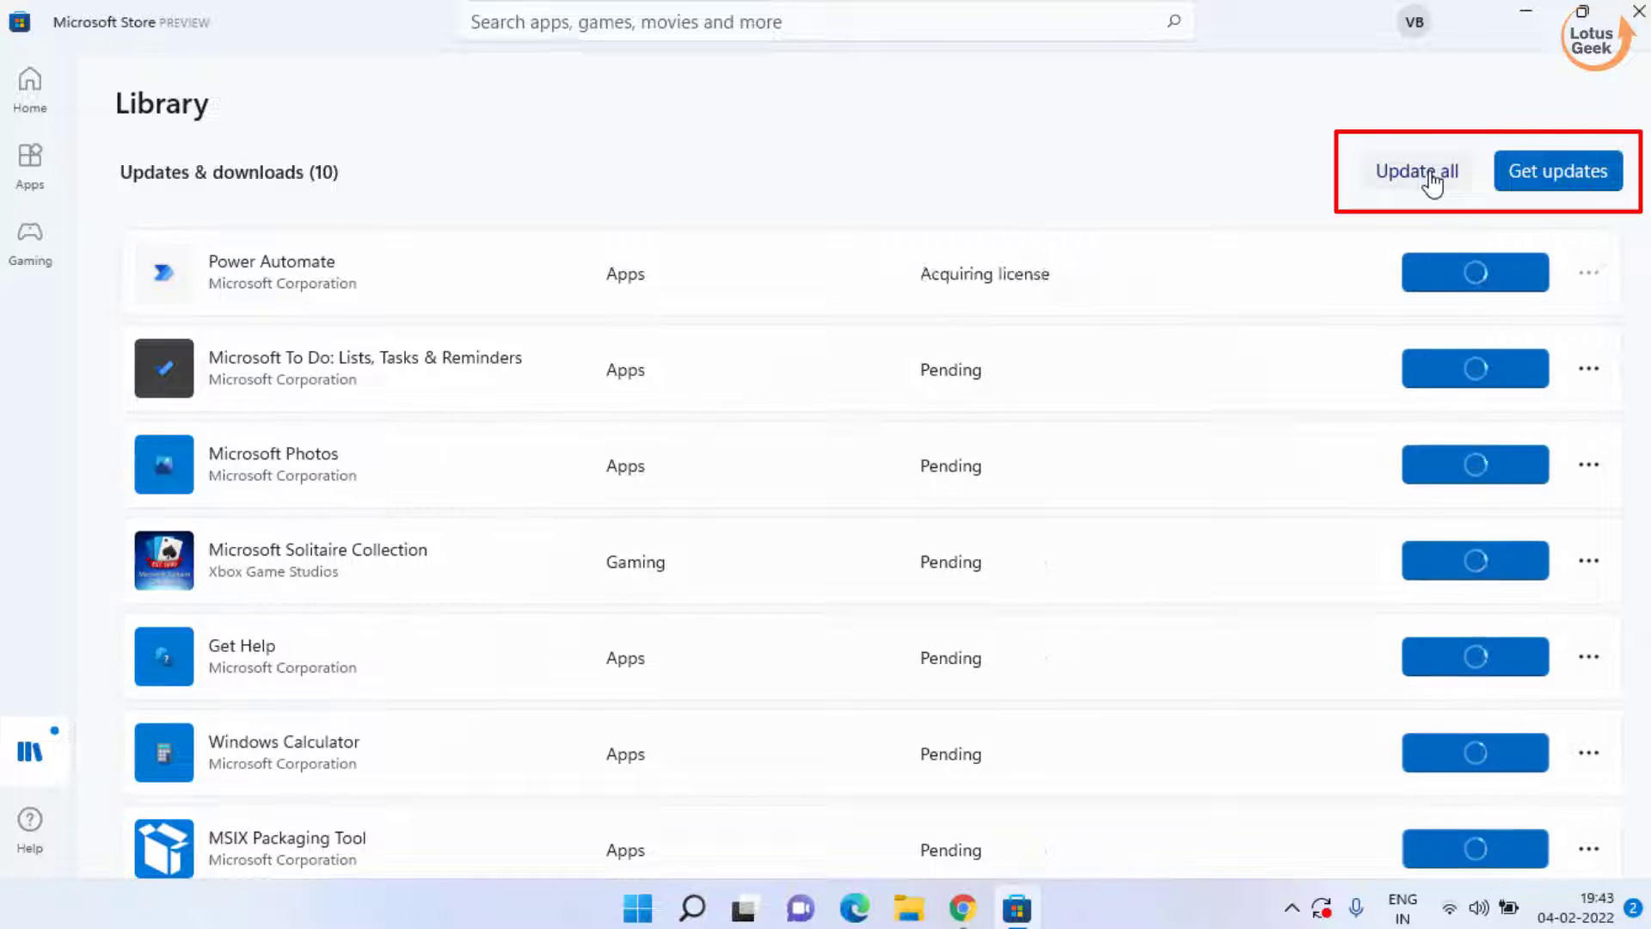
click(1416, 170)
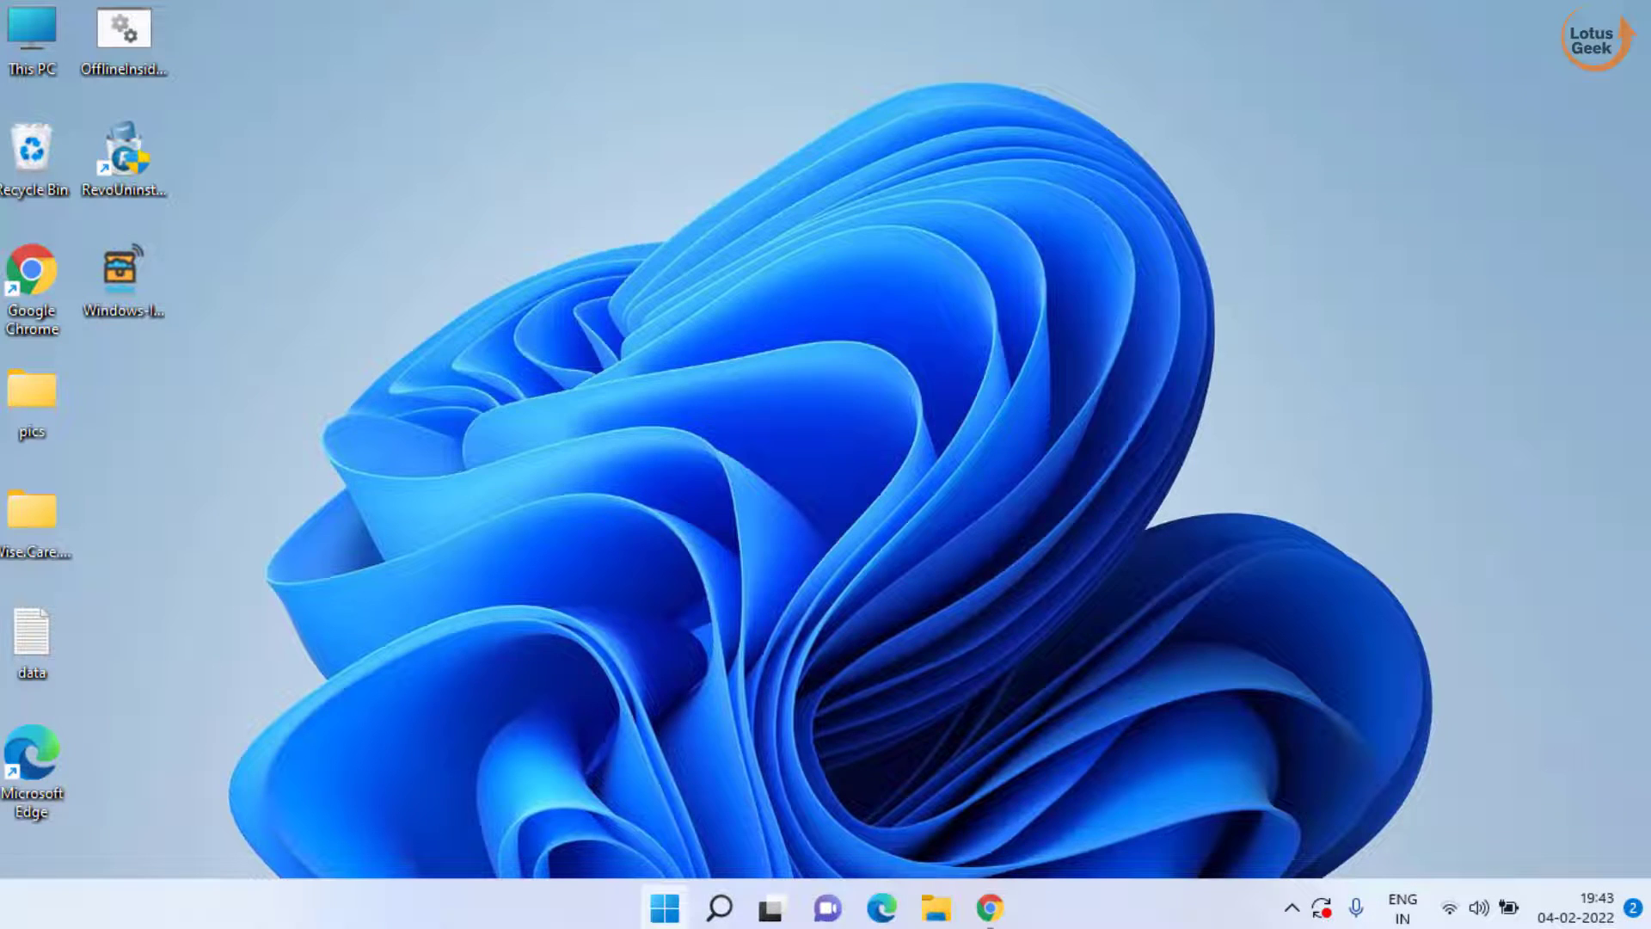
- Launch wsreset from the Run box to reset the Microsoft Store cache
text(run)
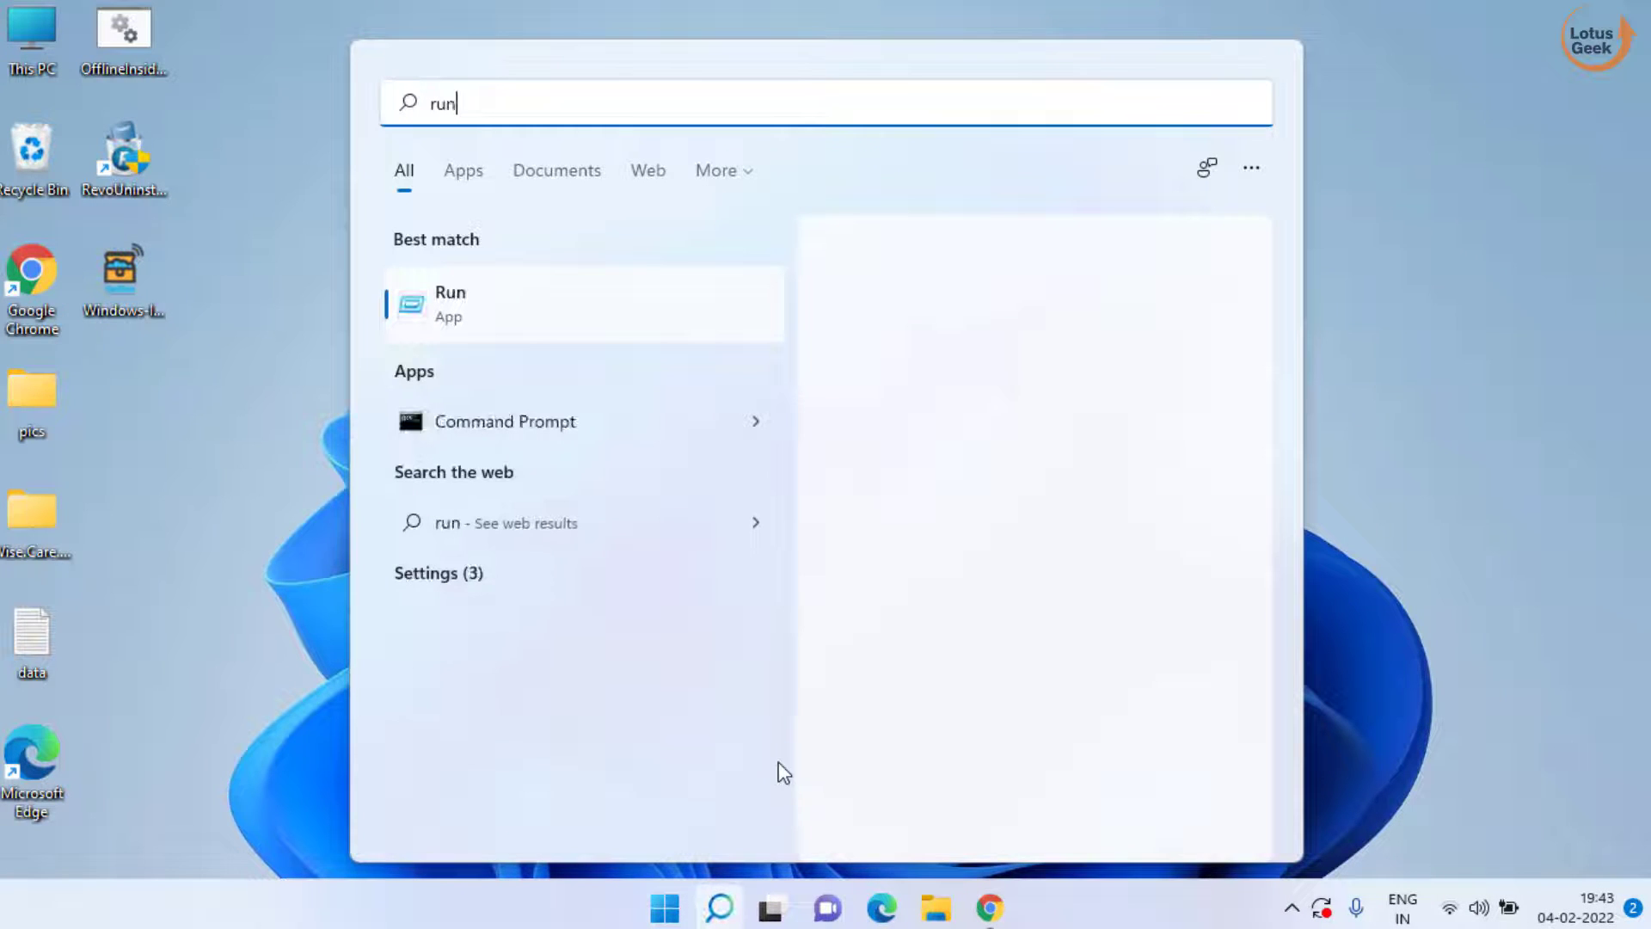
click(449, 302)
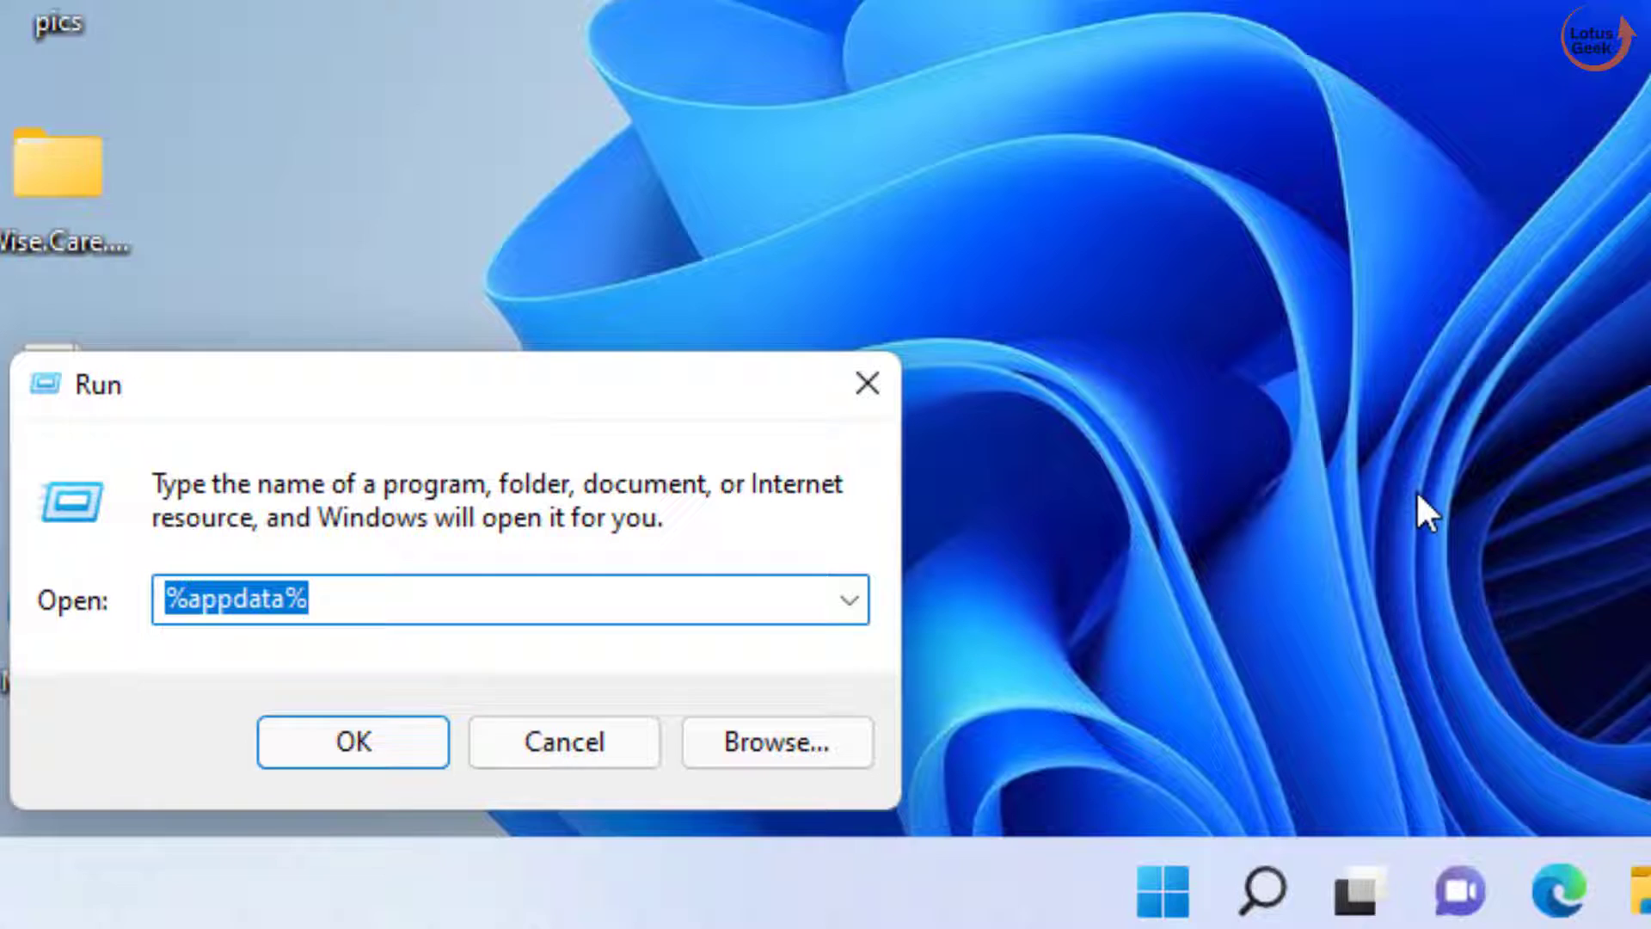
text(wsreset)
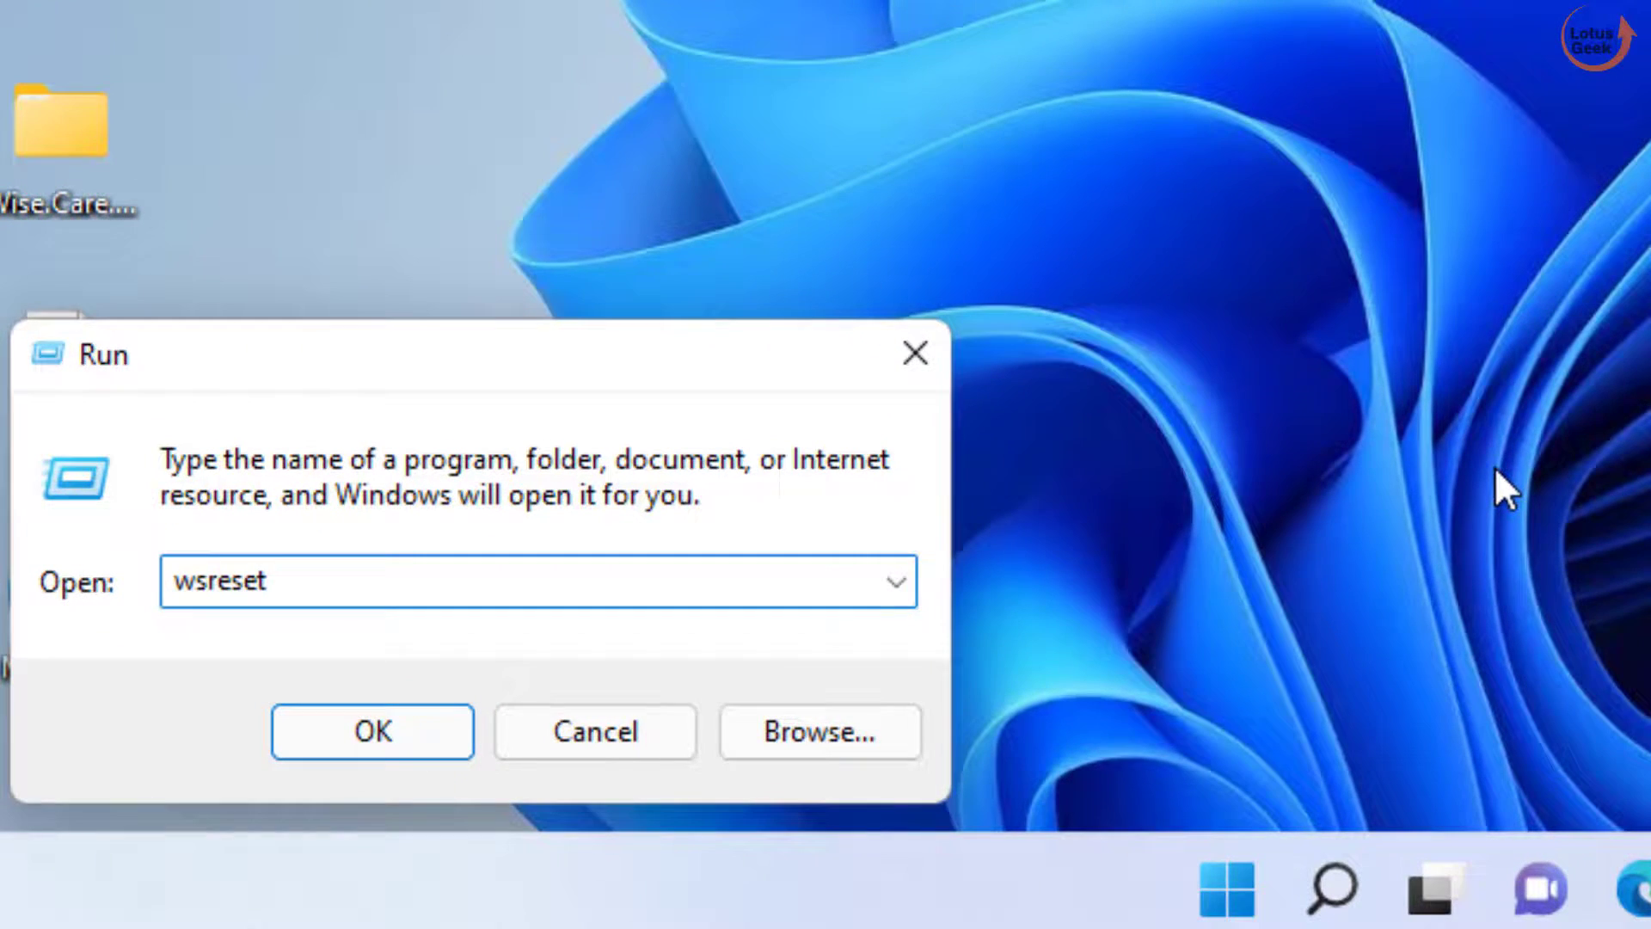
click(372, 731)
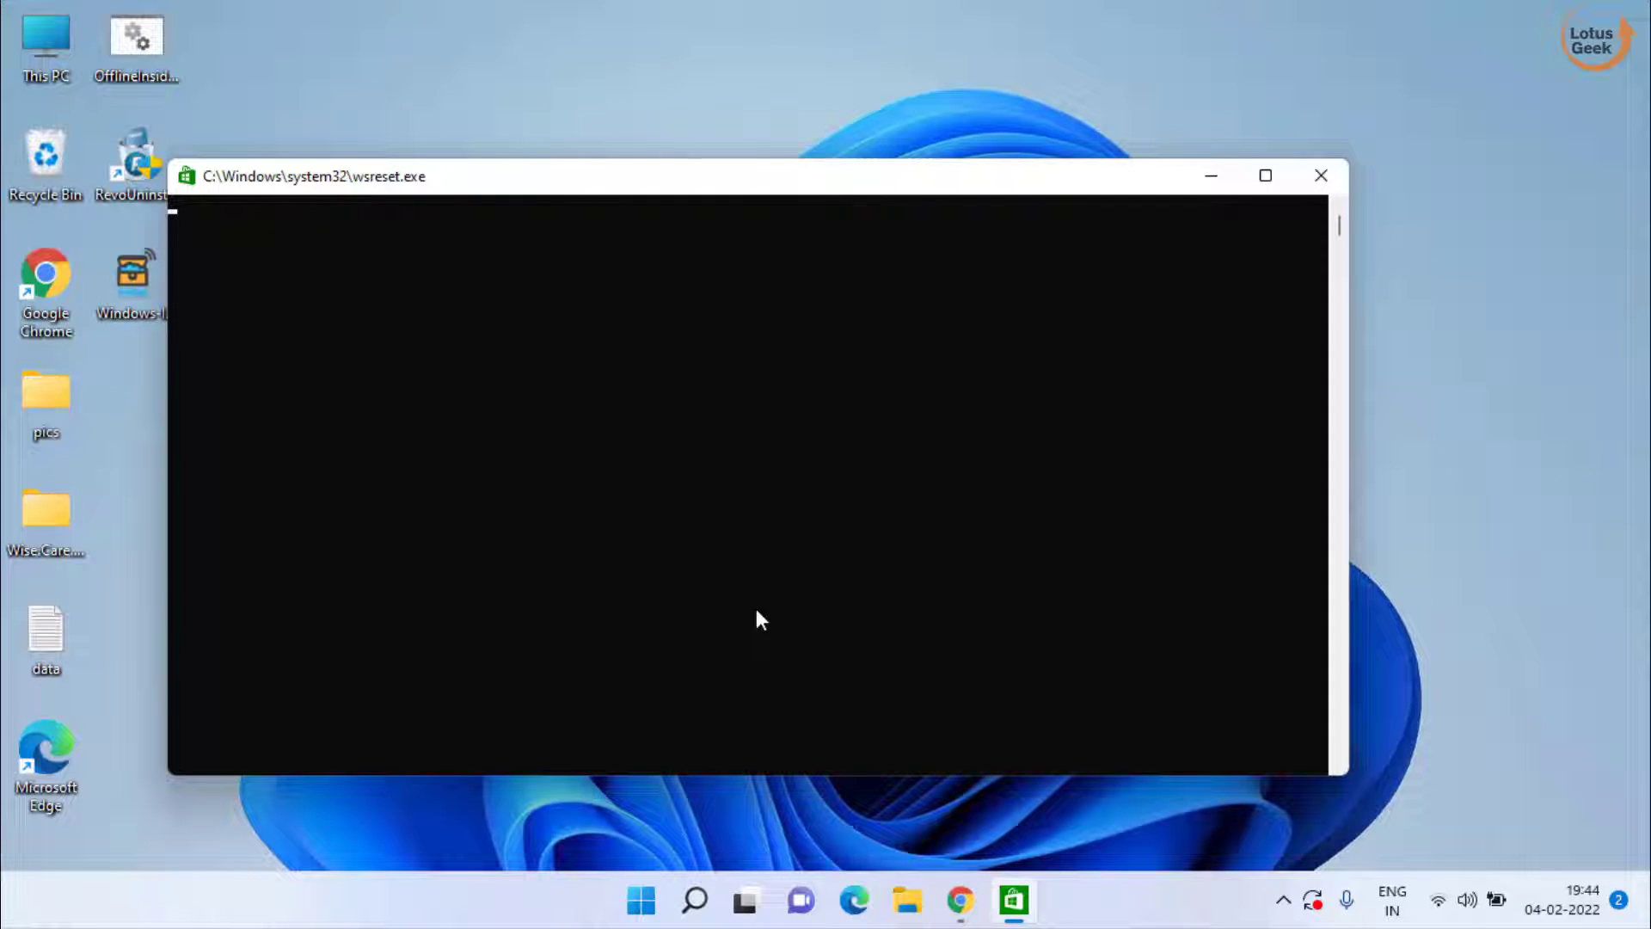
mouse_move(822, 459)
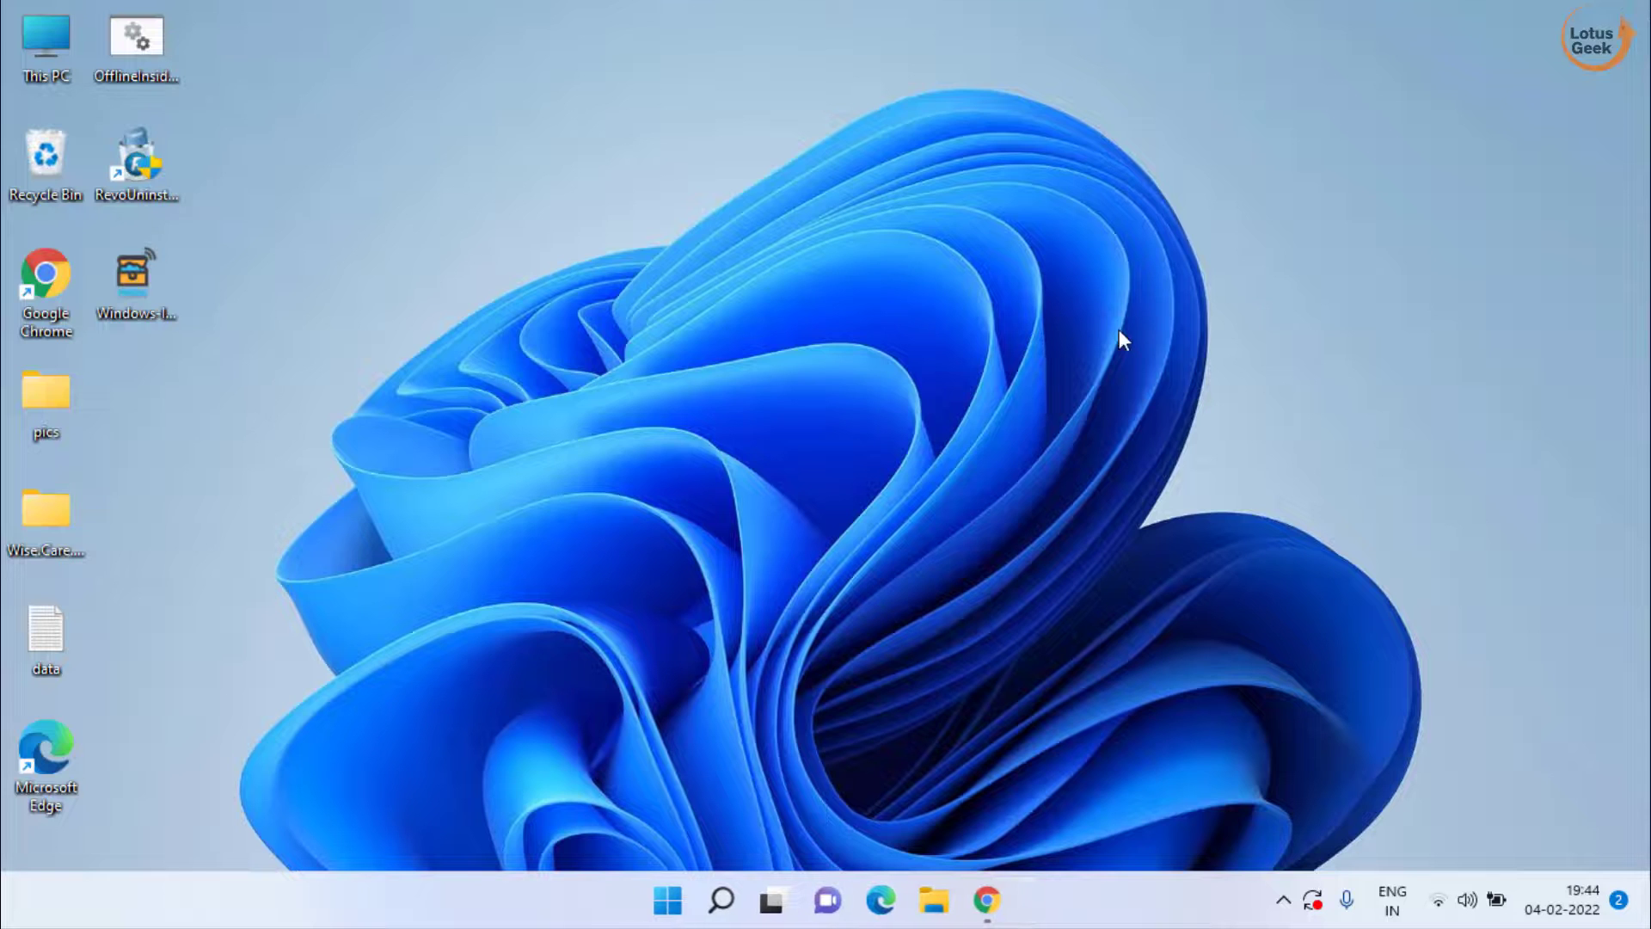
mouse_move(937, 435)
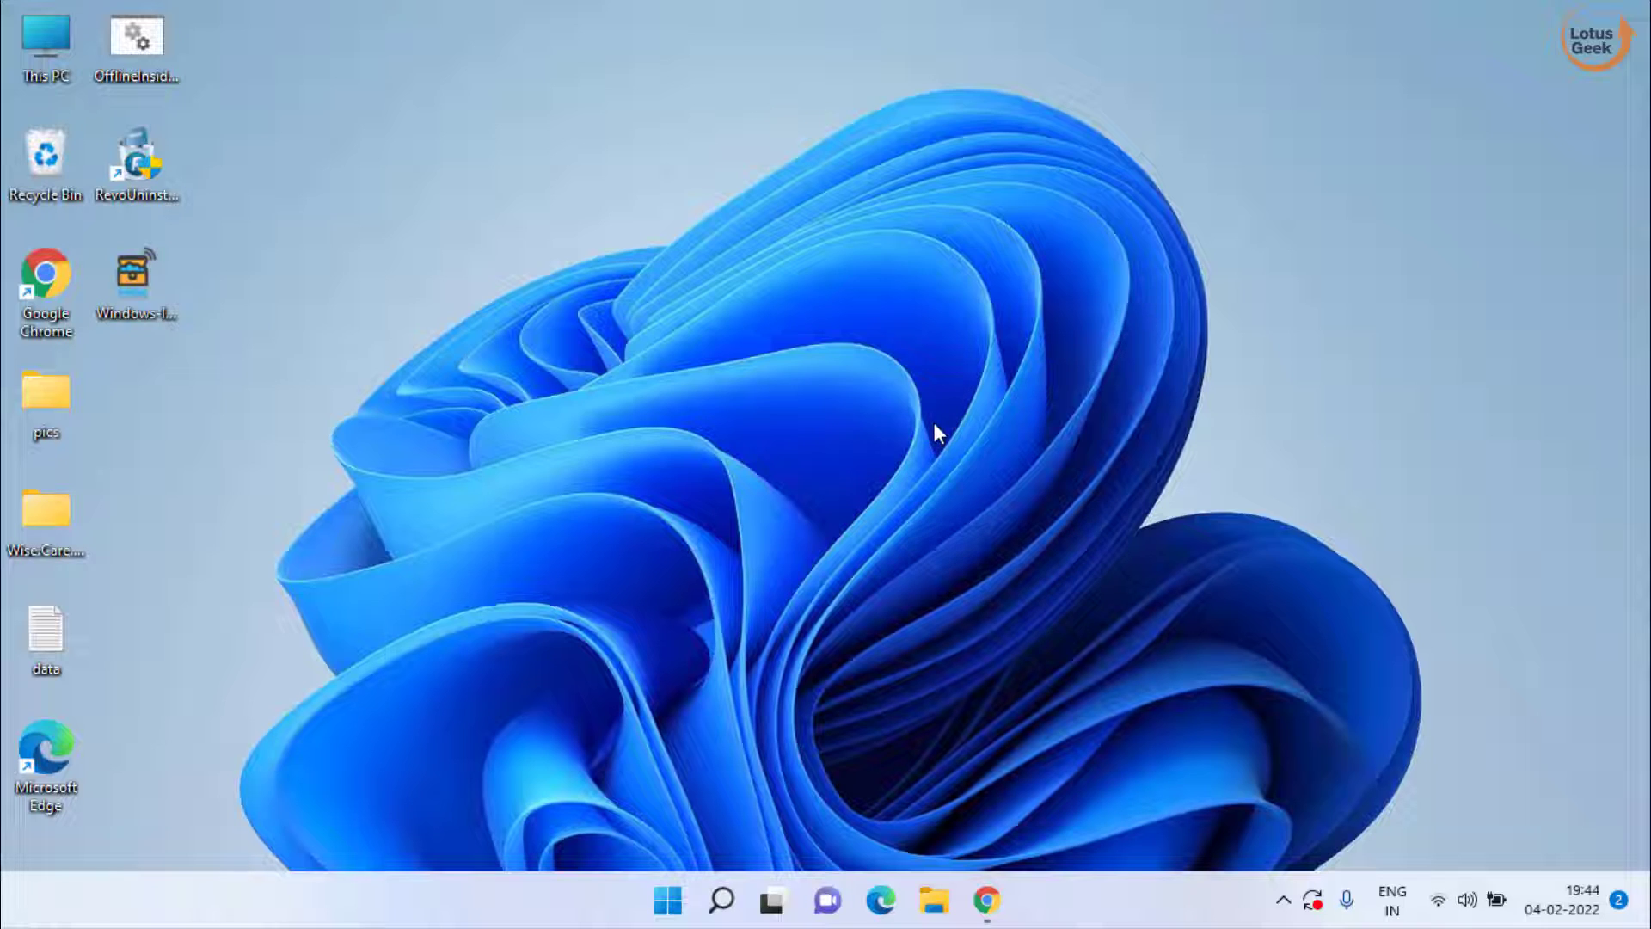
mouse_move(832, 421)
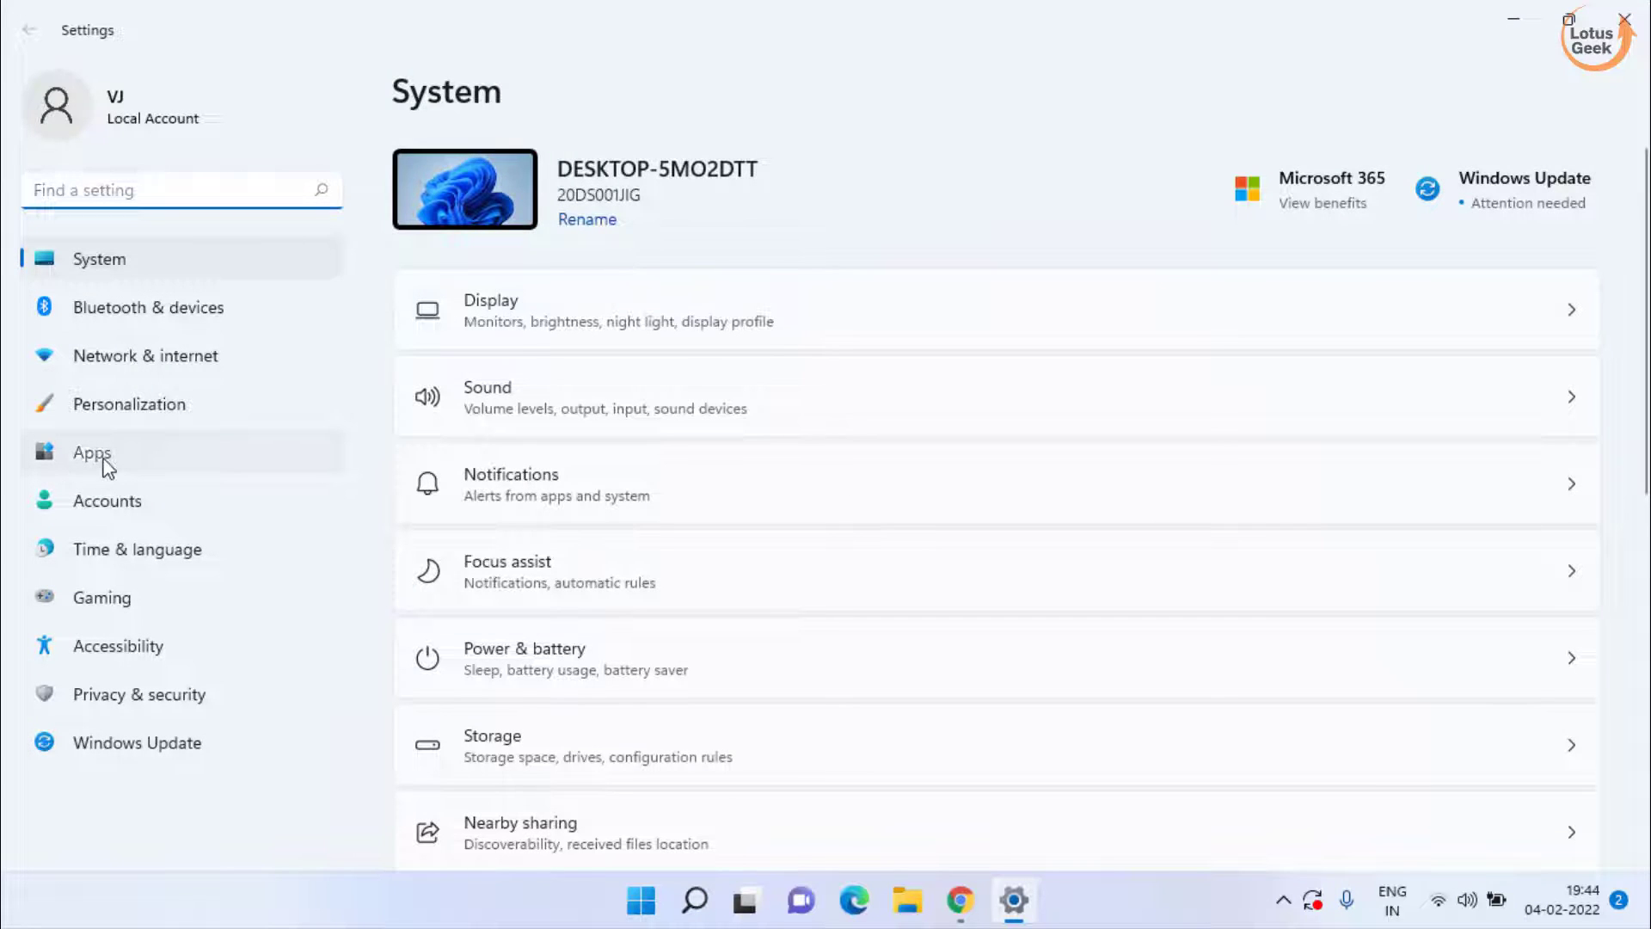
- Search installed apps for 'minecraft', leaving Minecraft Launcher (222 MB) as the only match
click(93, 452)
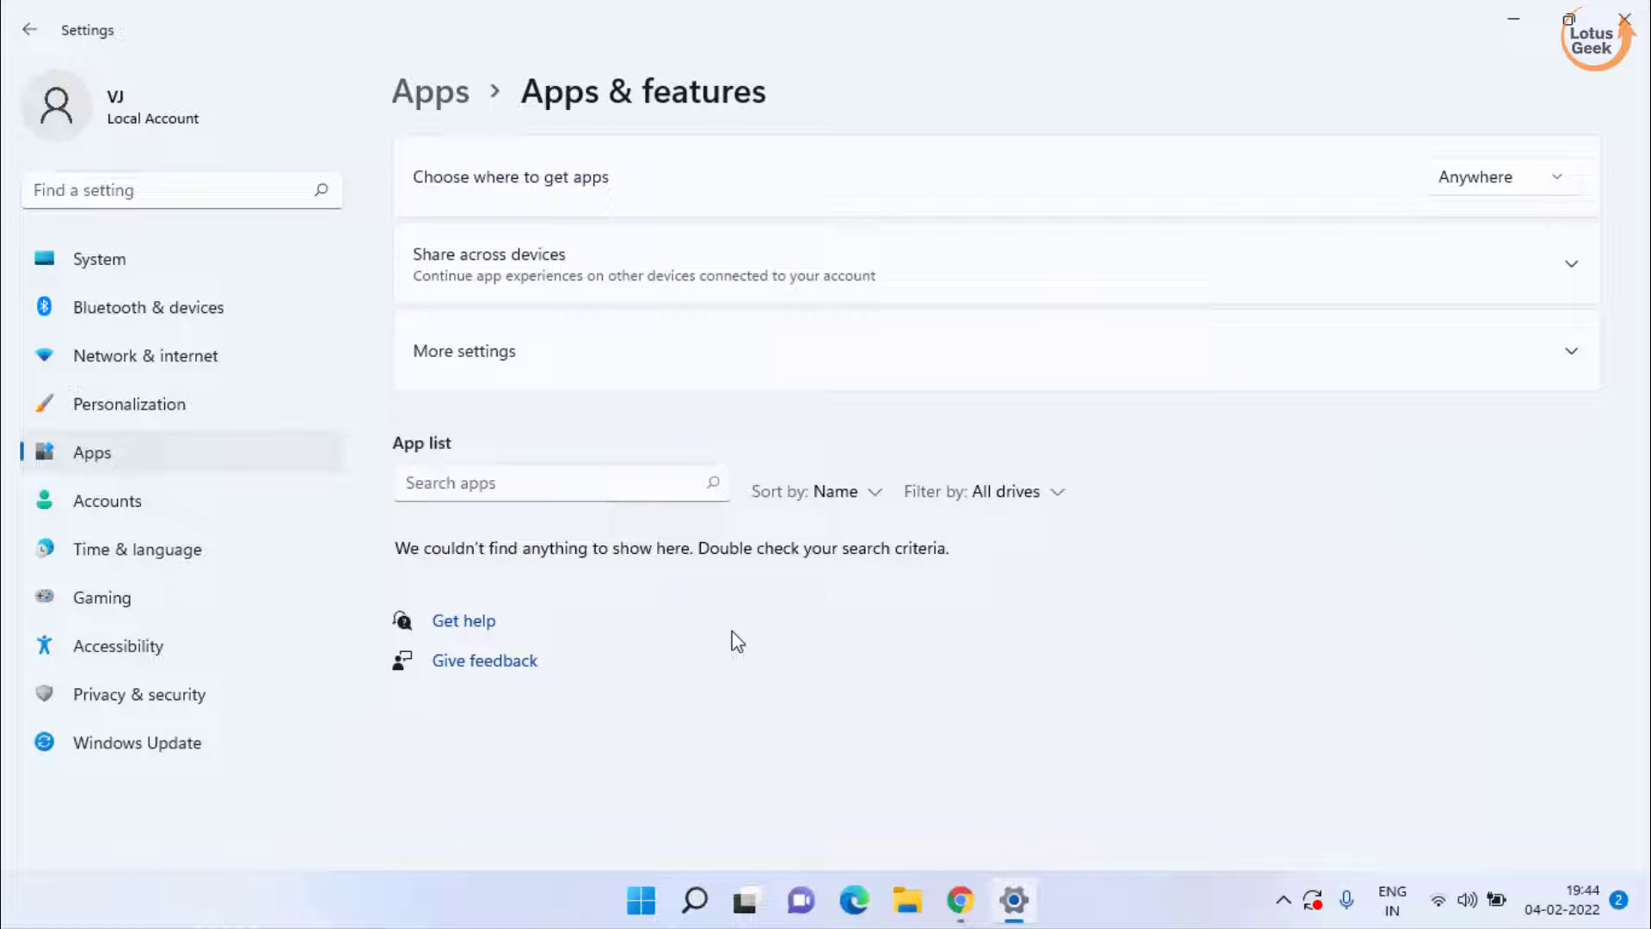
click(561, 482)
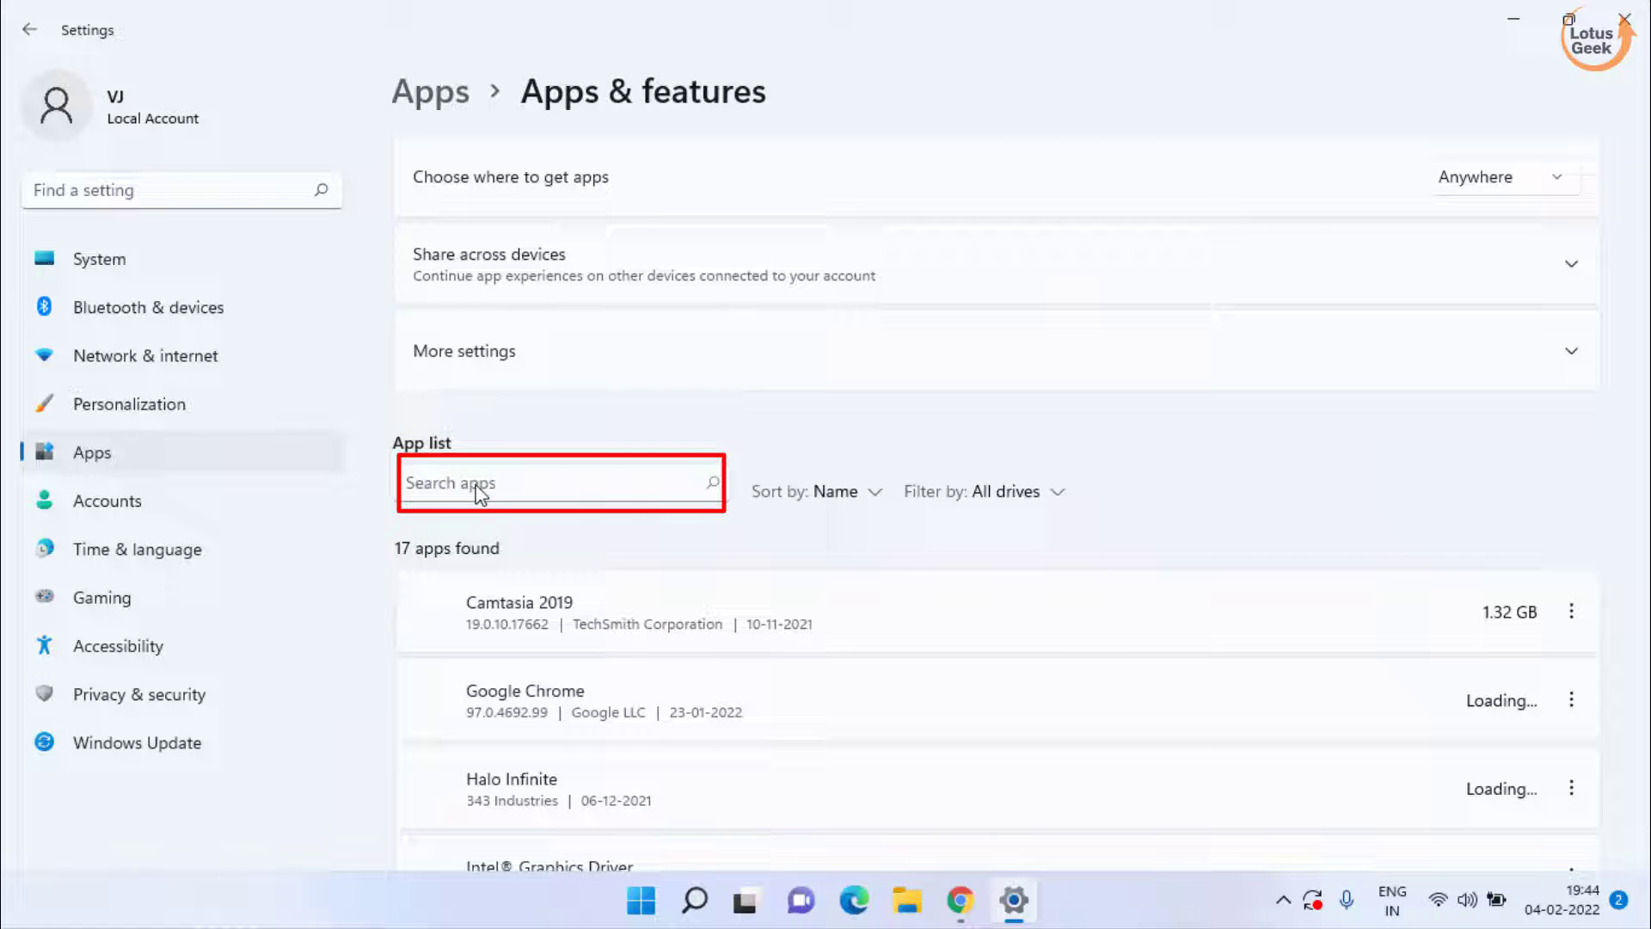
text(mine)
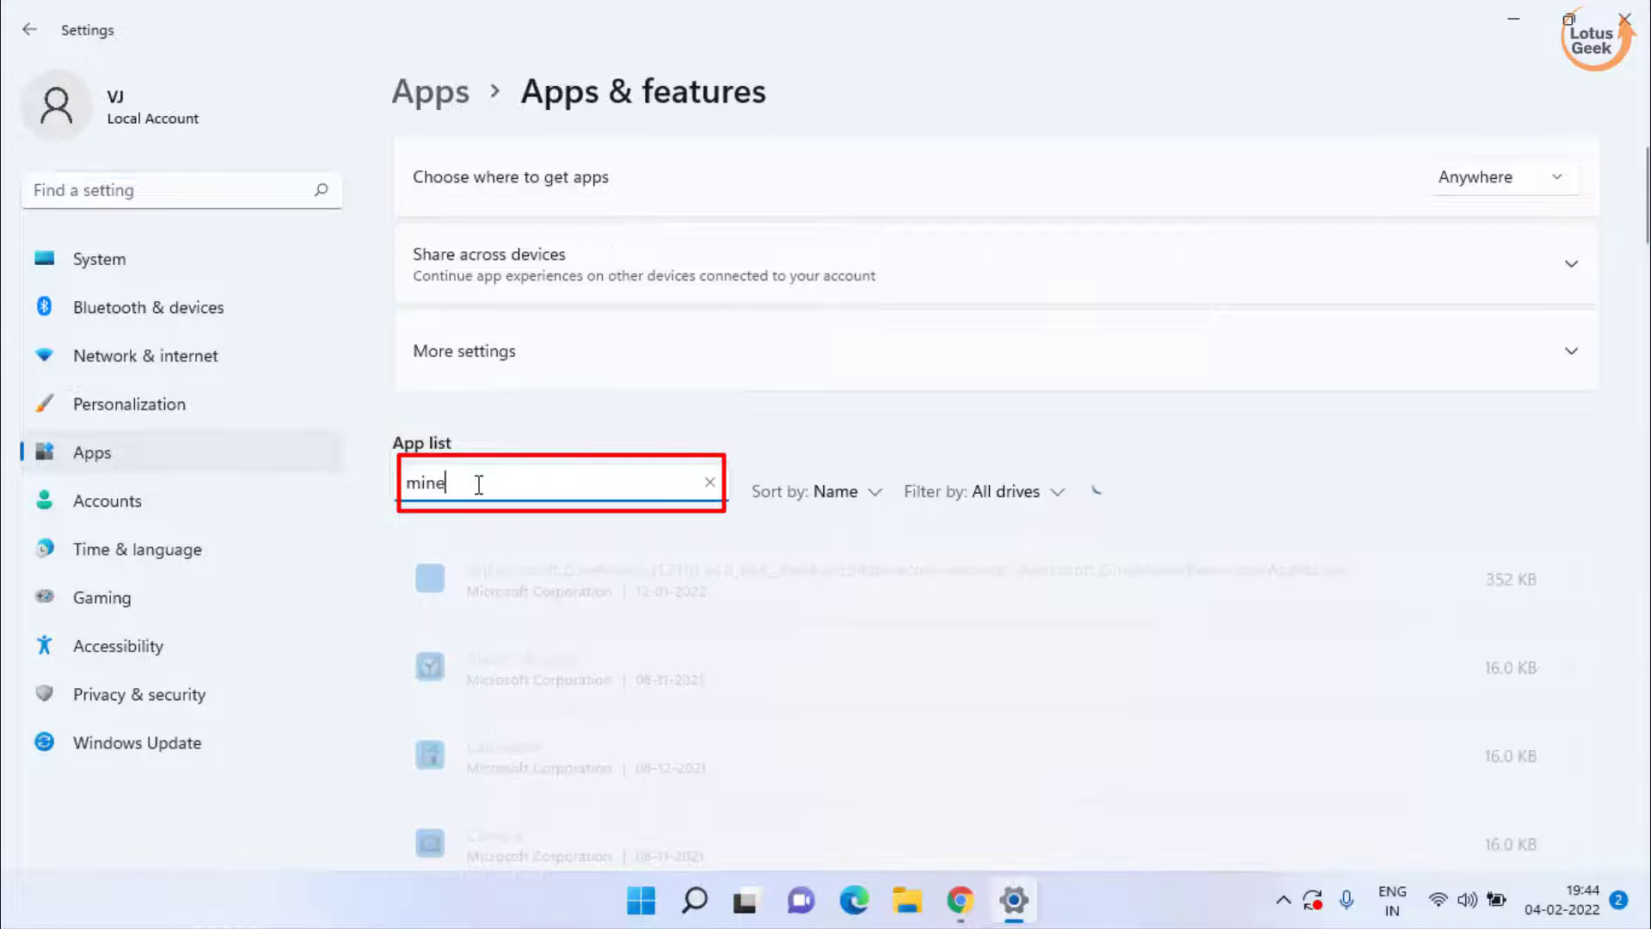
text(craft)
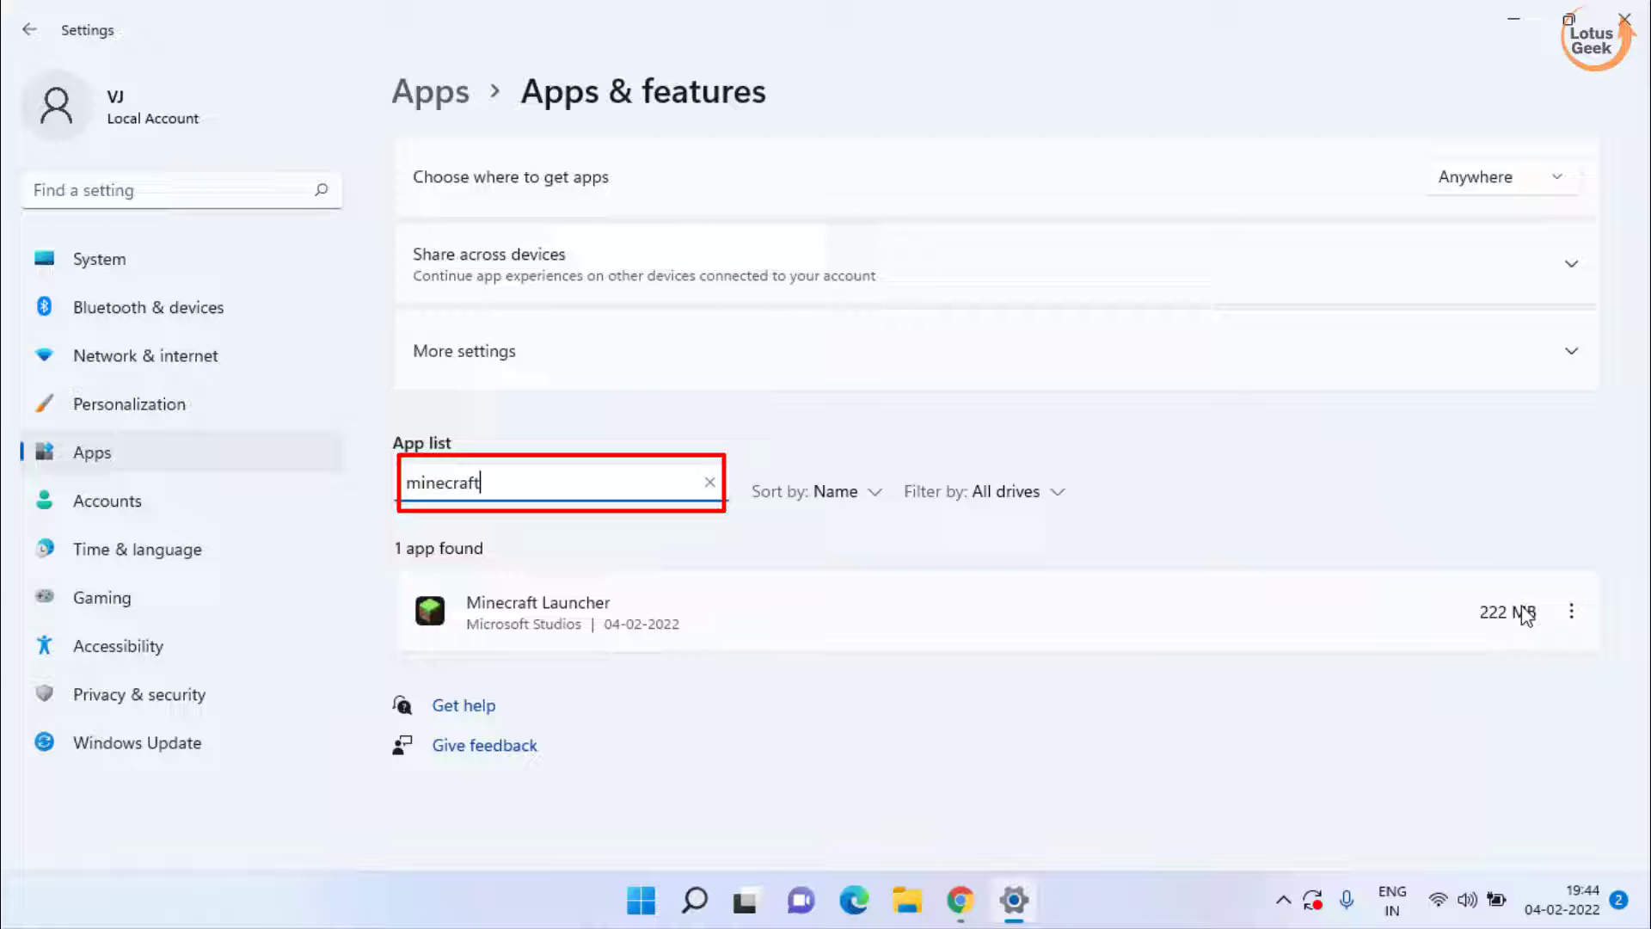
- From Advanced options, Repair then Reset Minecraft Launcher, confirm, and close Settings
click(1570, 611)
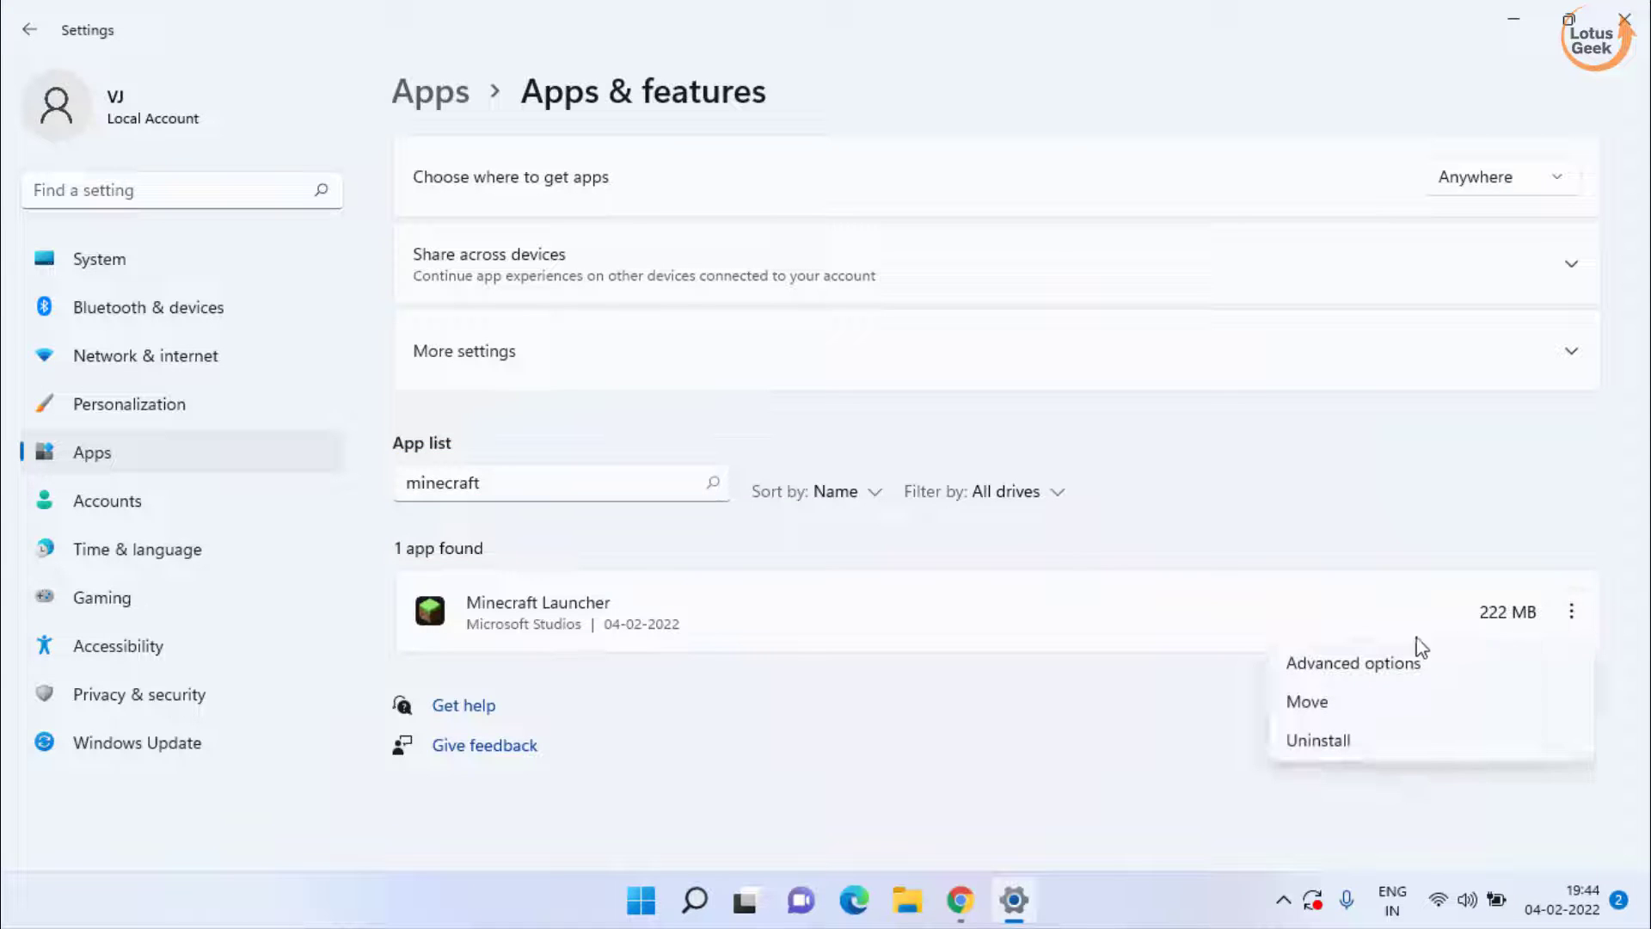
mouse_move(1362, 702)
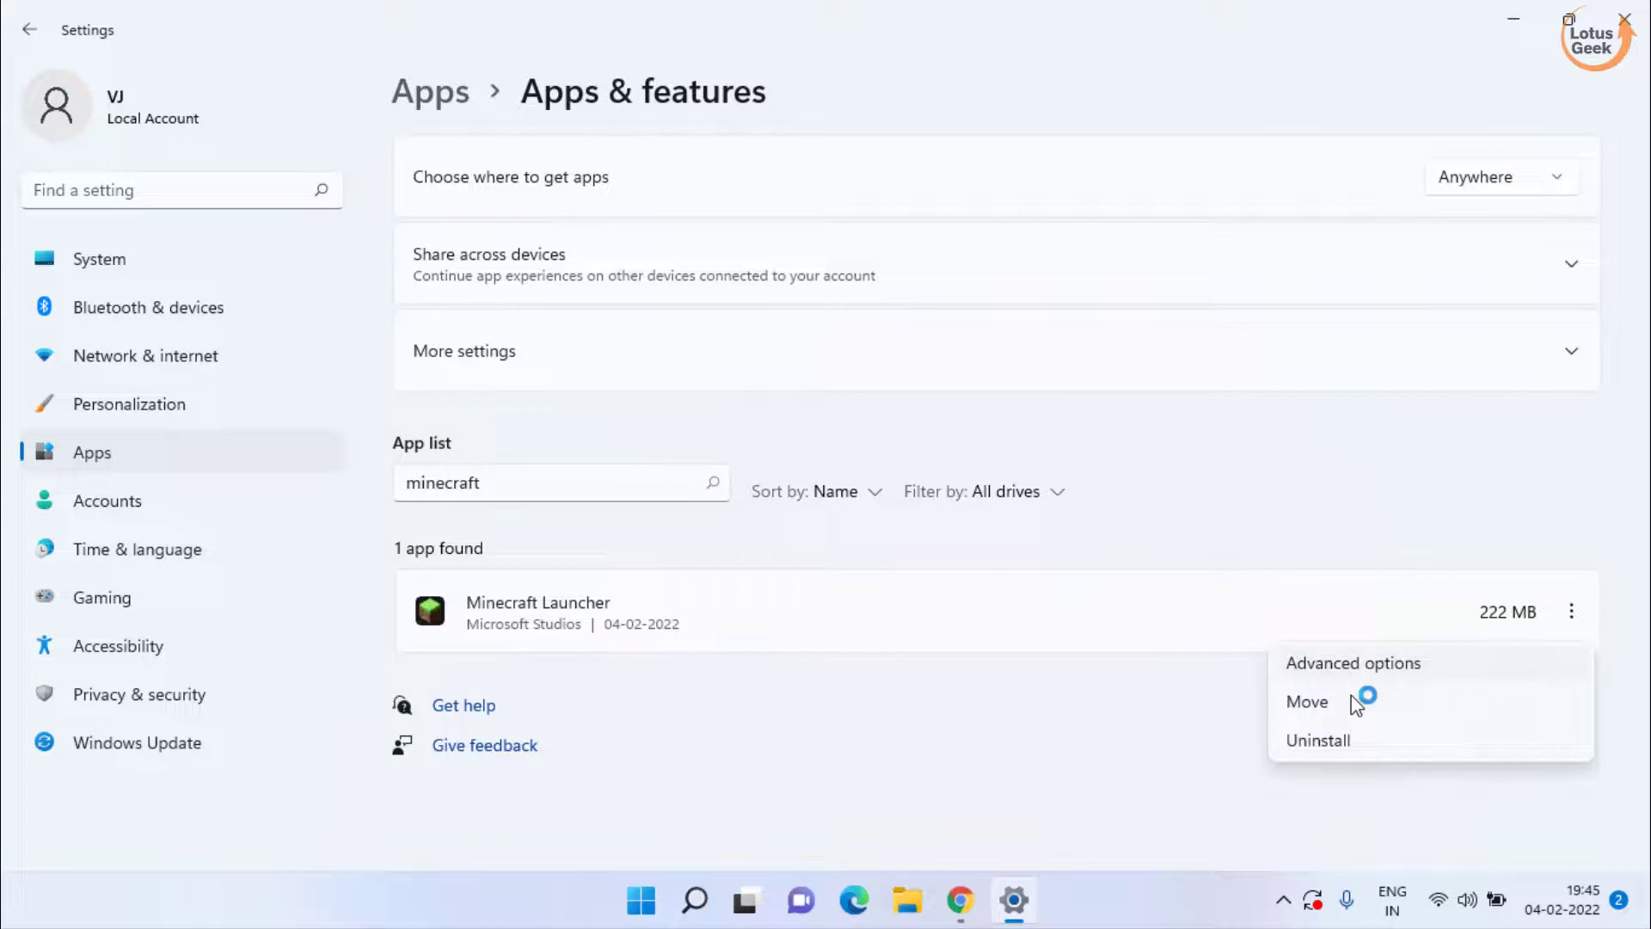
click(1353, 662)
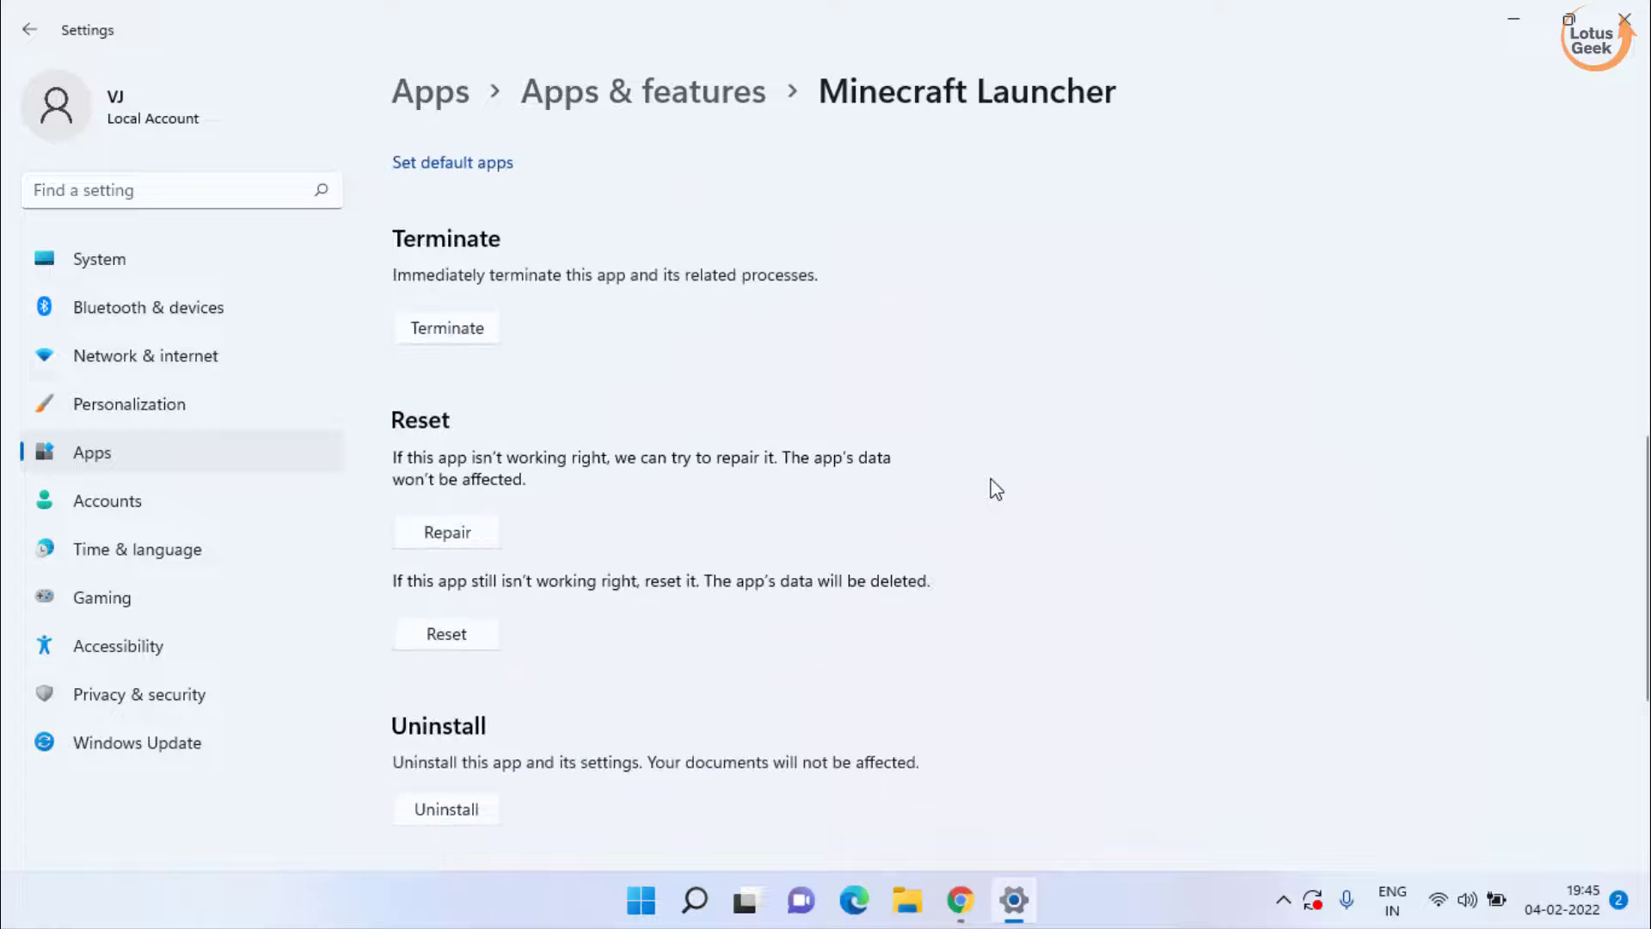
click(445, 531)
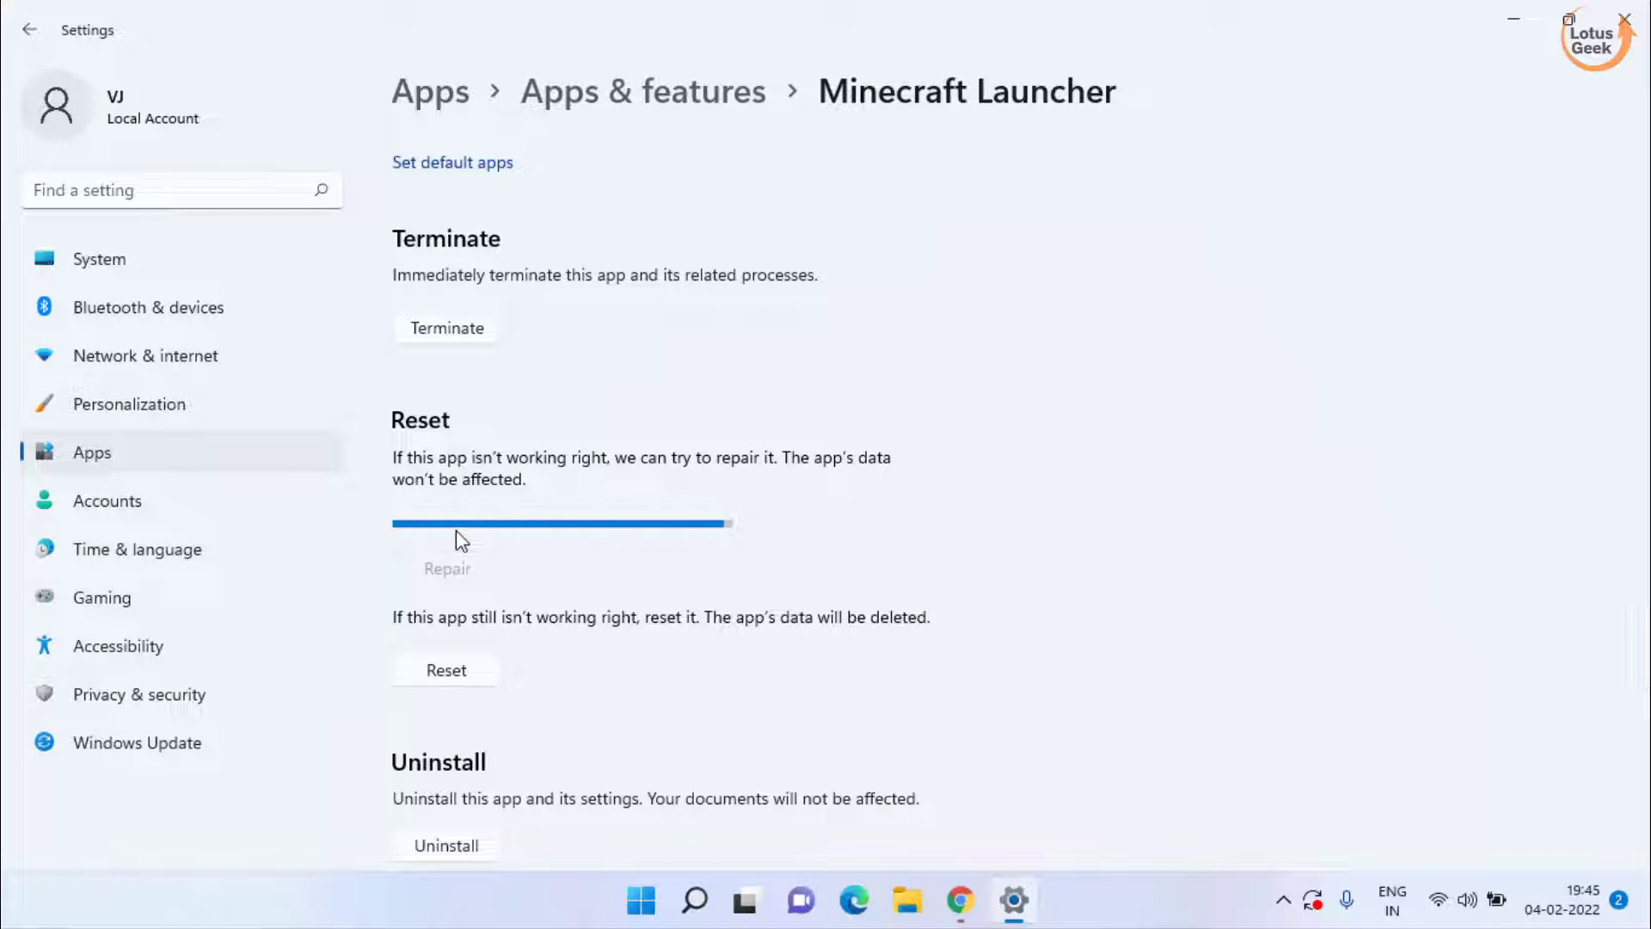
click(446, 532)
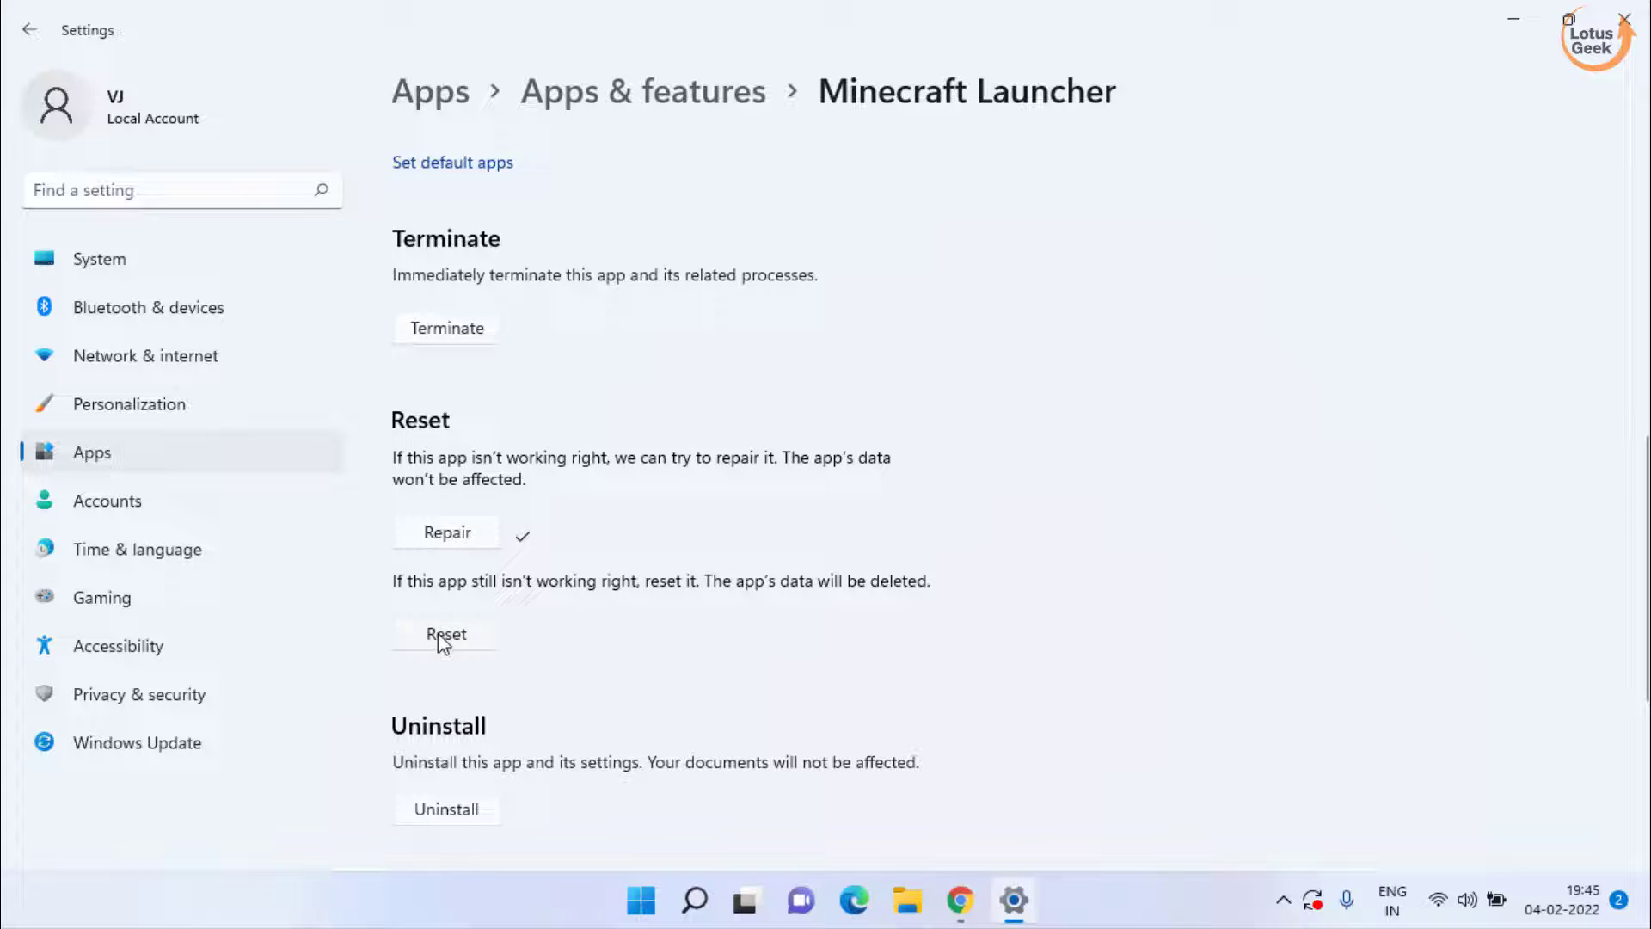
click(446, 633)
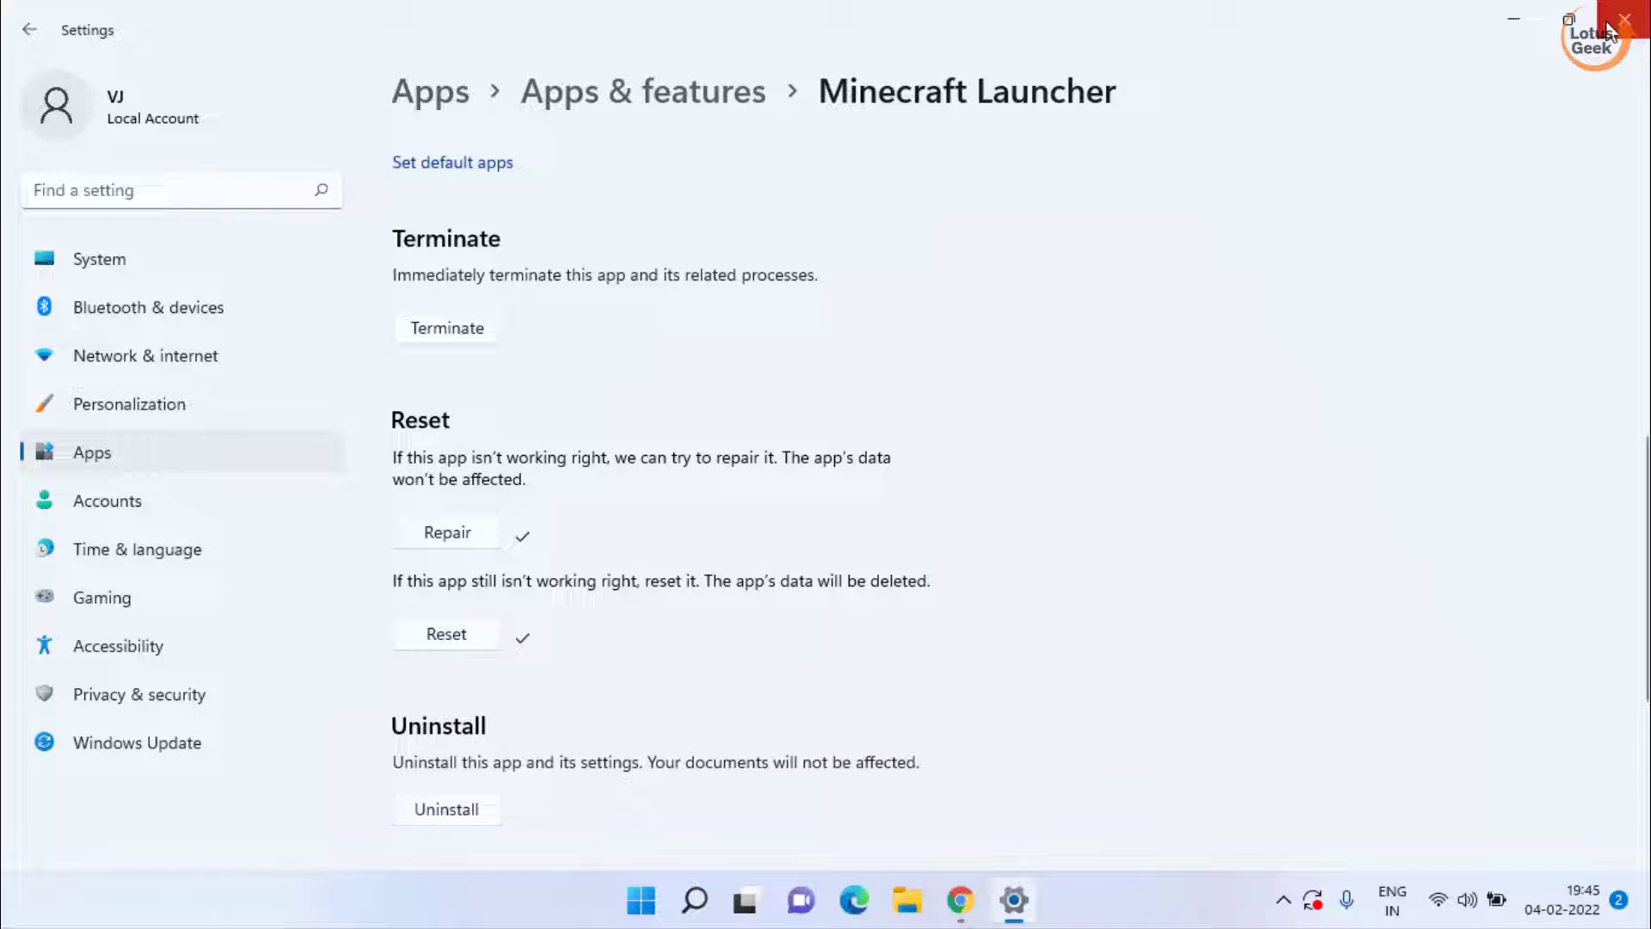
click(1631, 18)
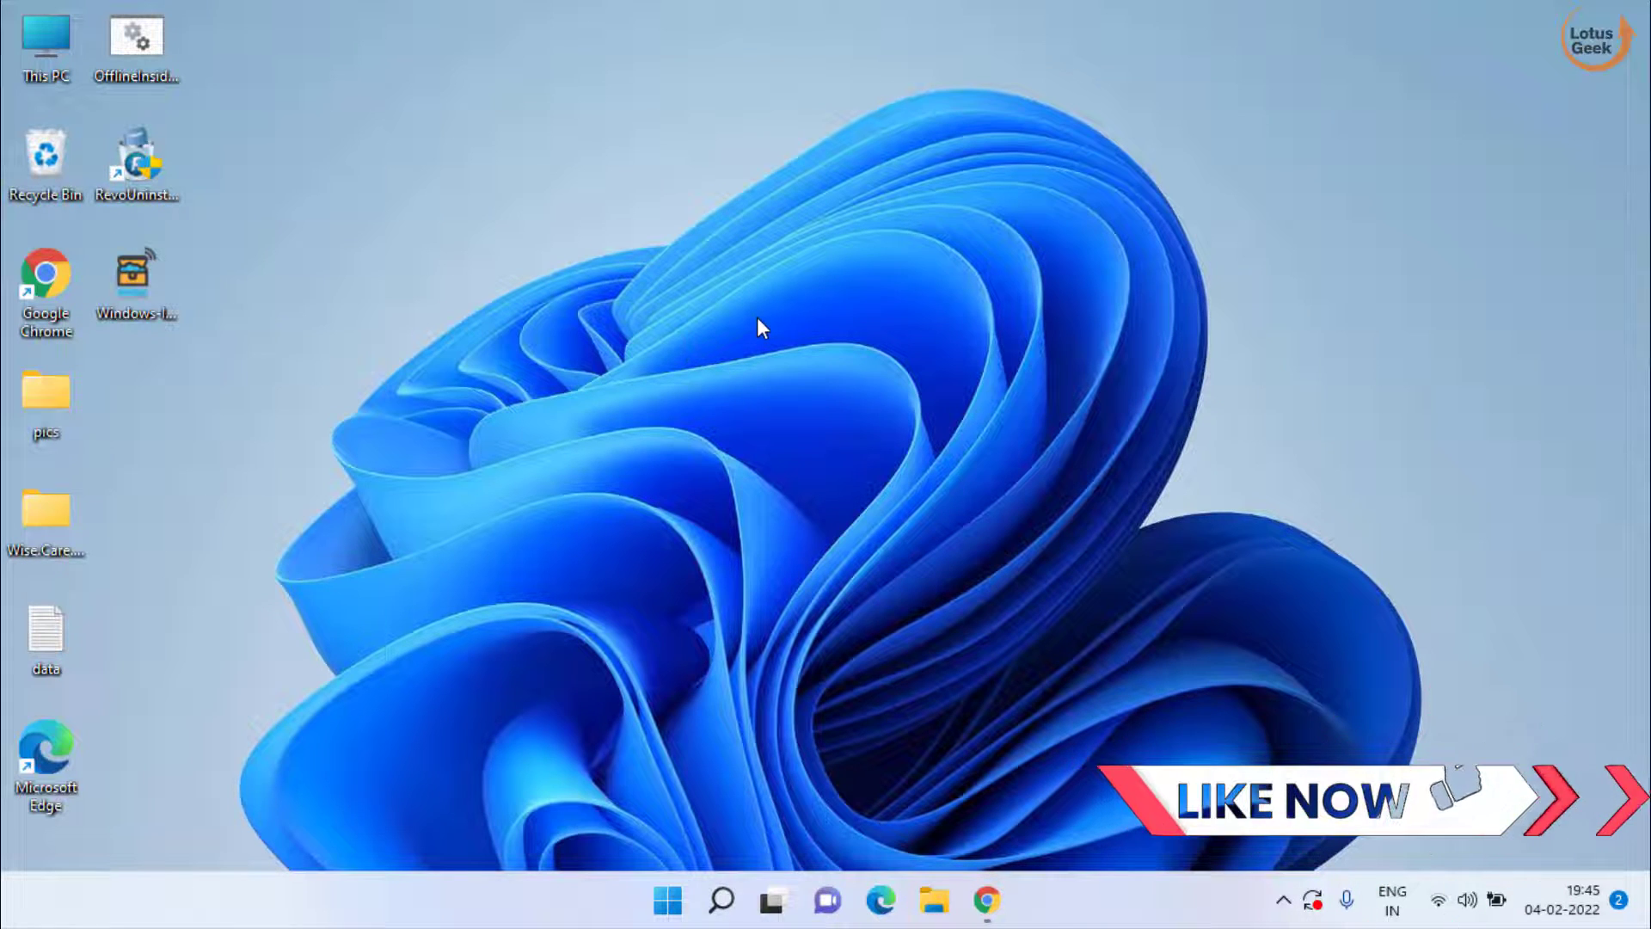
- Download the Windows 7/8 MinecraftInstaller from minecraft.net and save it to the Desktop
click(986, 899)
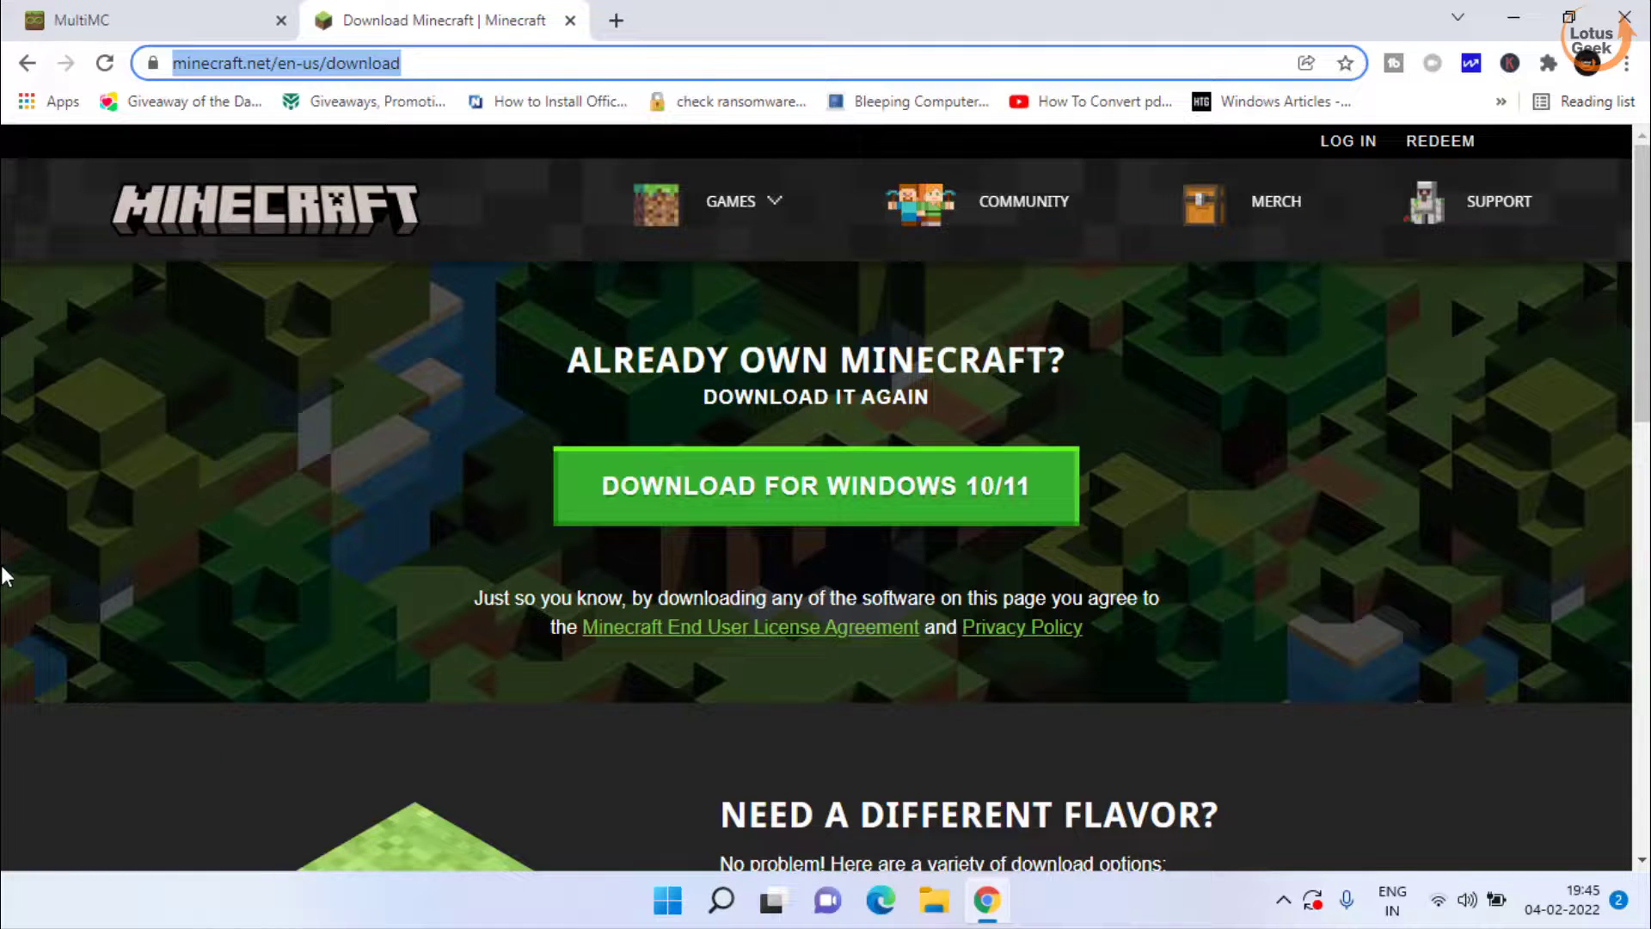
scroll(down, 3)
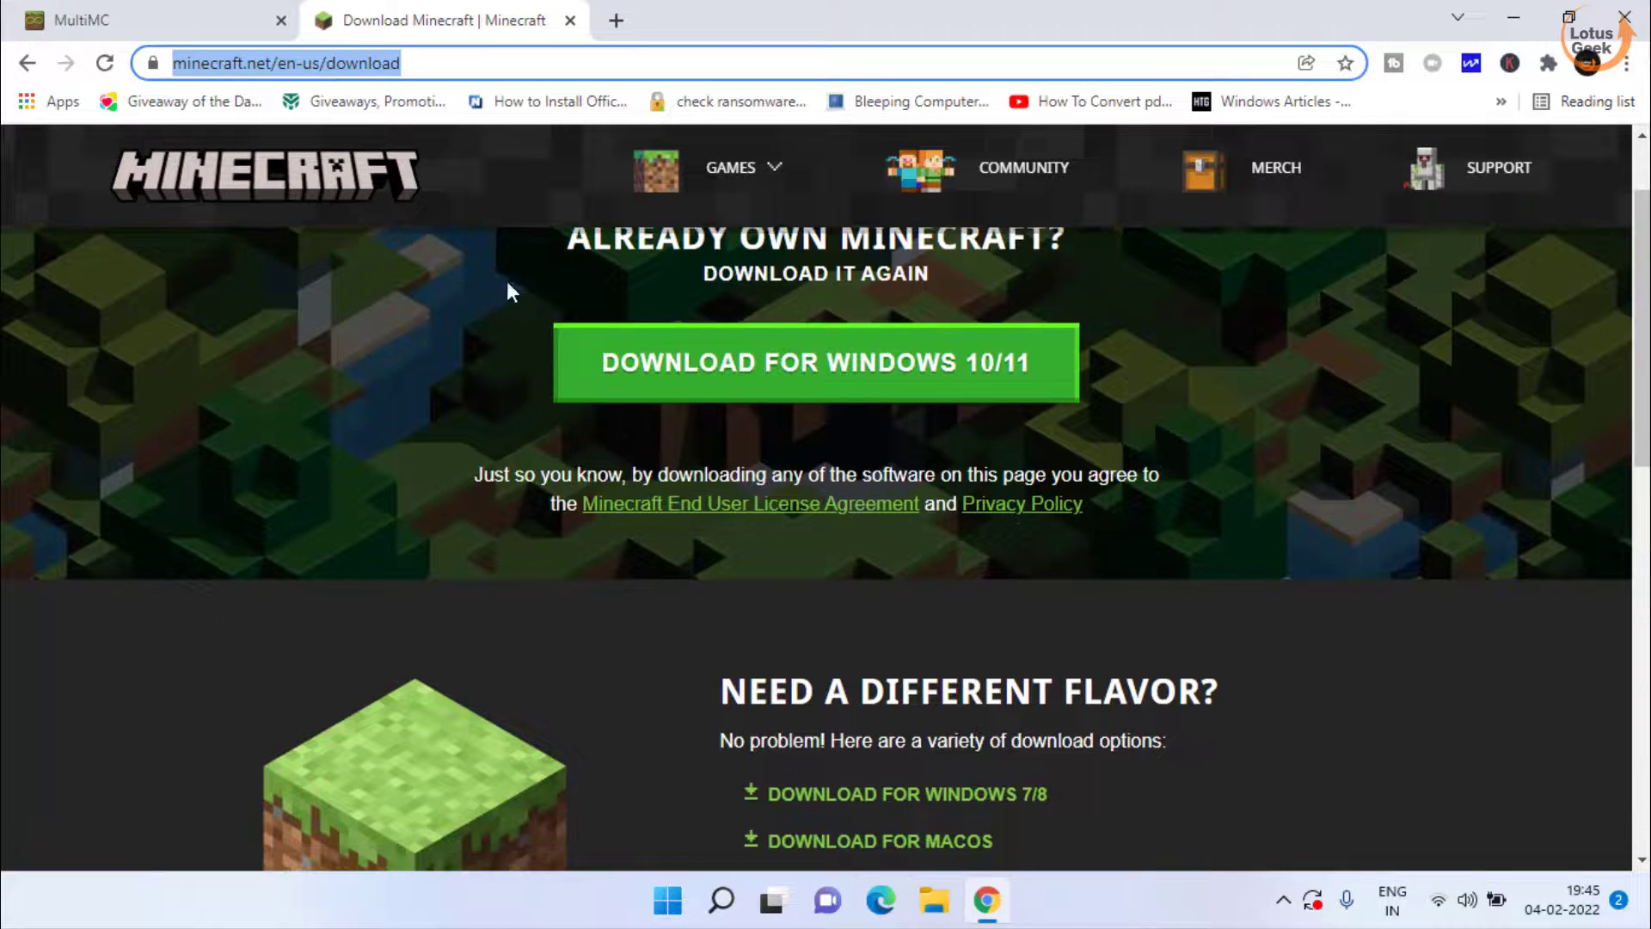
scroll(down, 3)
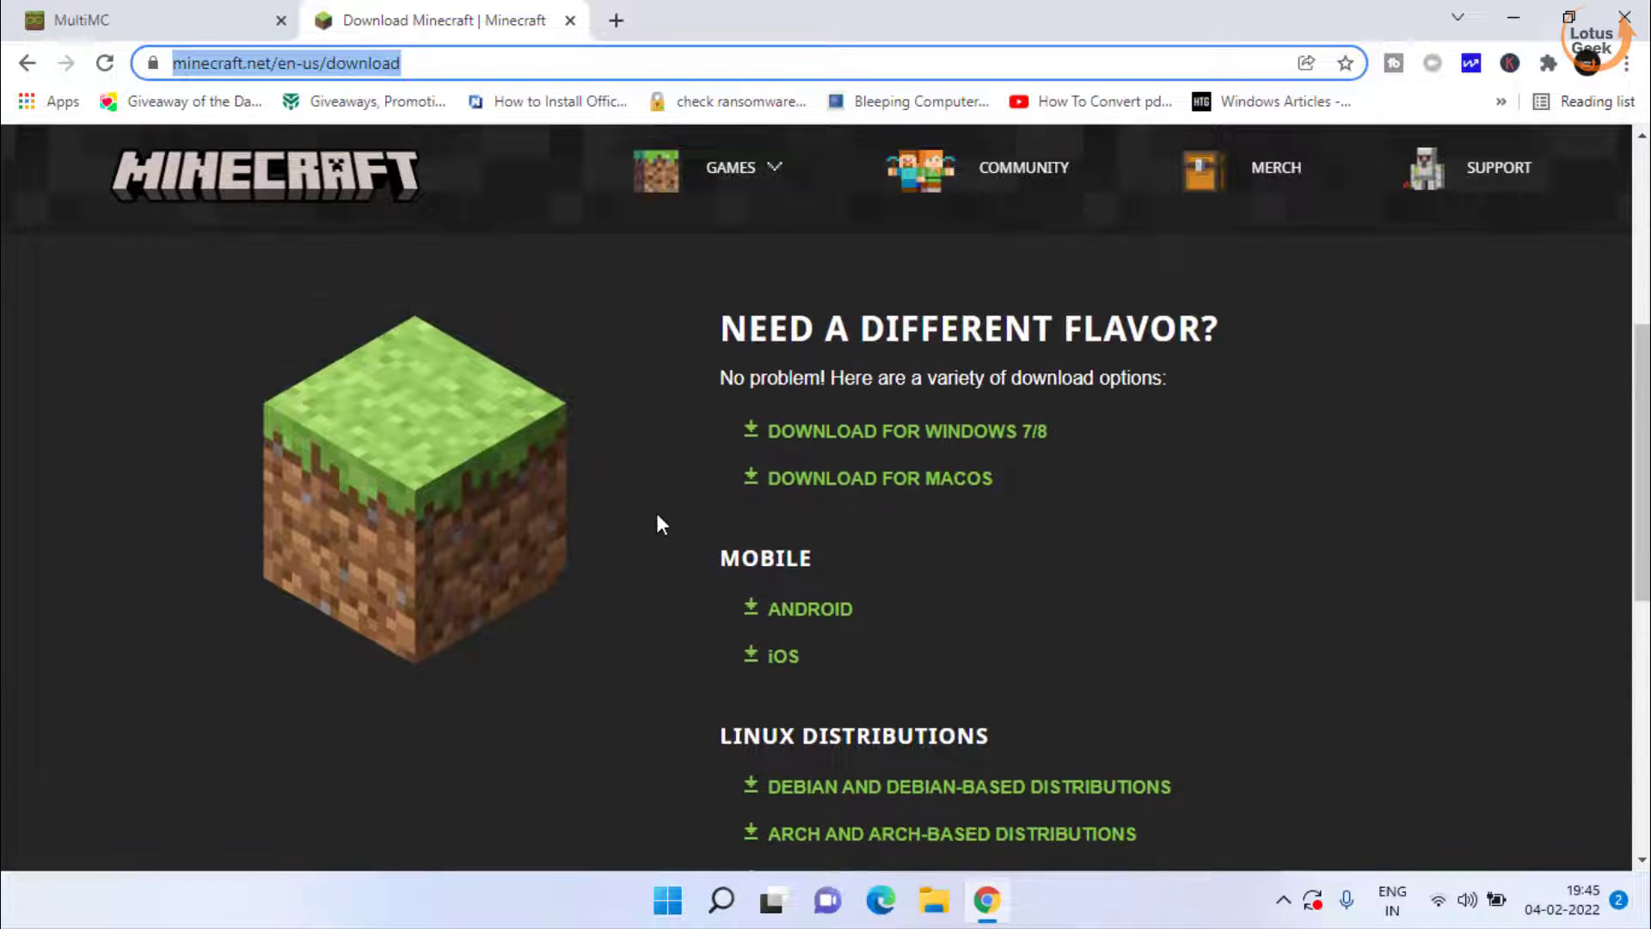
mouse_move(903, 430)
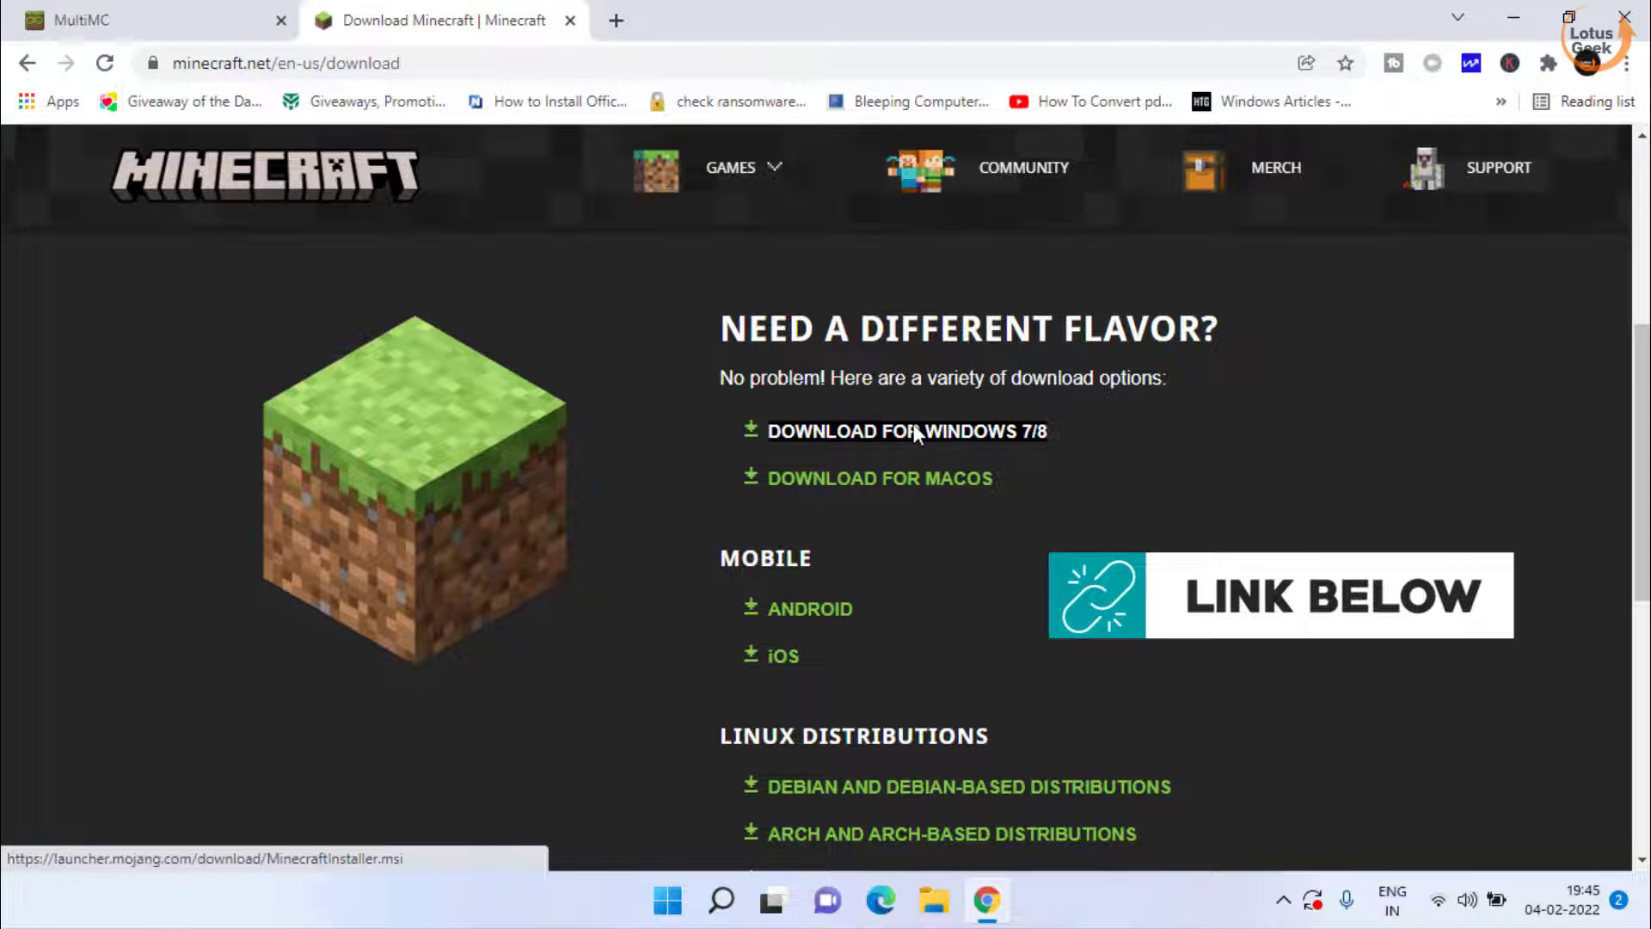
click(896, 430)
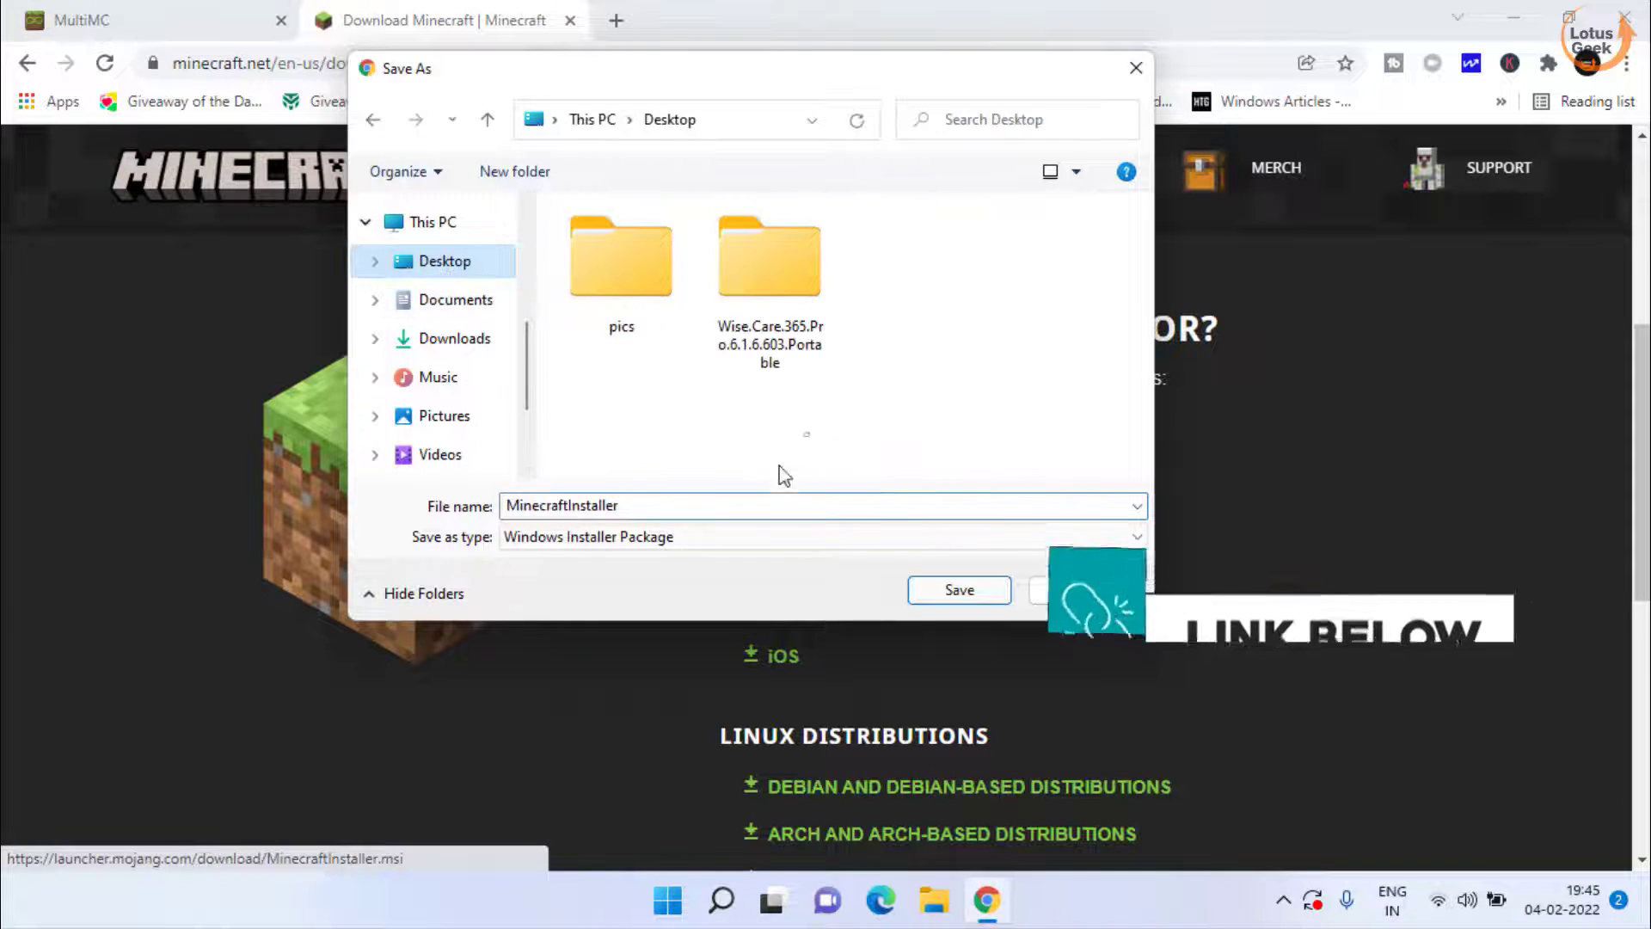
click(958, 590)
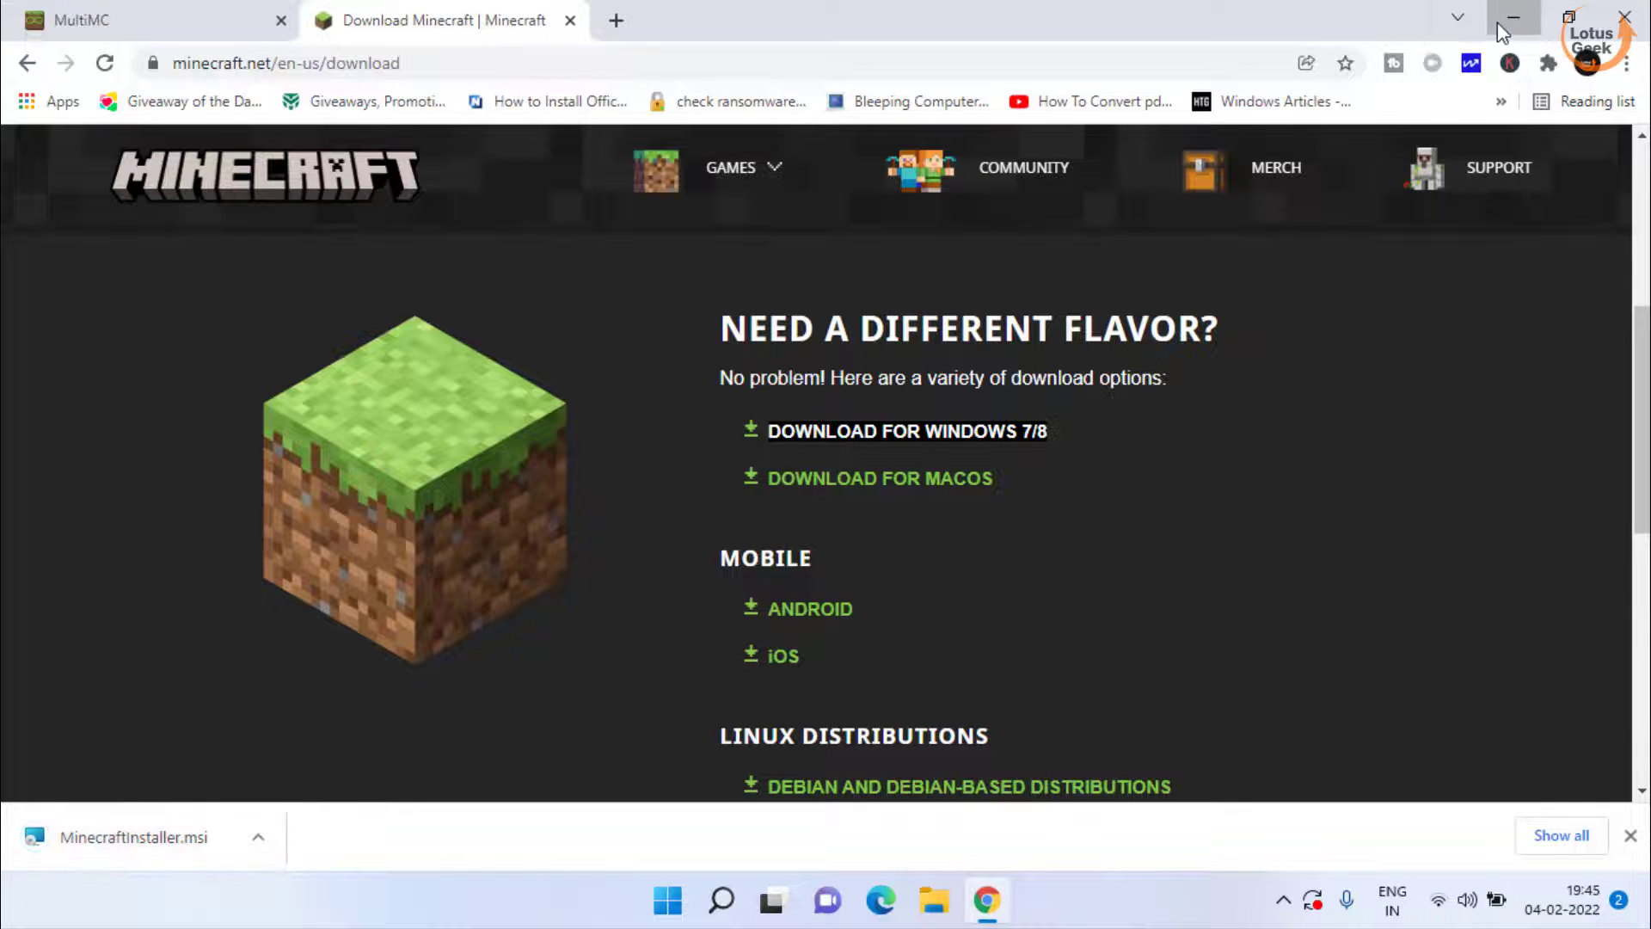
click(1515, 19)
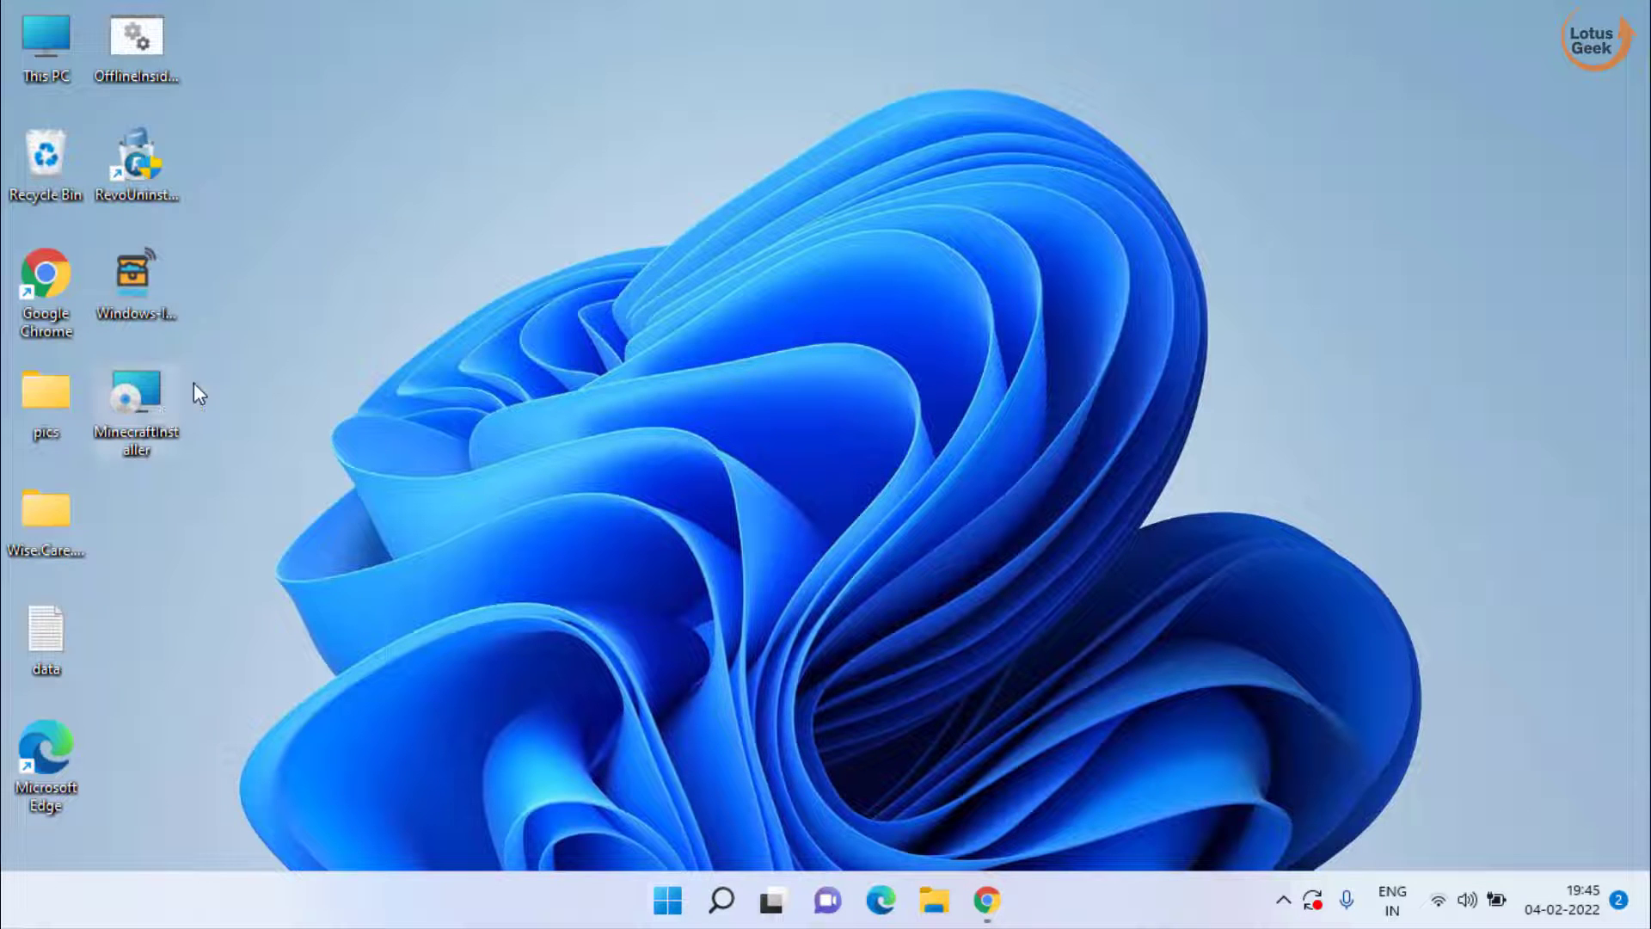
click(984, 899)
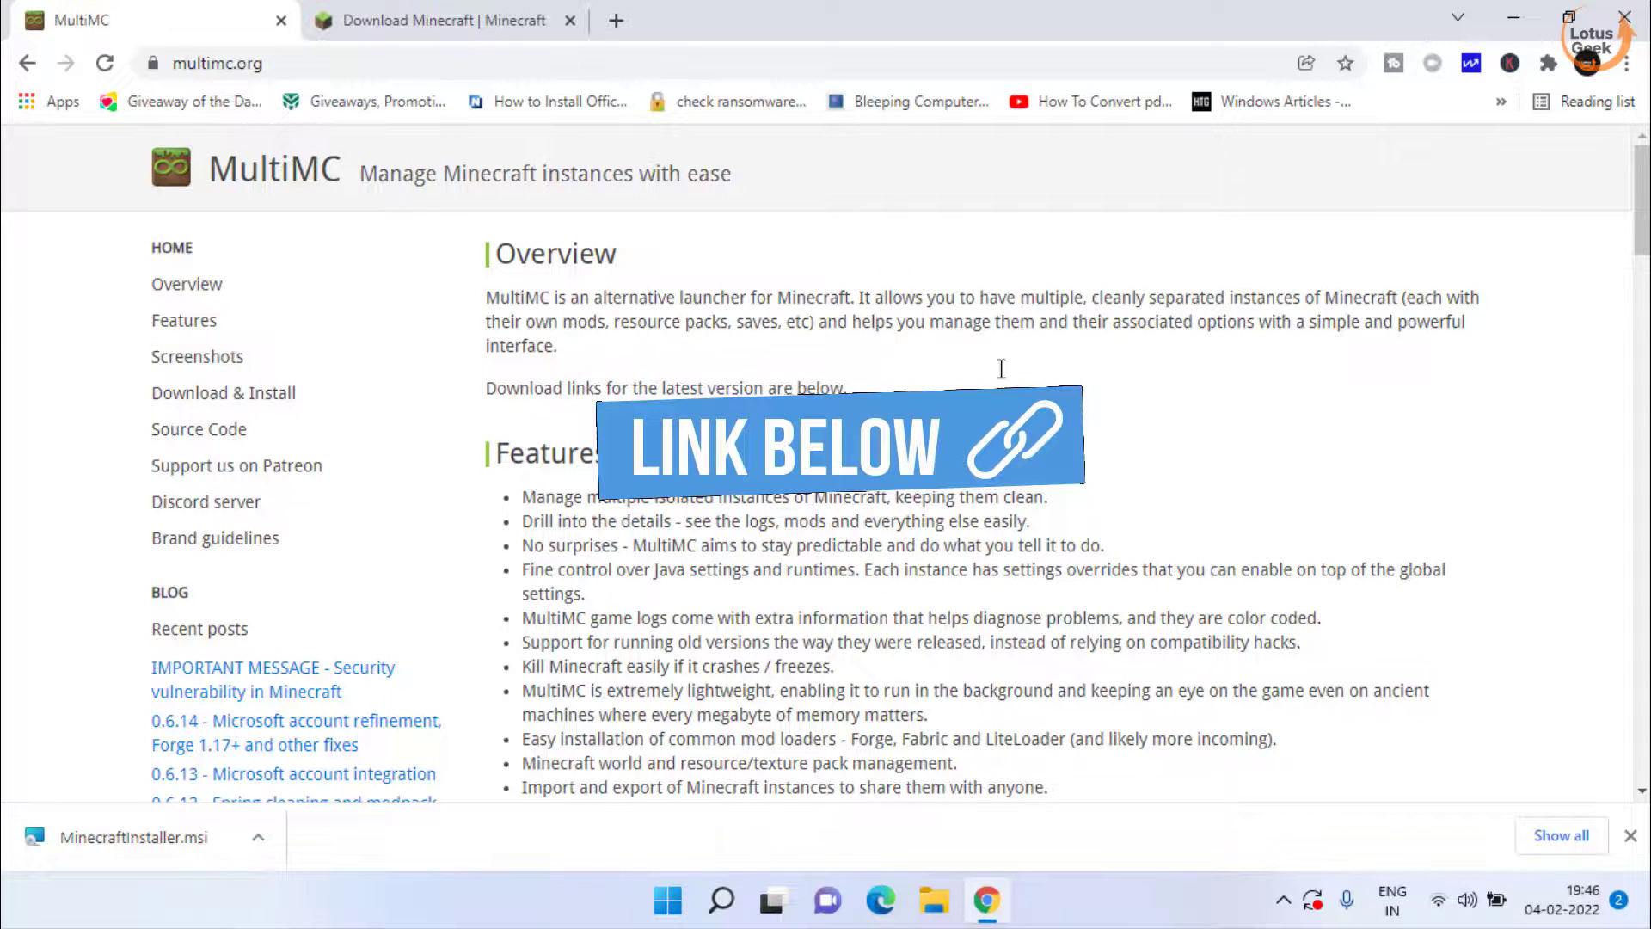
- Download the MultiMC Windows archive mmc-stable-win32 from multimc.org to the Desktop
scroll(down, 3)
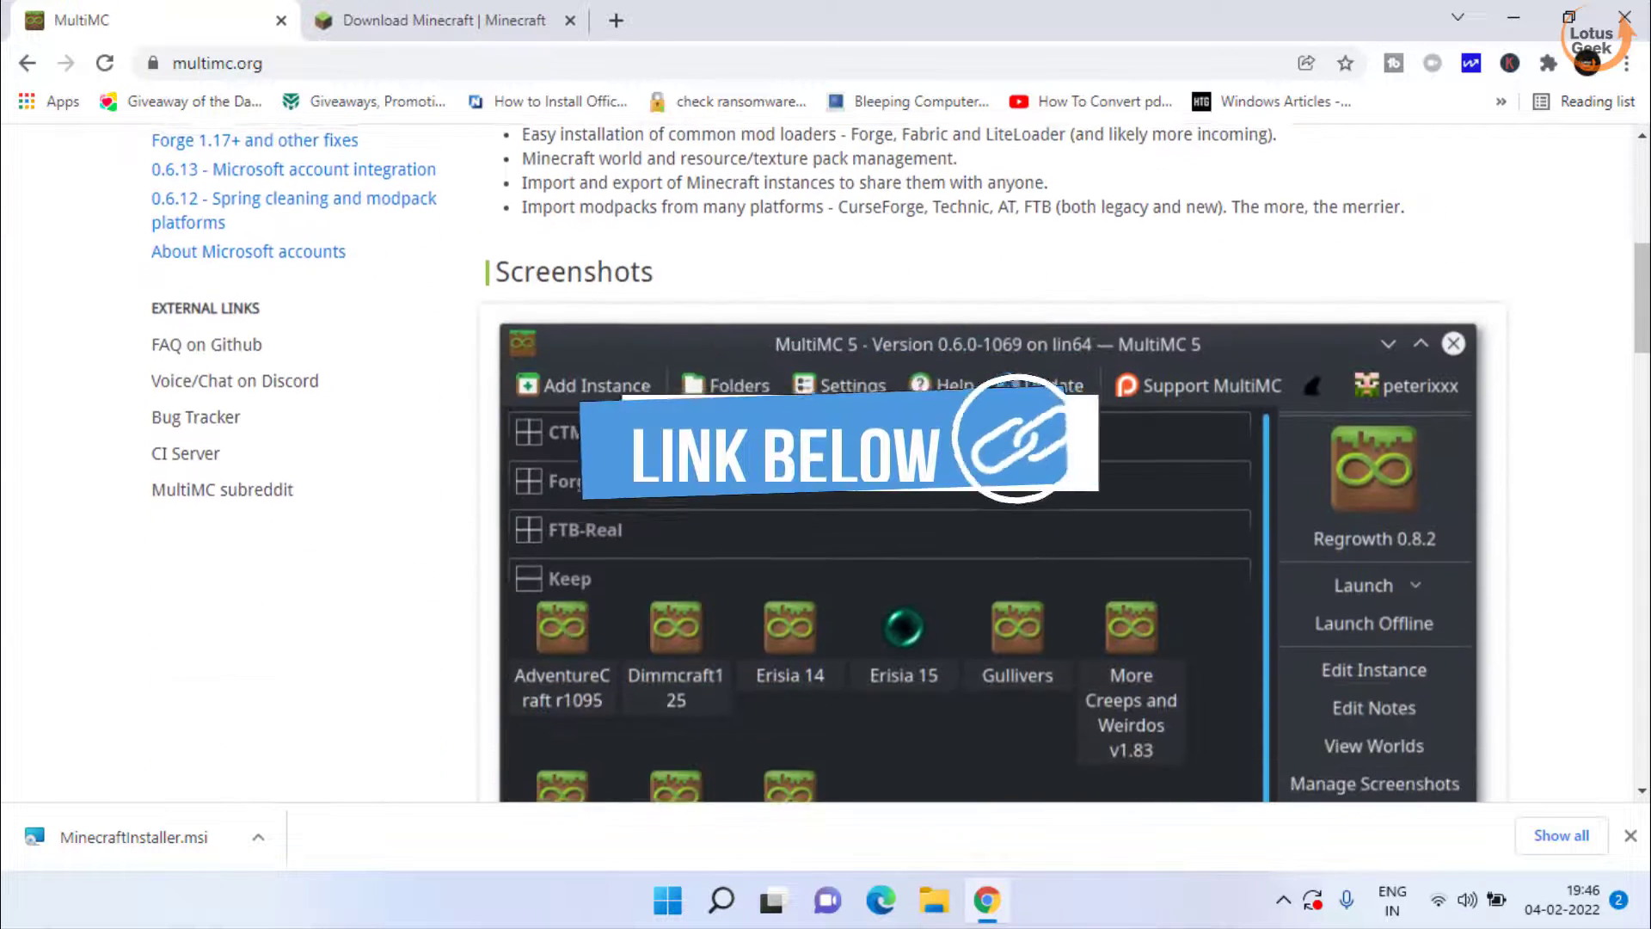
scroll(down, 3)
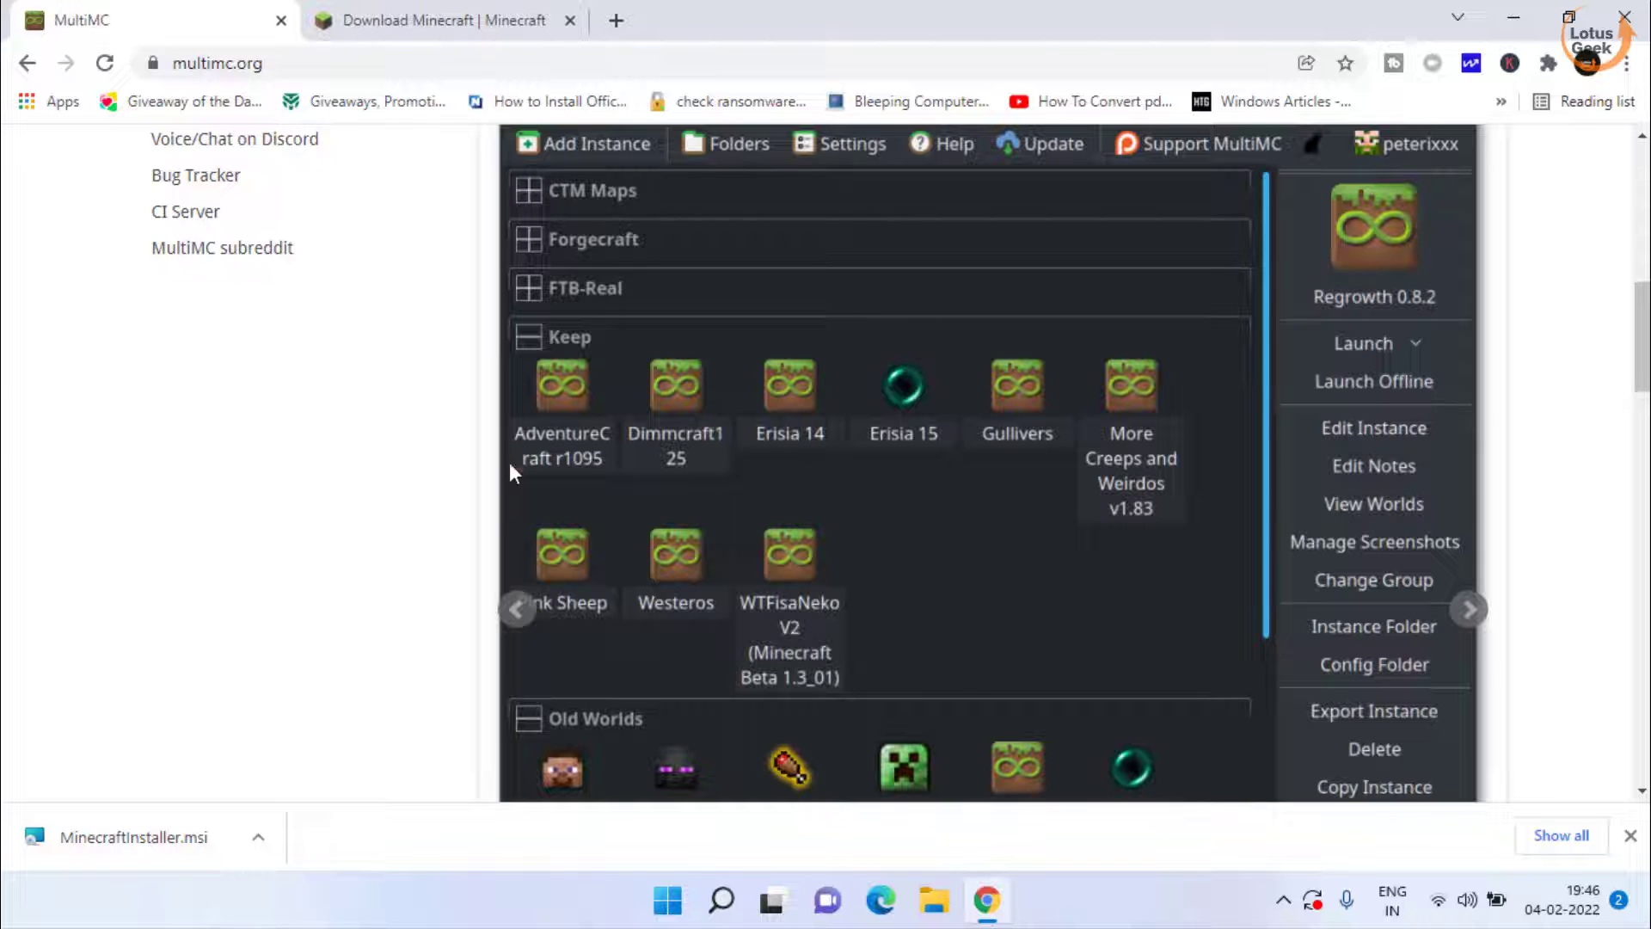
mouse_move(1106, 411)
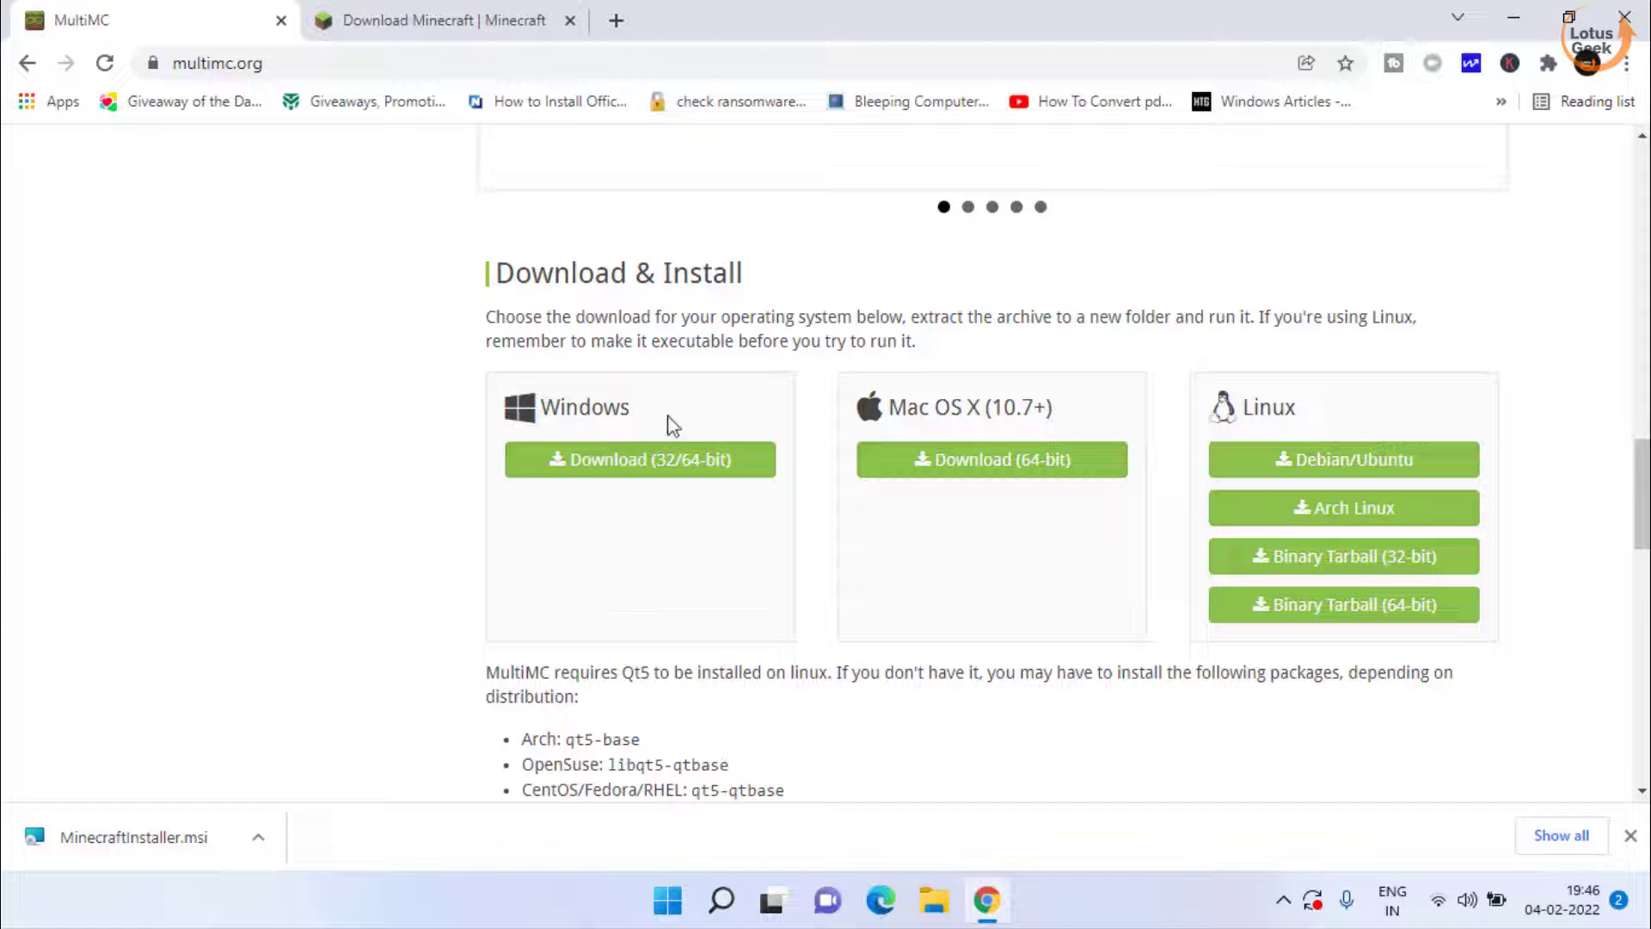
click(638, 459)
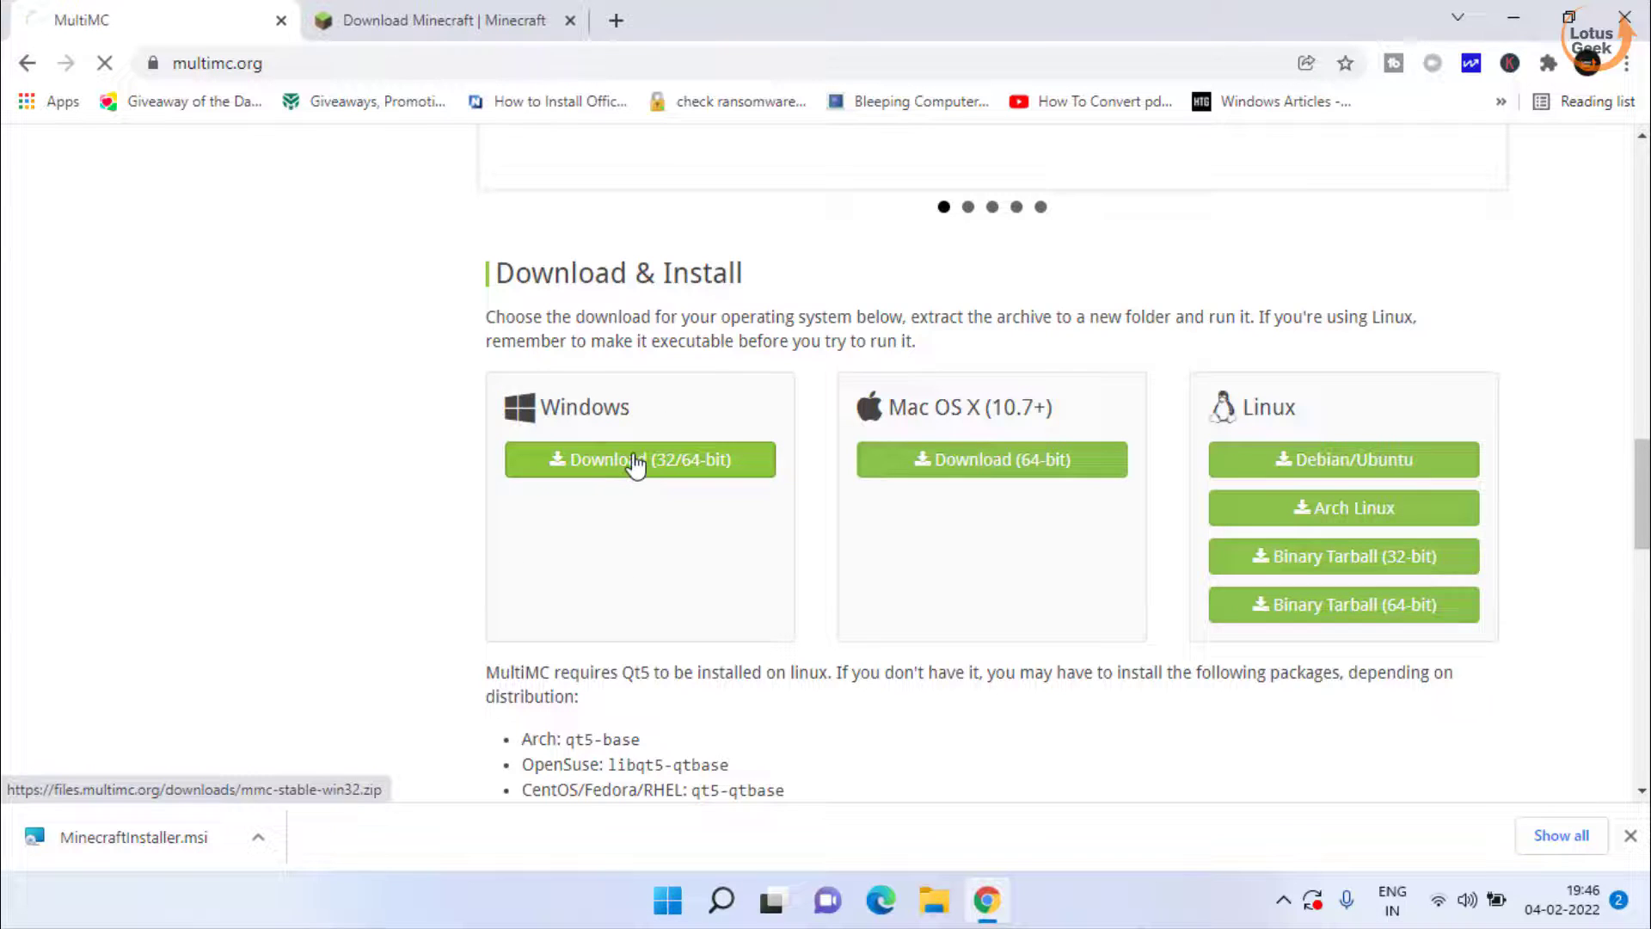
click(639, 459)
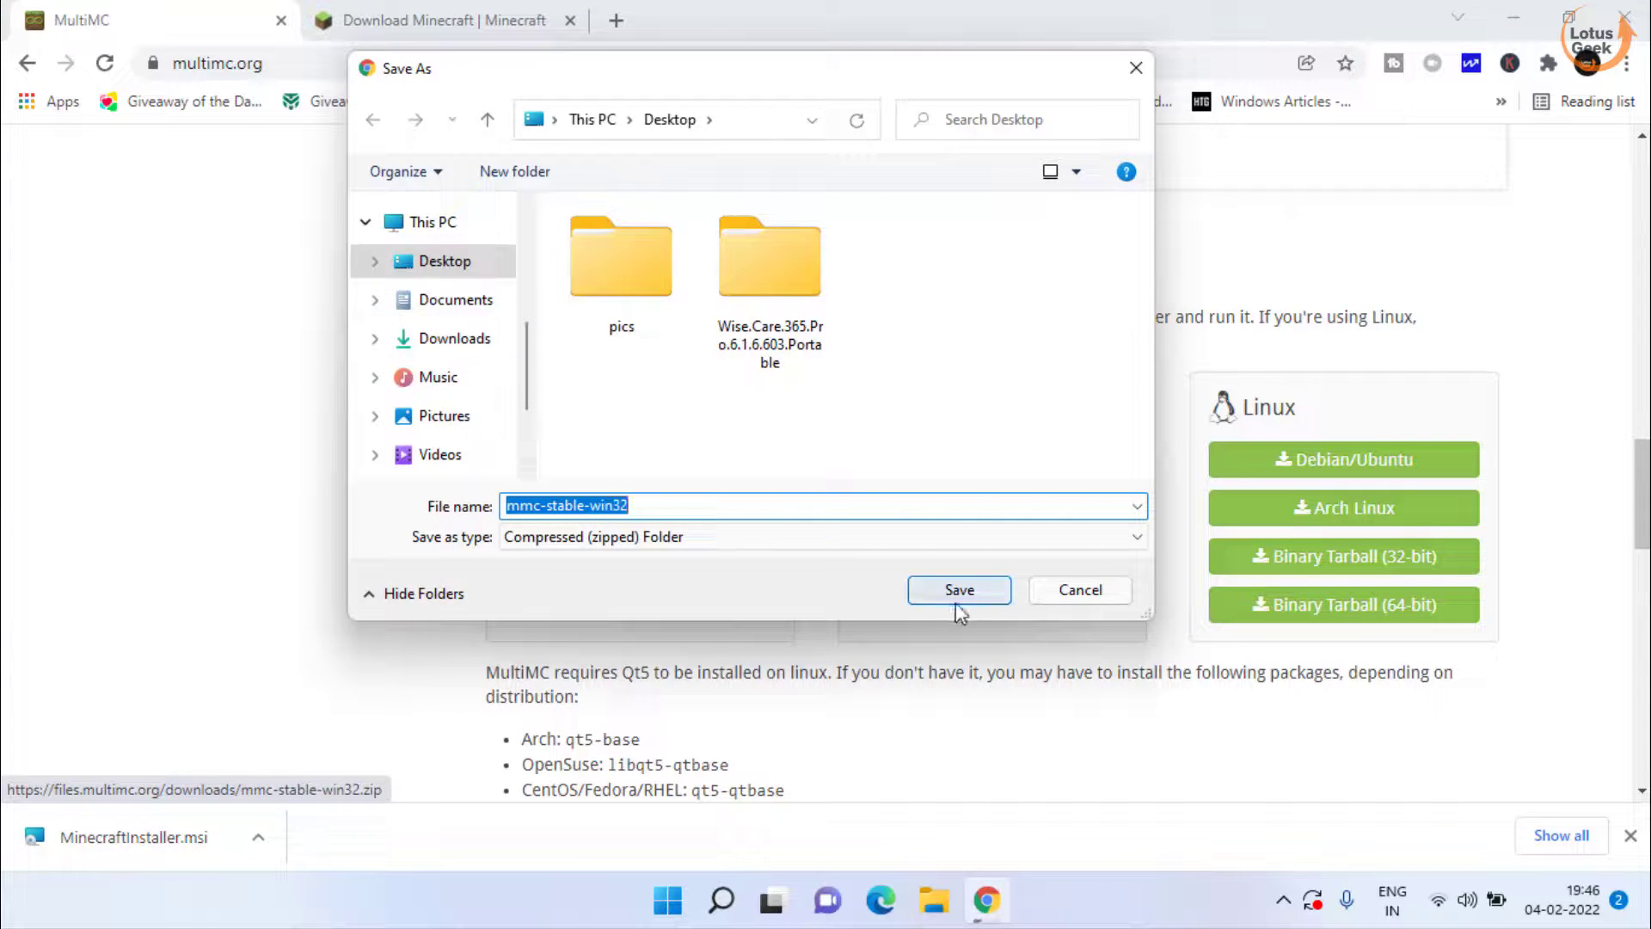
click(958, 589)
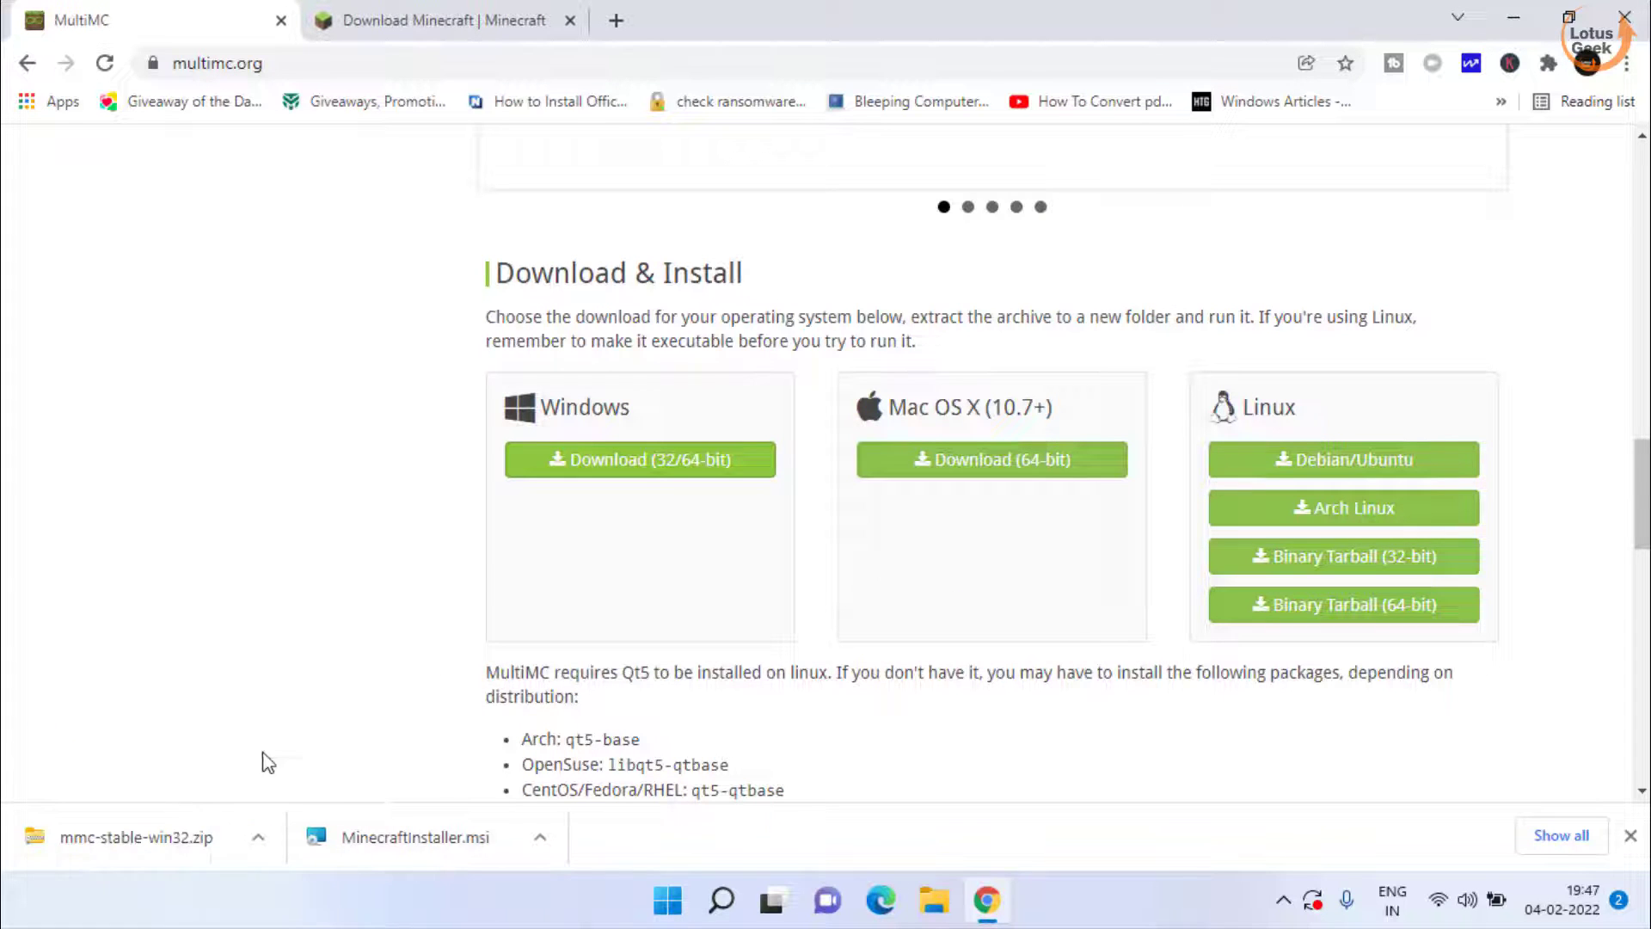
mouse_move(991, 701)
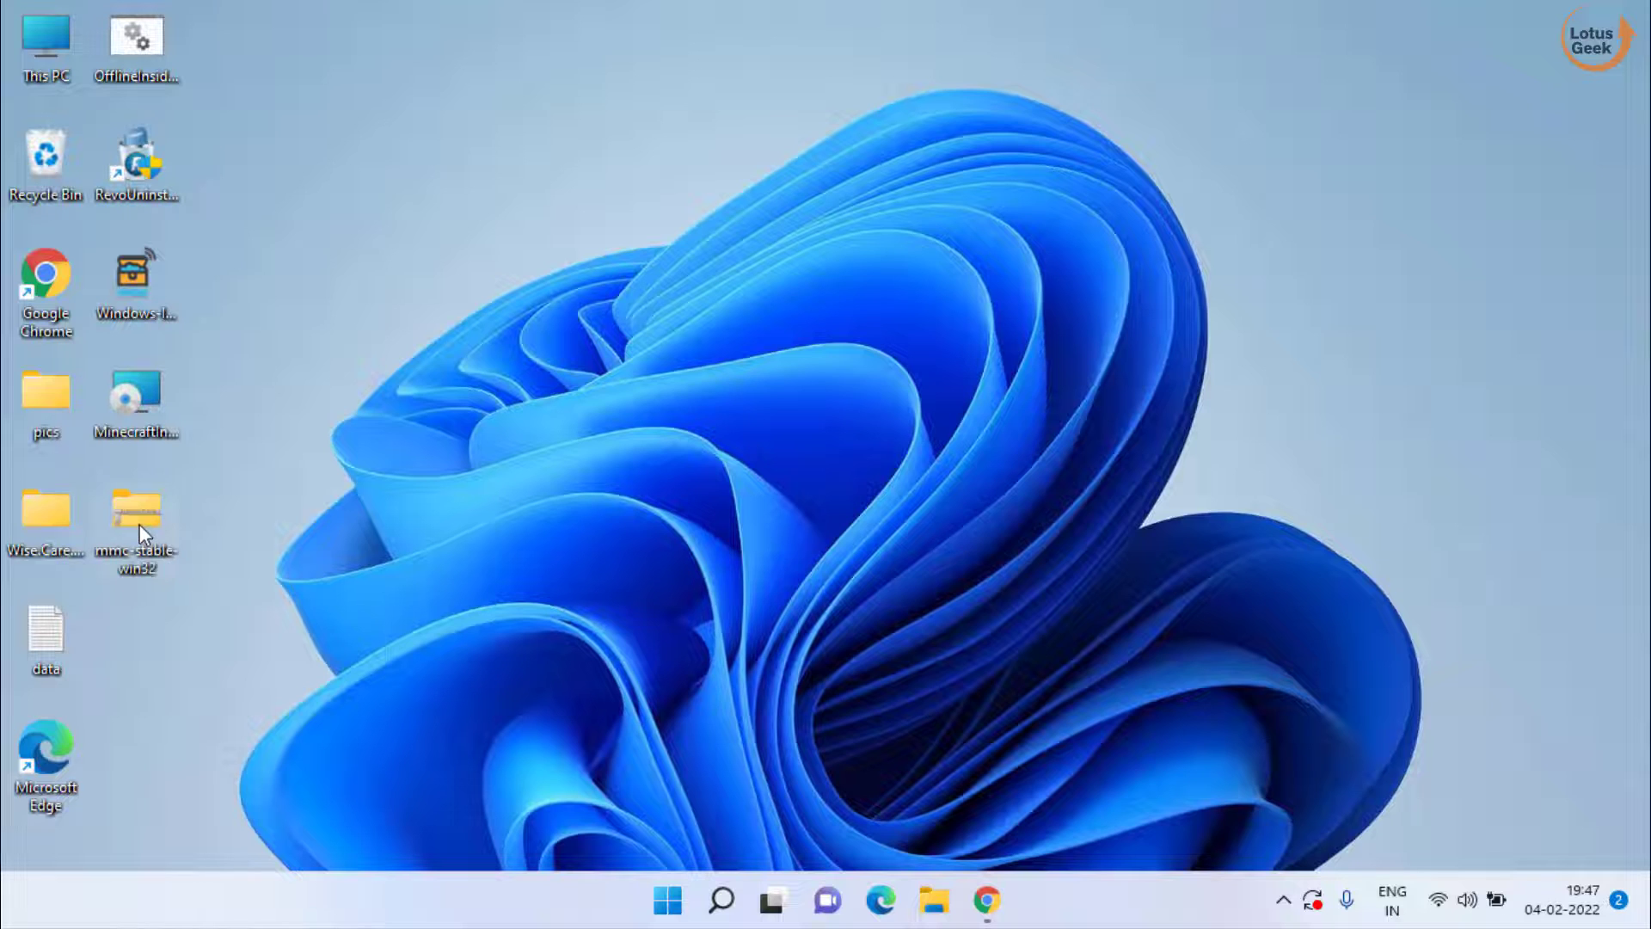
- Extract mmc-stable-win32 to a MultiMC folder on the desktop and start MultiMC.exe from it
double_click(134, 521)
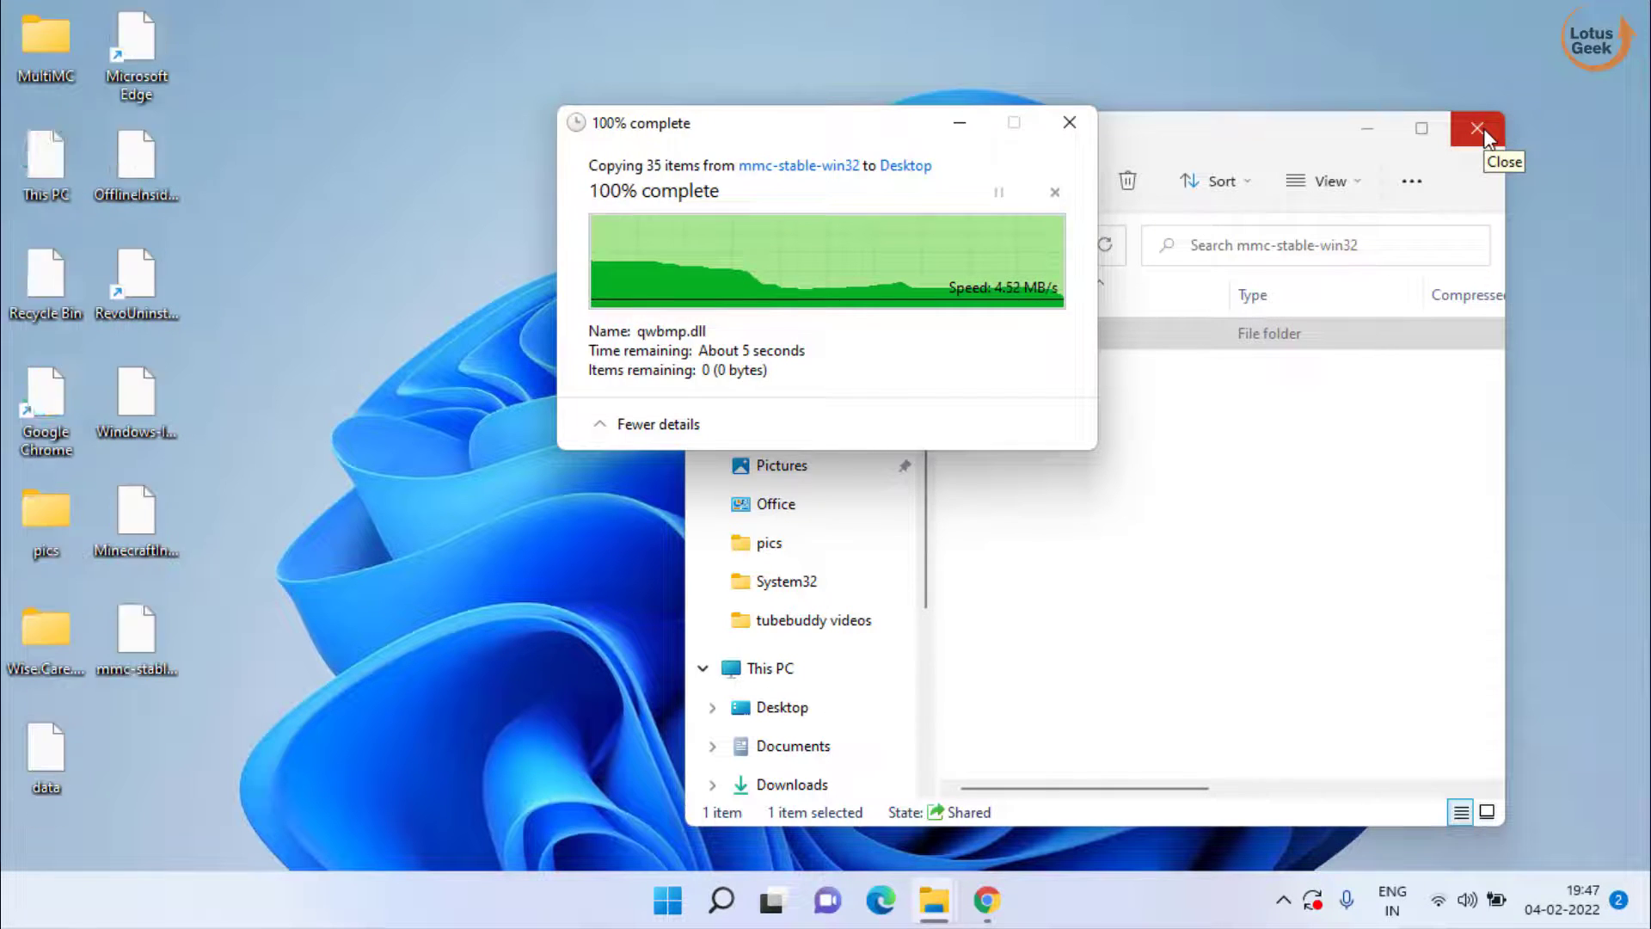
click(1475, 129)
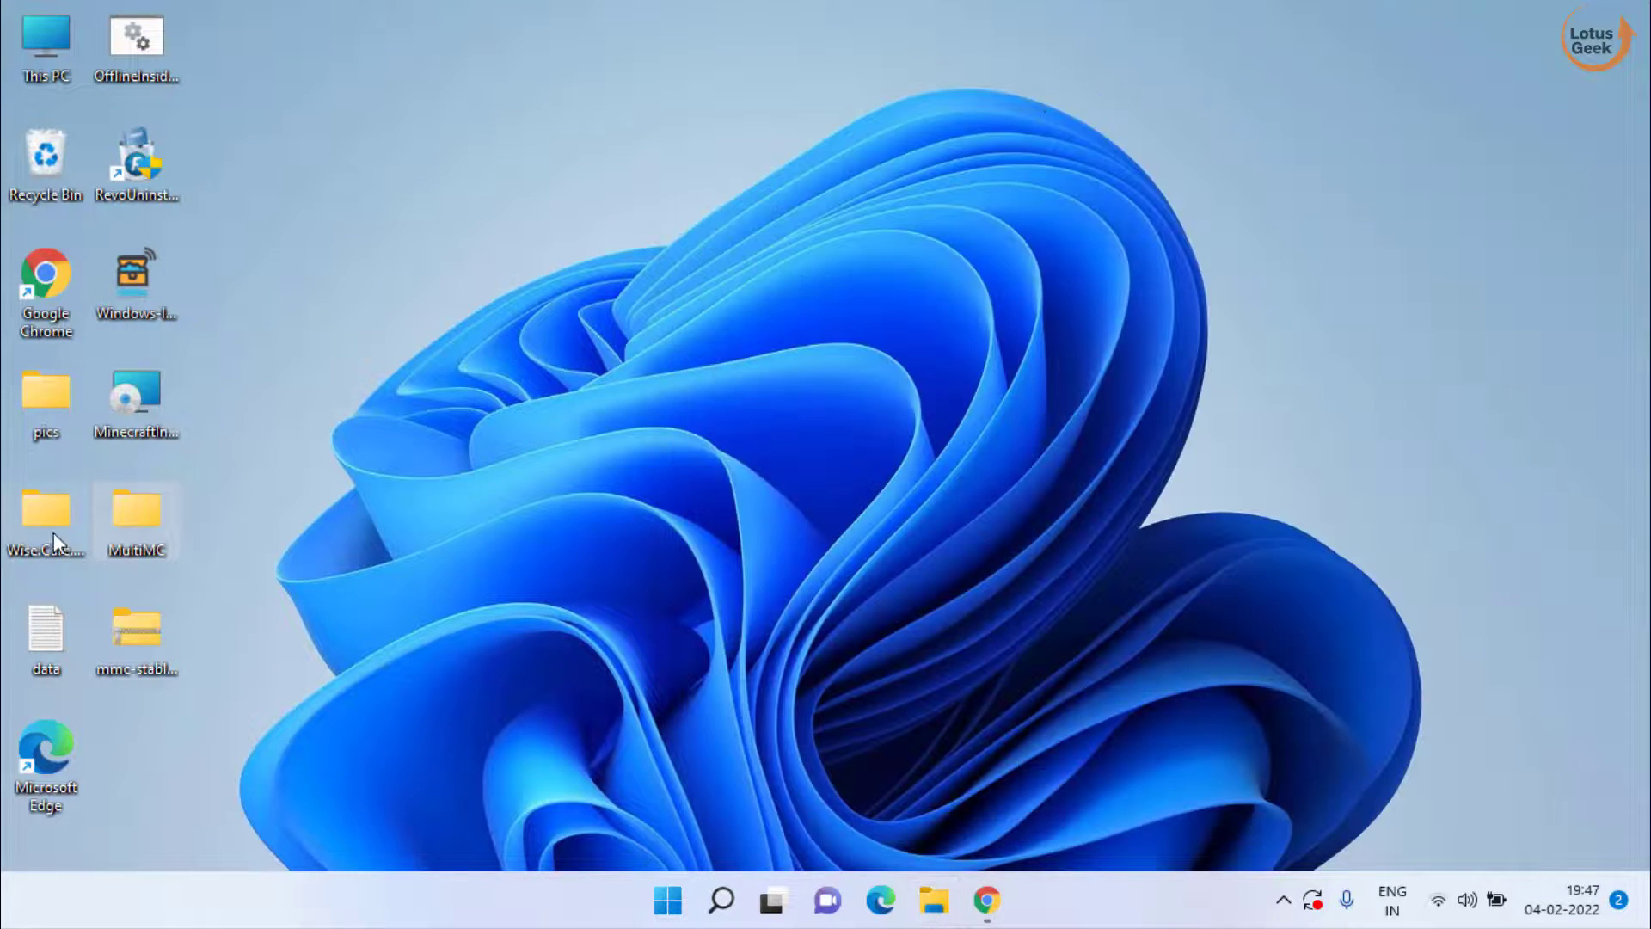
double_click(134, 510)
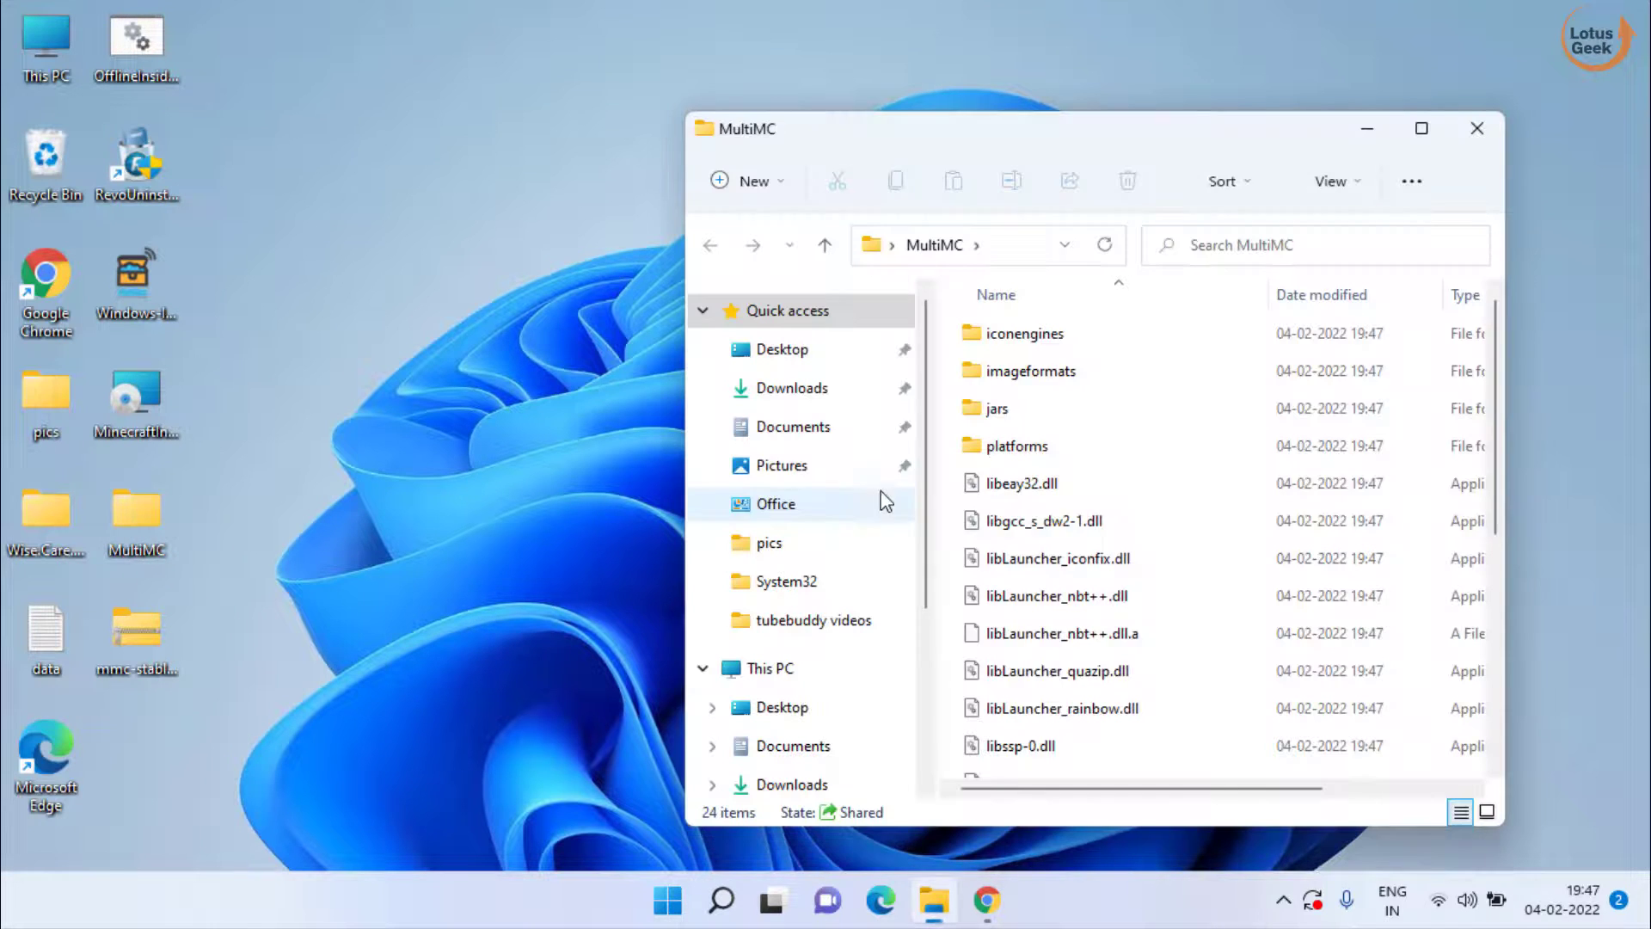
scroll(down, 3)
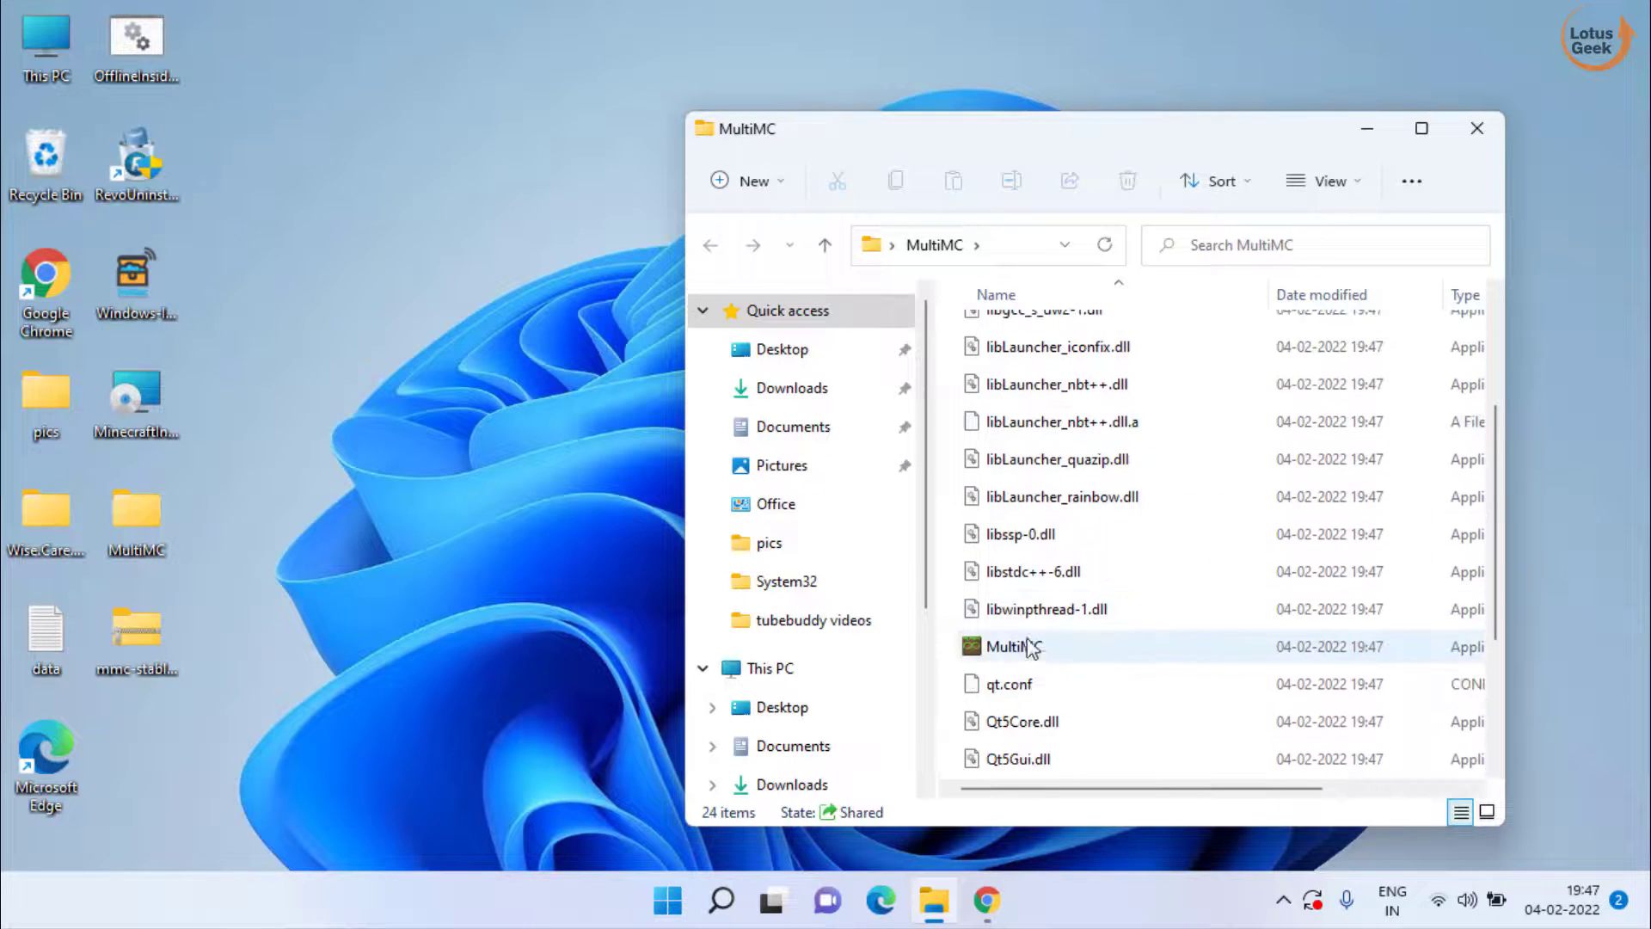
click(1013, 645)
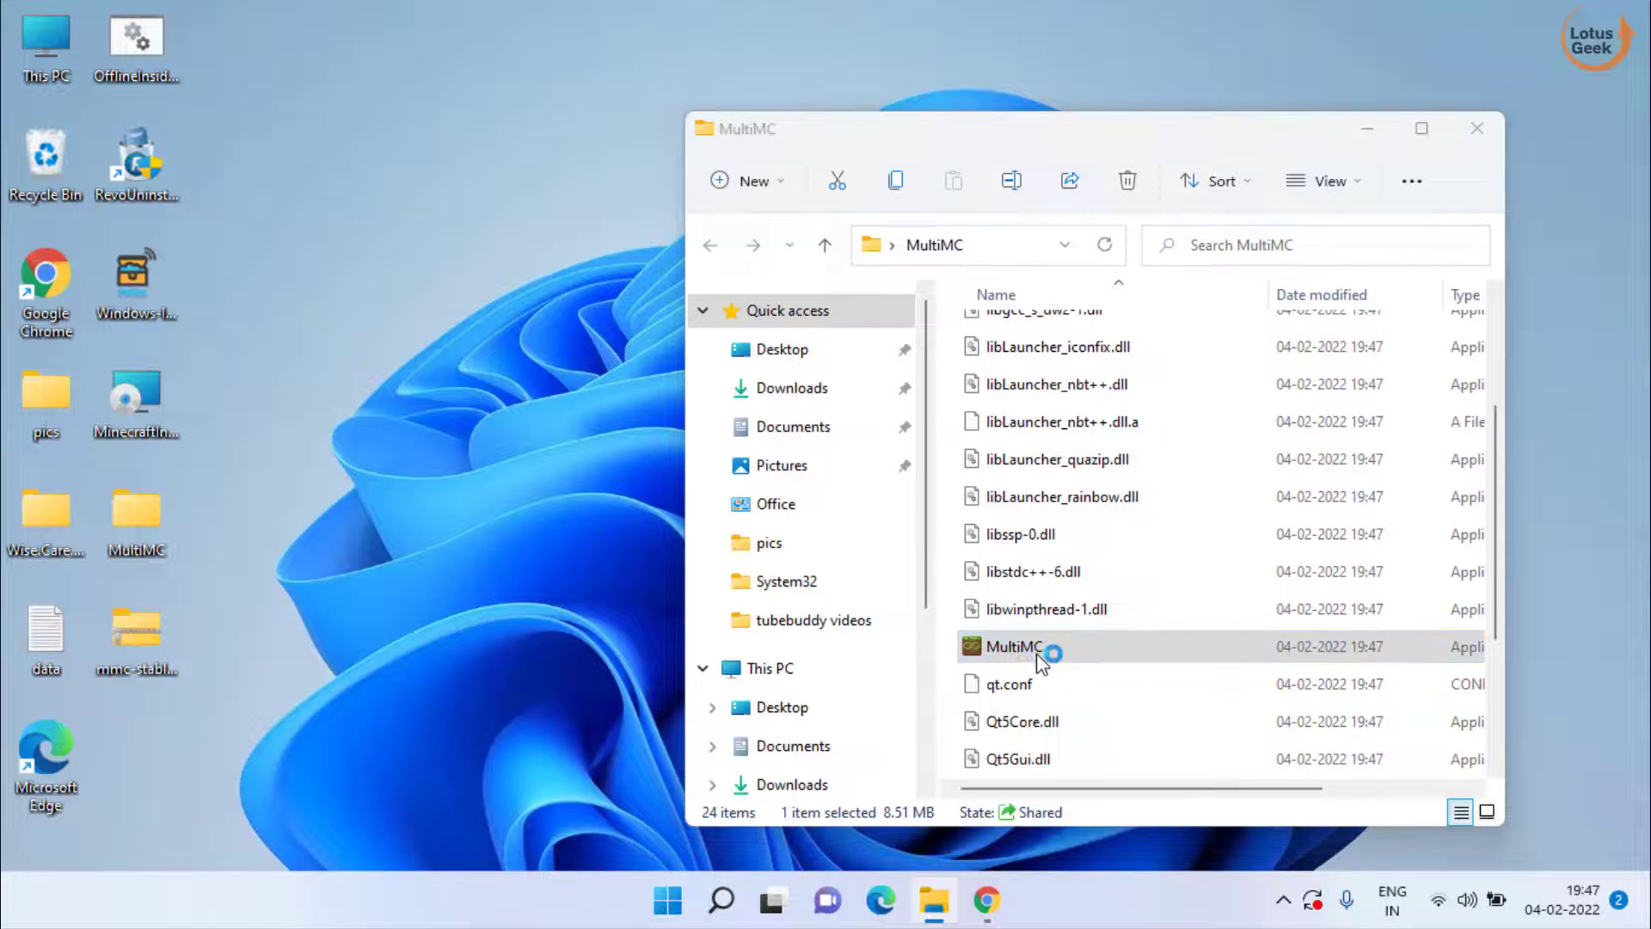
double_click(1012, 645)
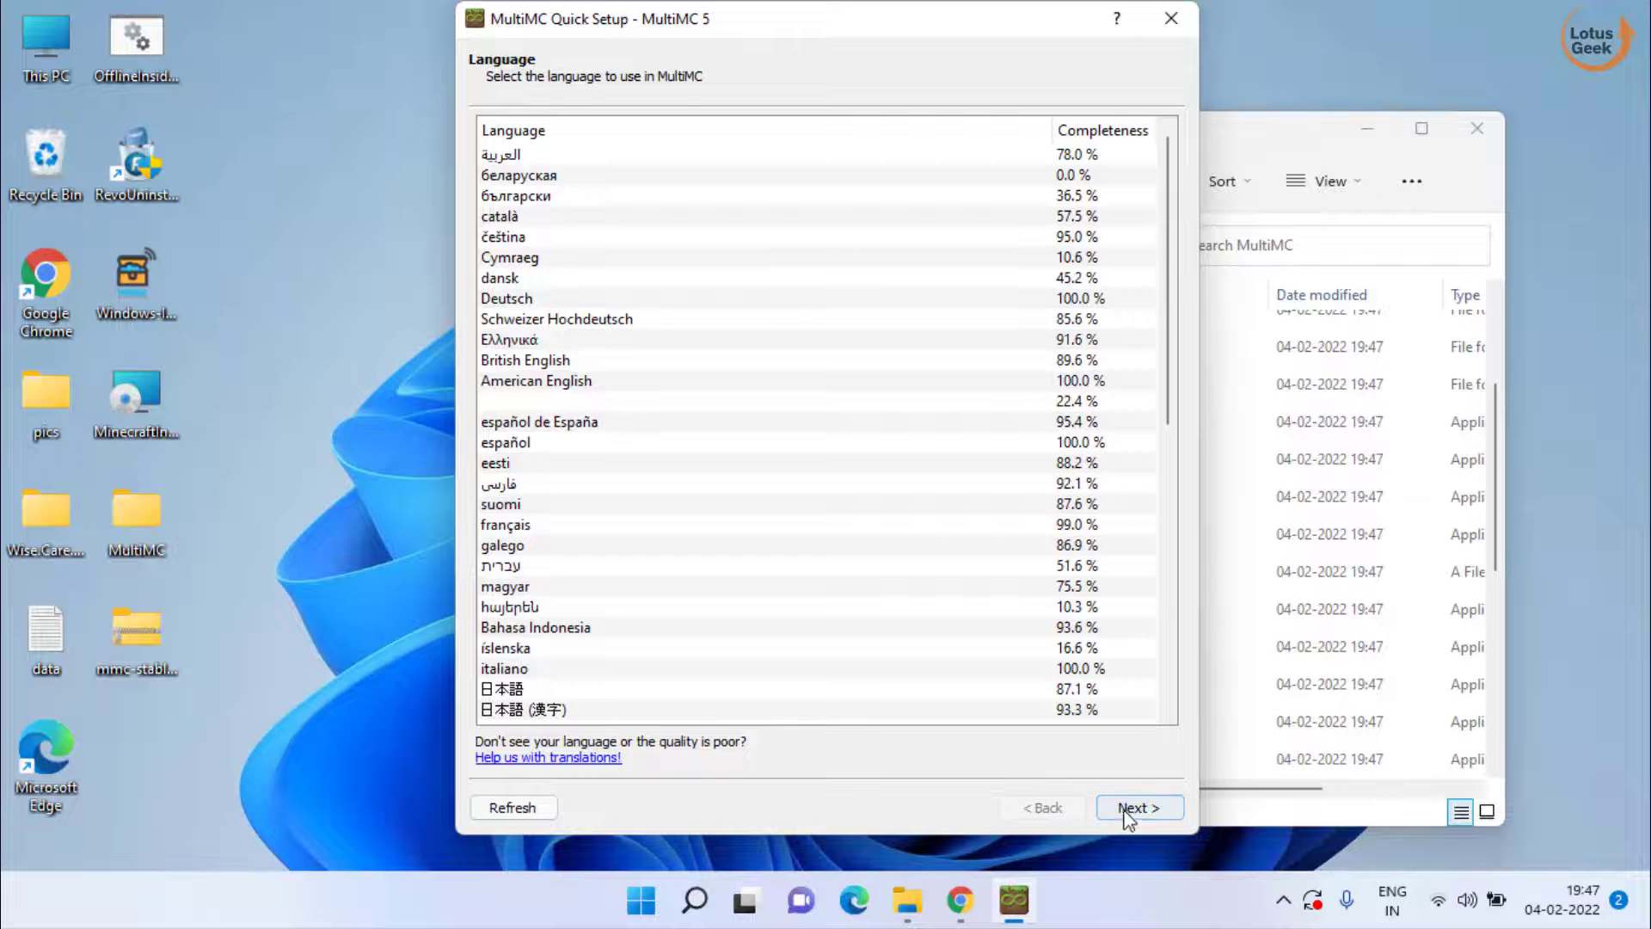
- Complete Quick Setup: accept Language, proceed without Java, finish with Analytics on
click(1137, 808)
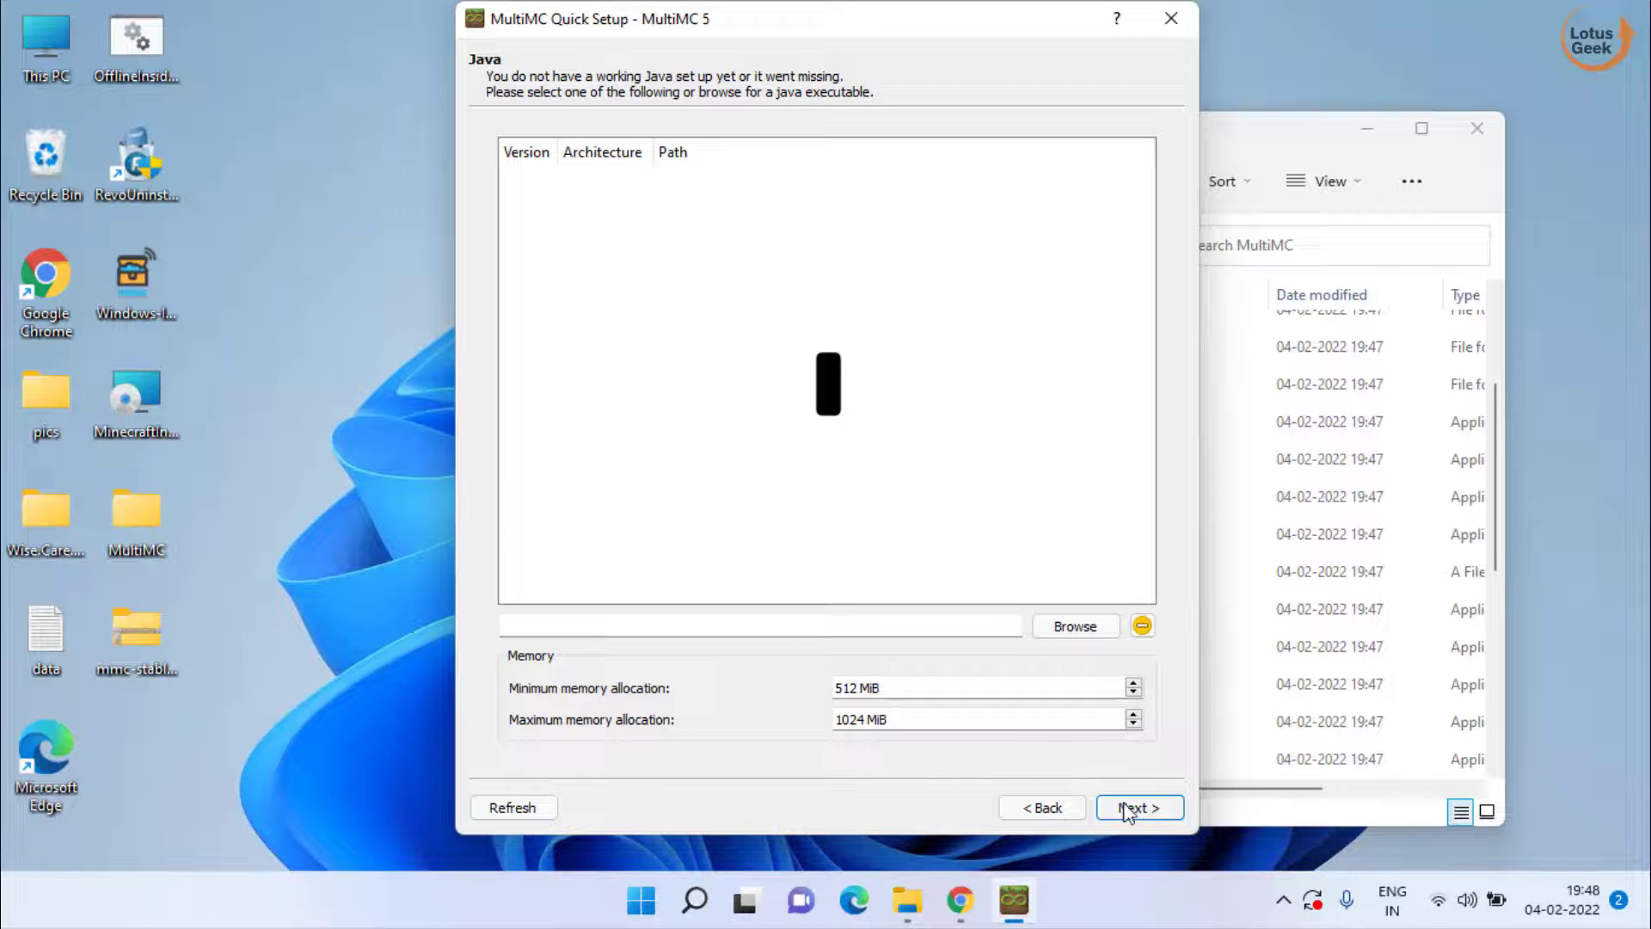
click(1138, 807)
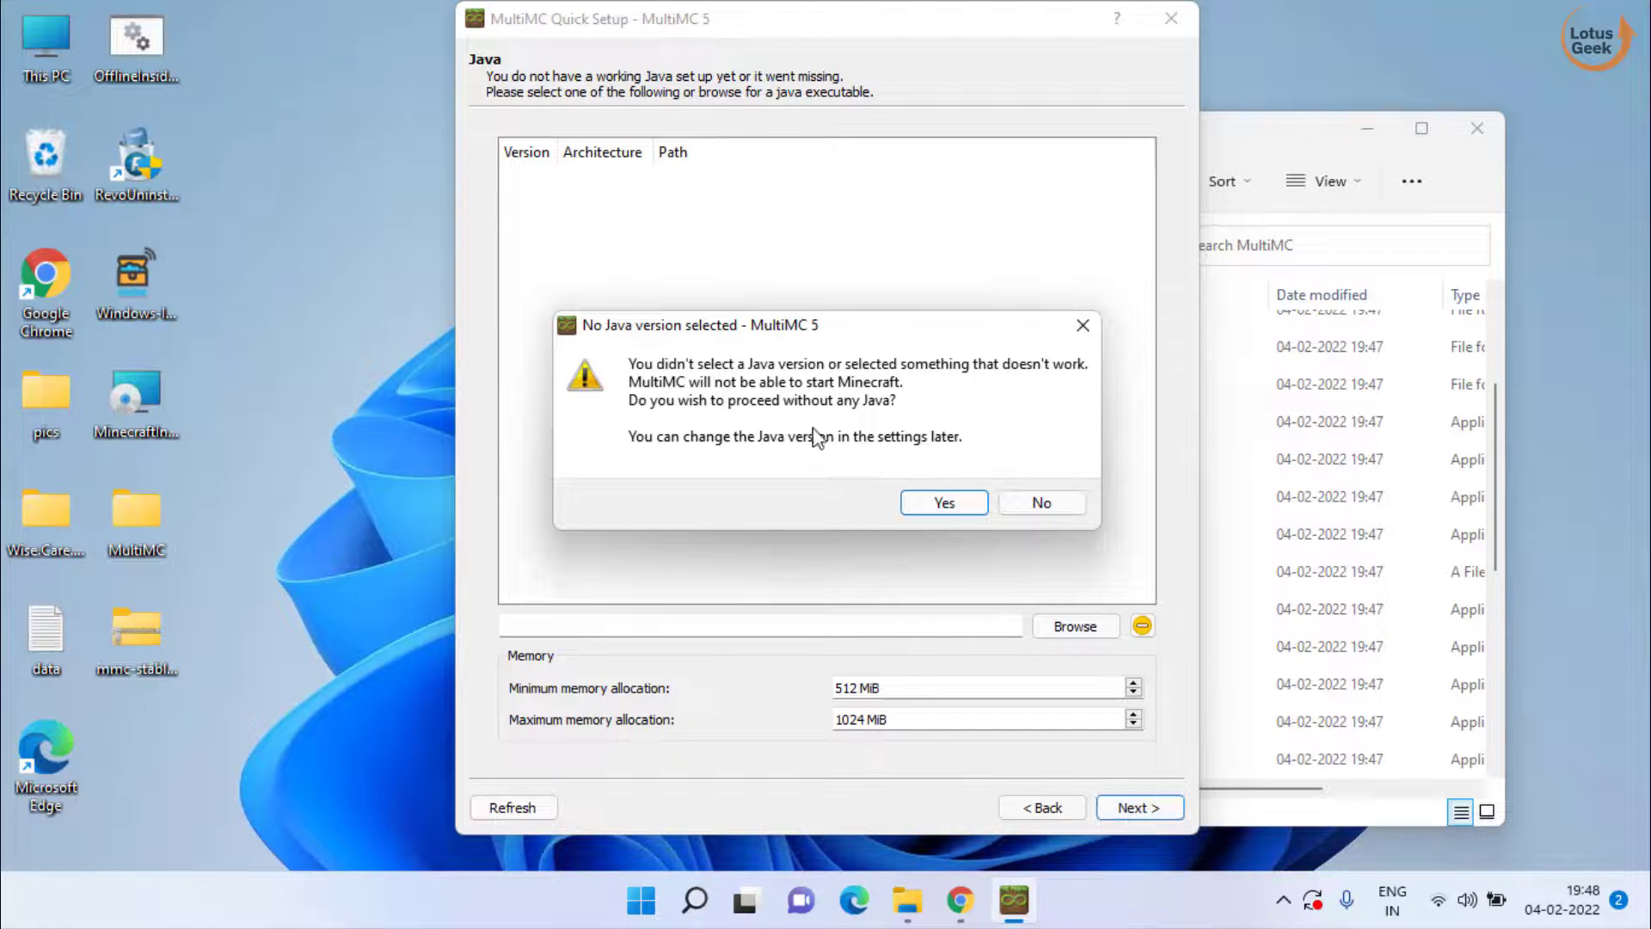
click(942, 502)
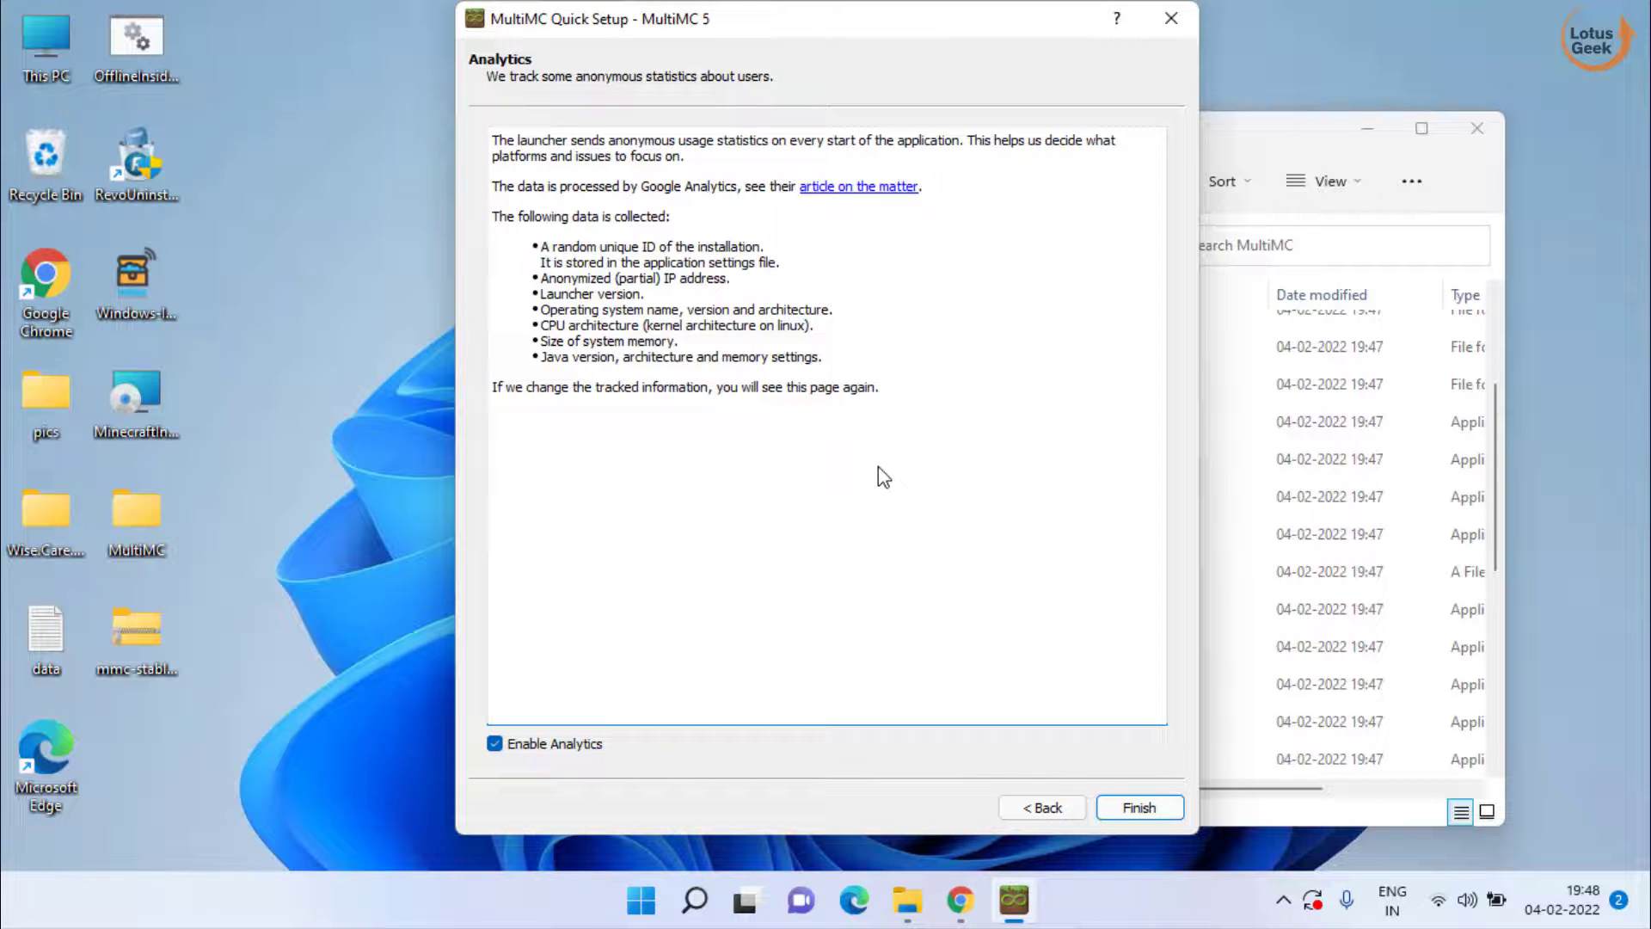
click(1138, 806)
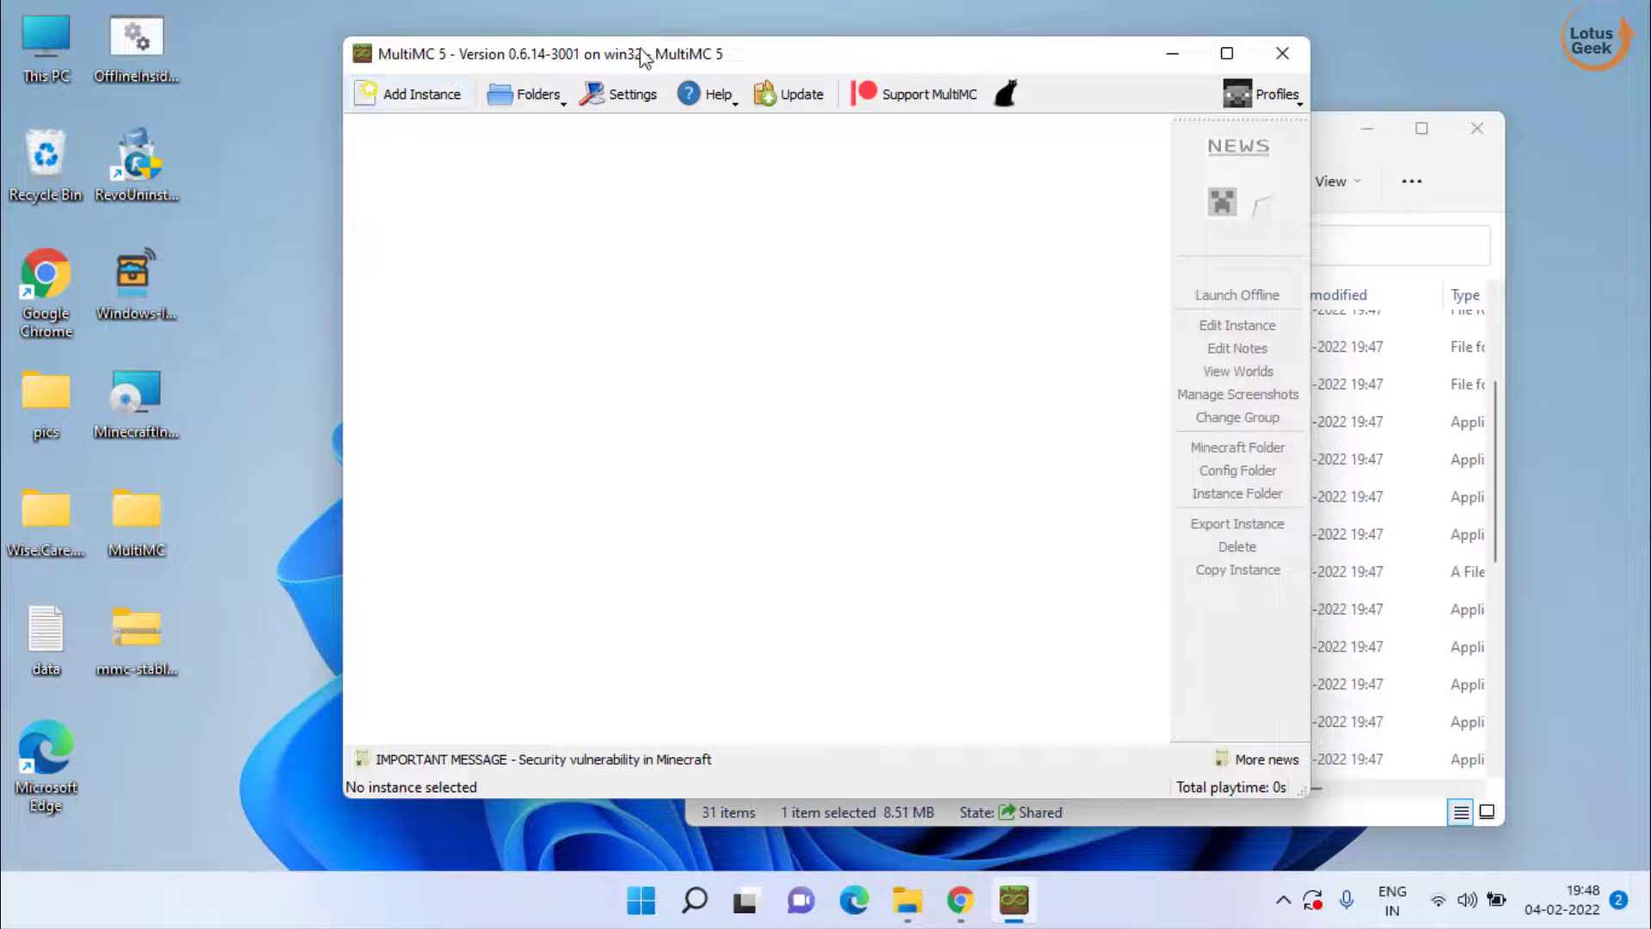
mouse_move(879, 325)
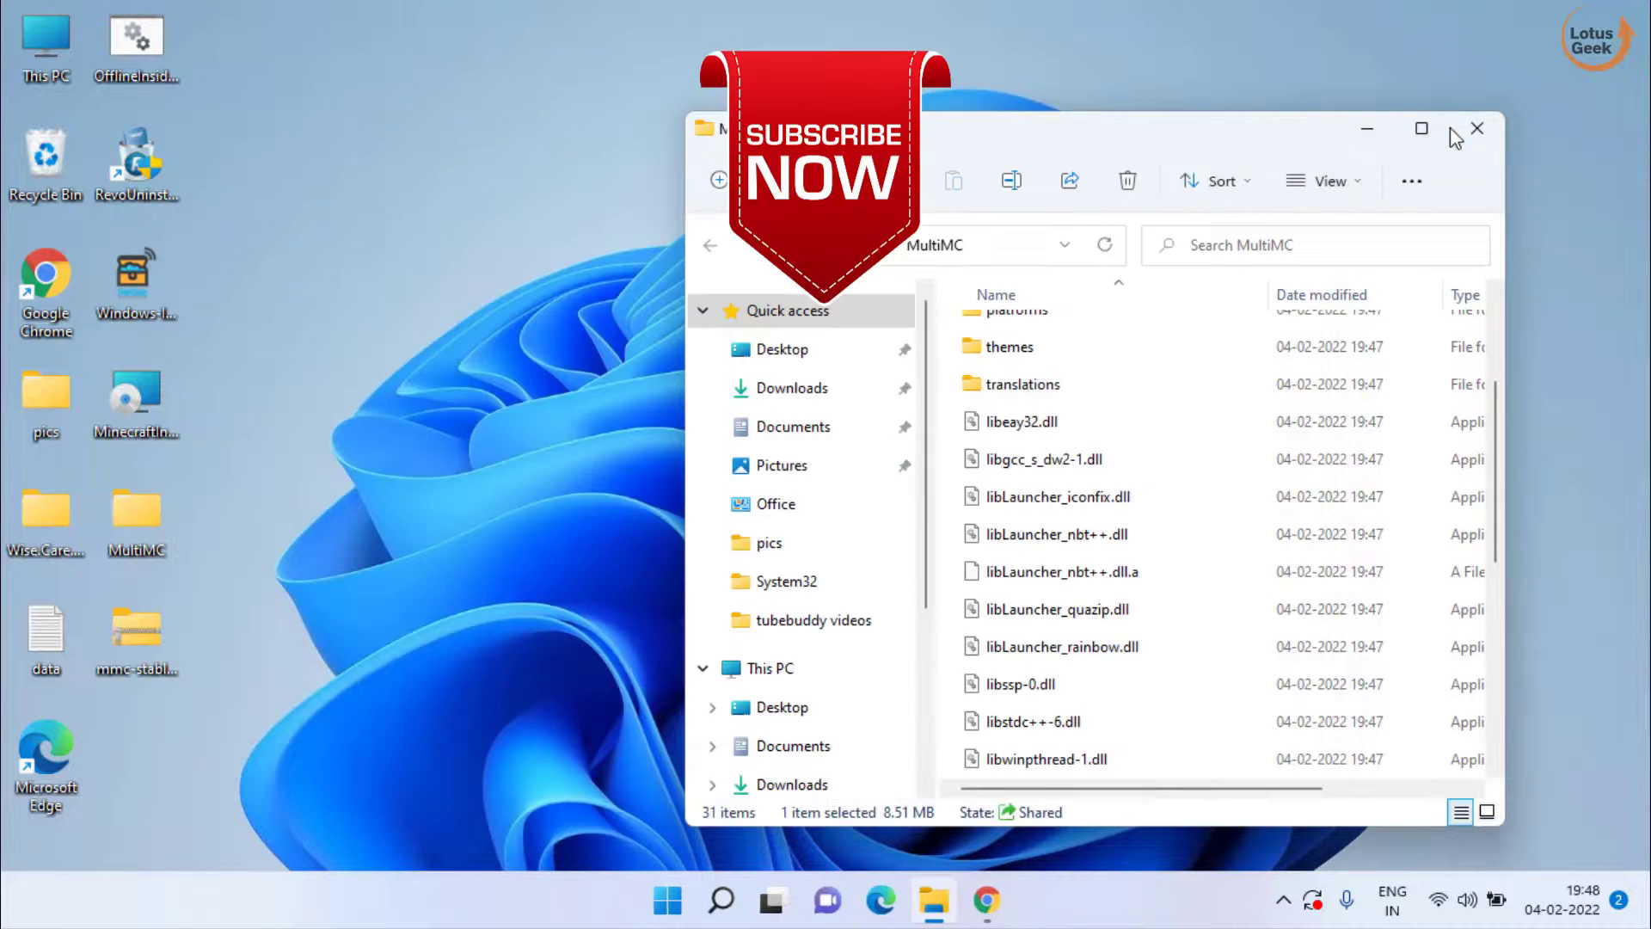
- Close the MultiMC folder window, leaving the bare desktop
click(1475, 129)
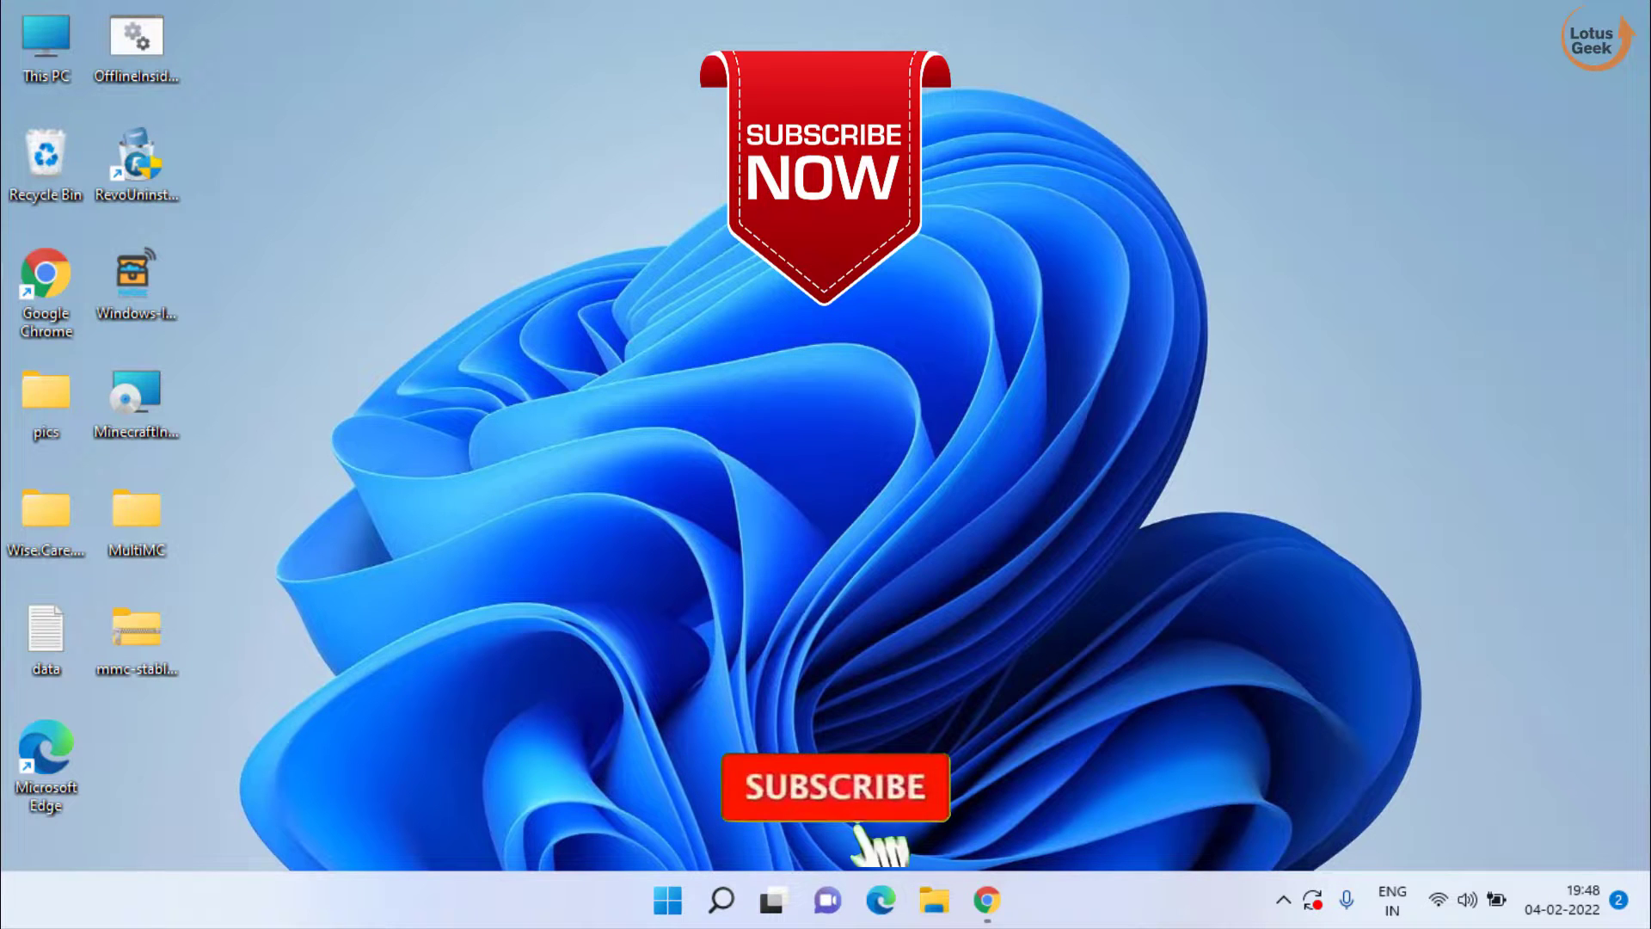
click(834, 786)
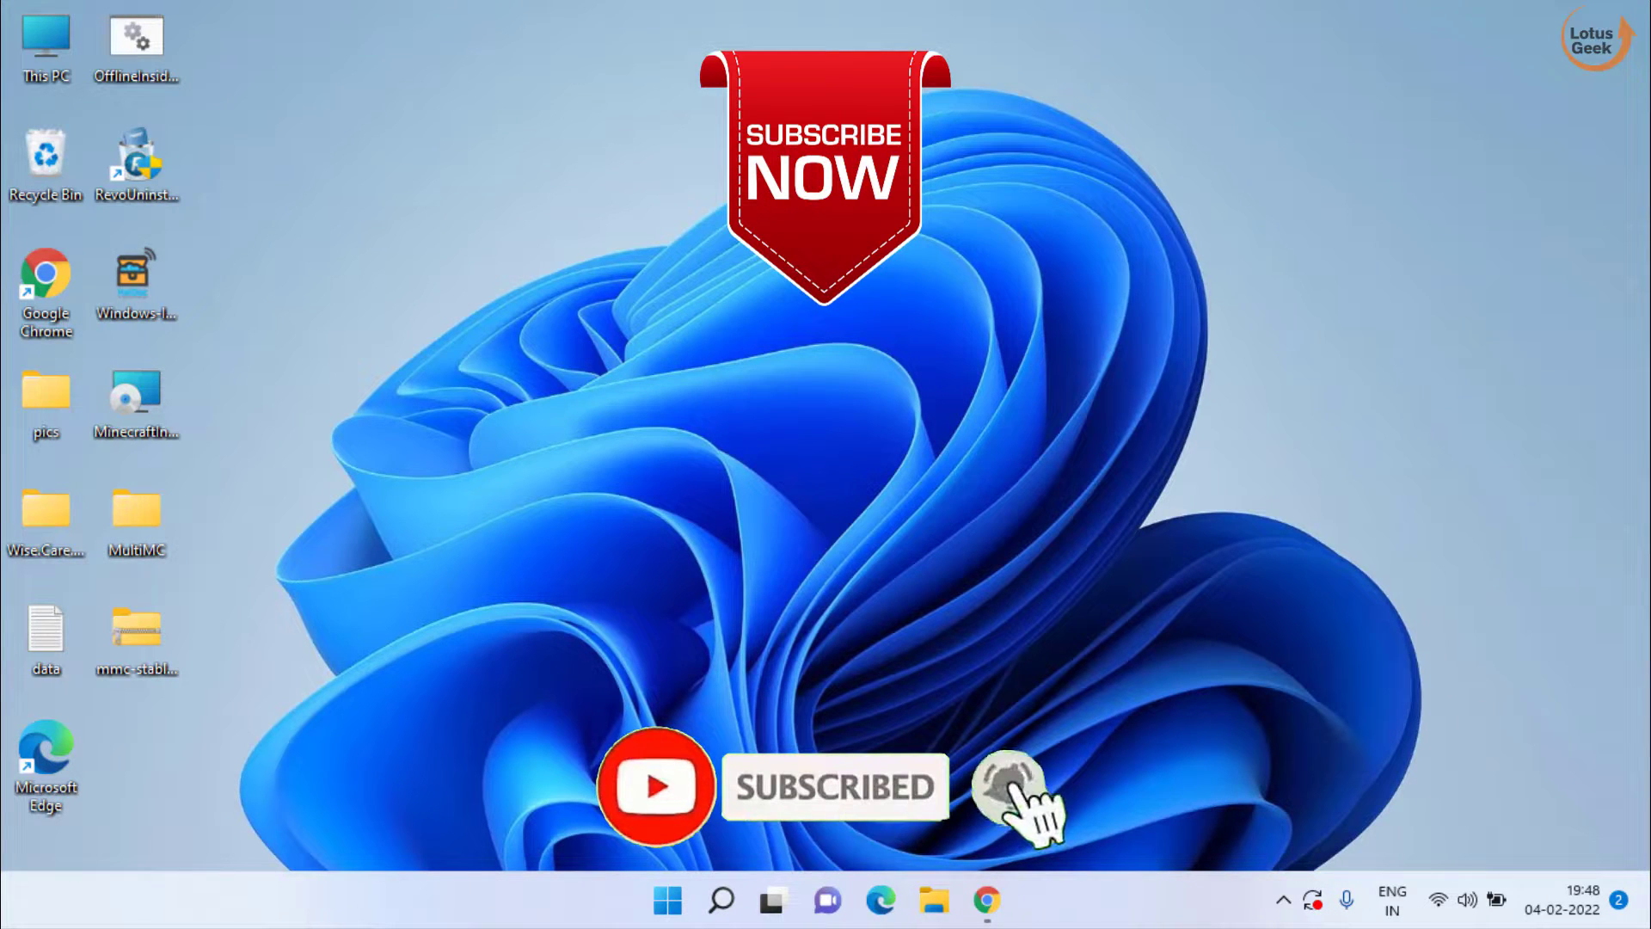